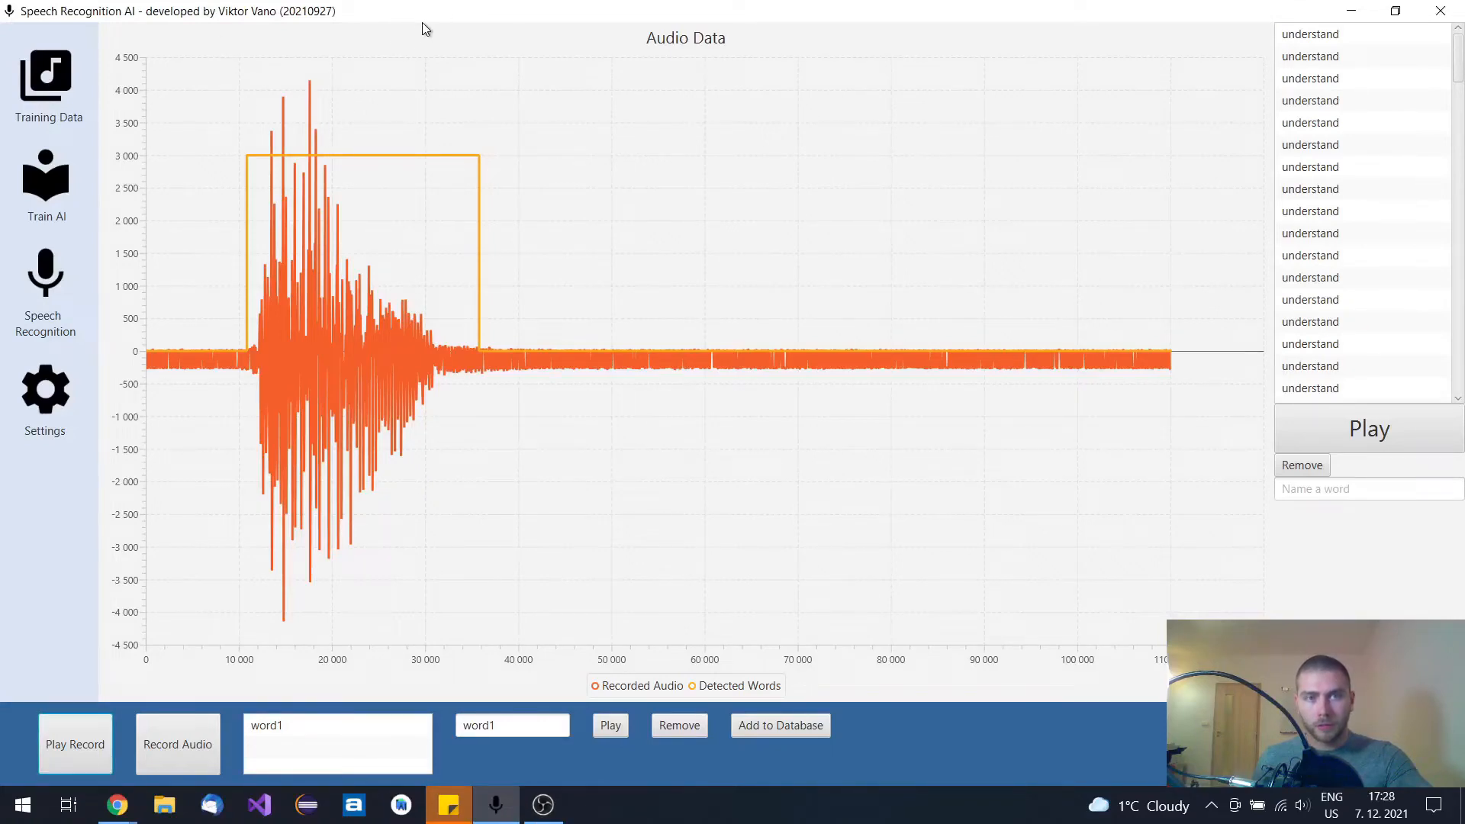
pyautogui.moveTo(318, 41)
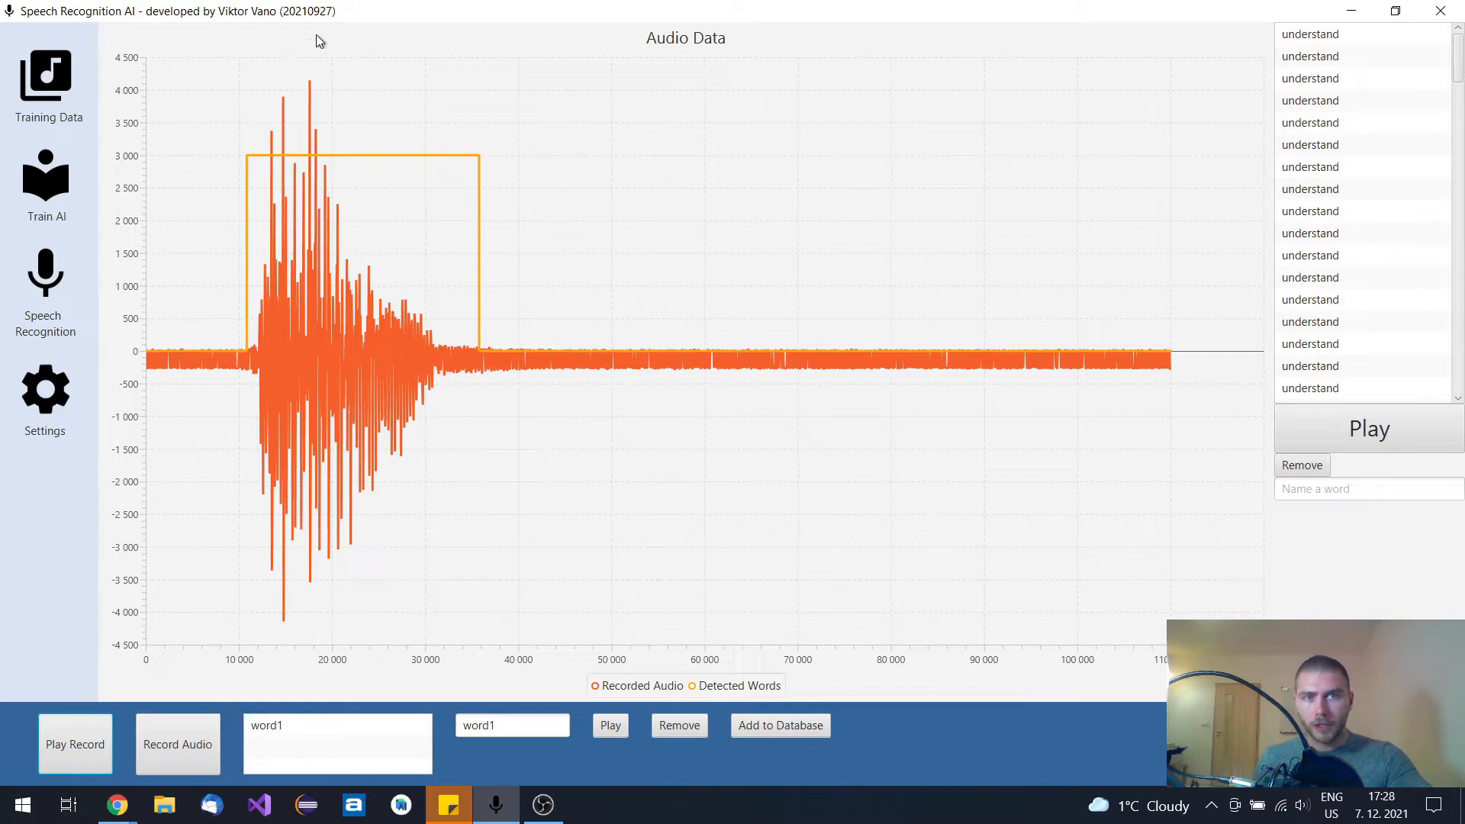
pyautogui.moveTo(361, 66)
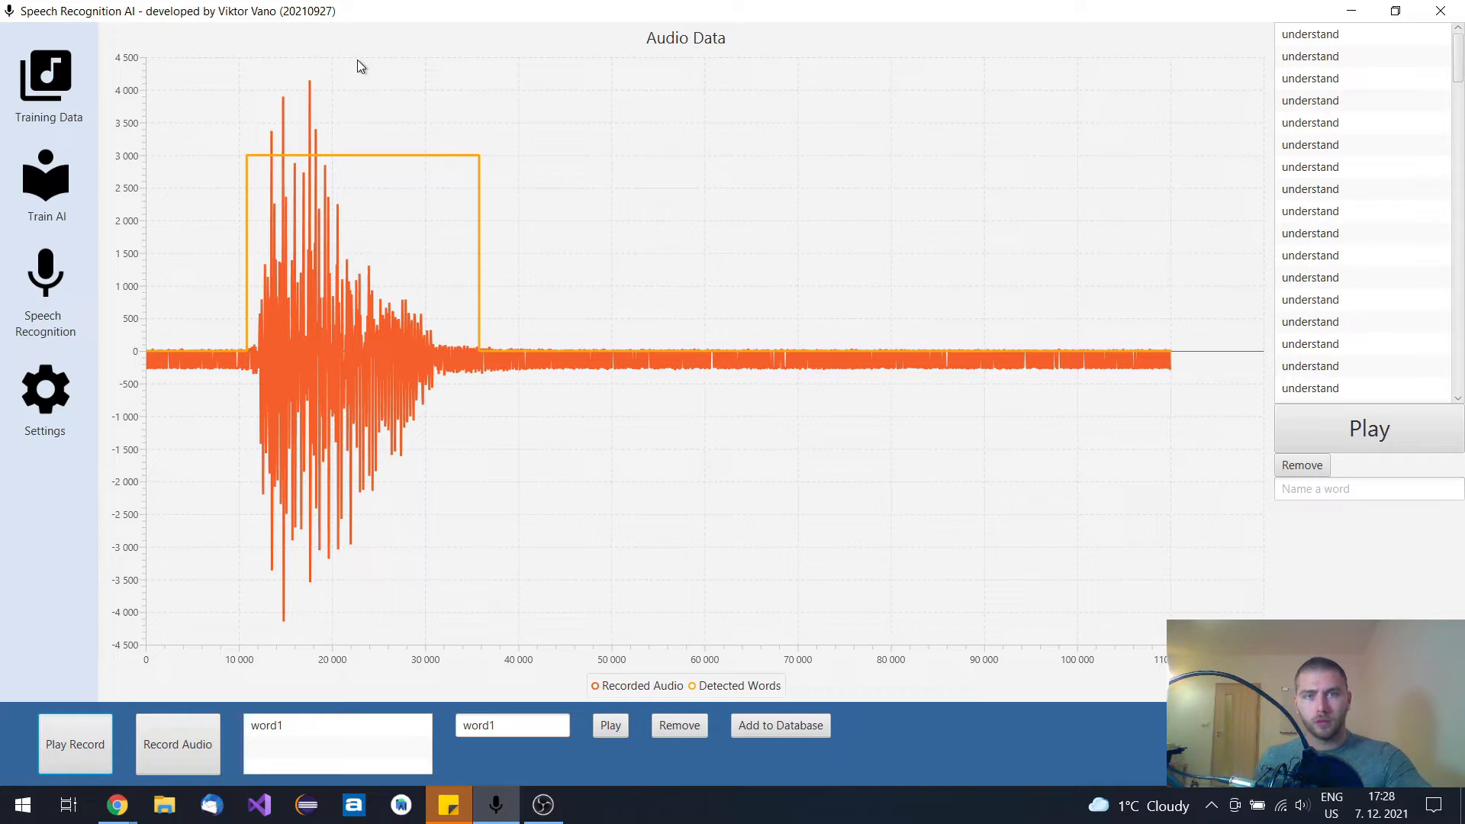
pyautogui.moveTo(418, 22)
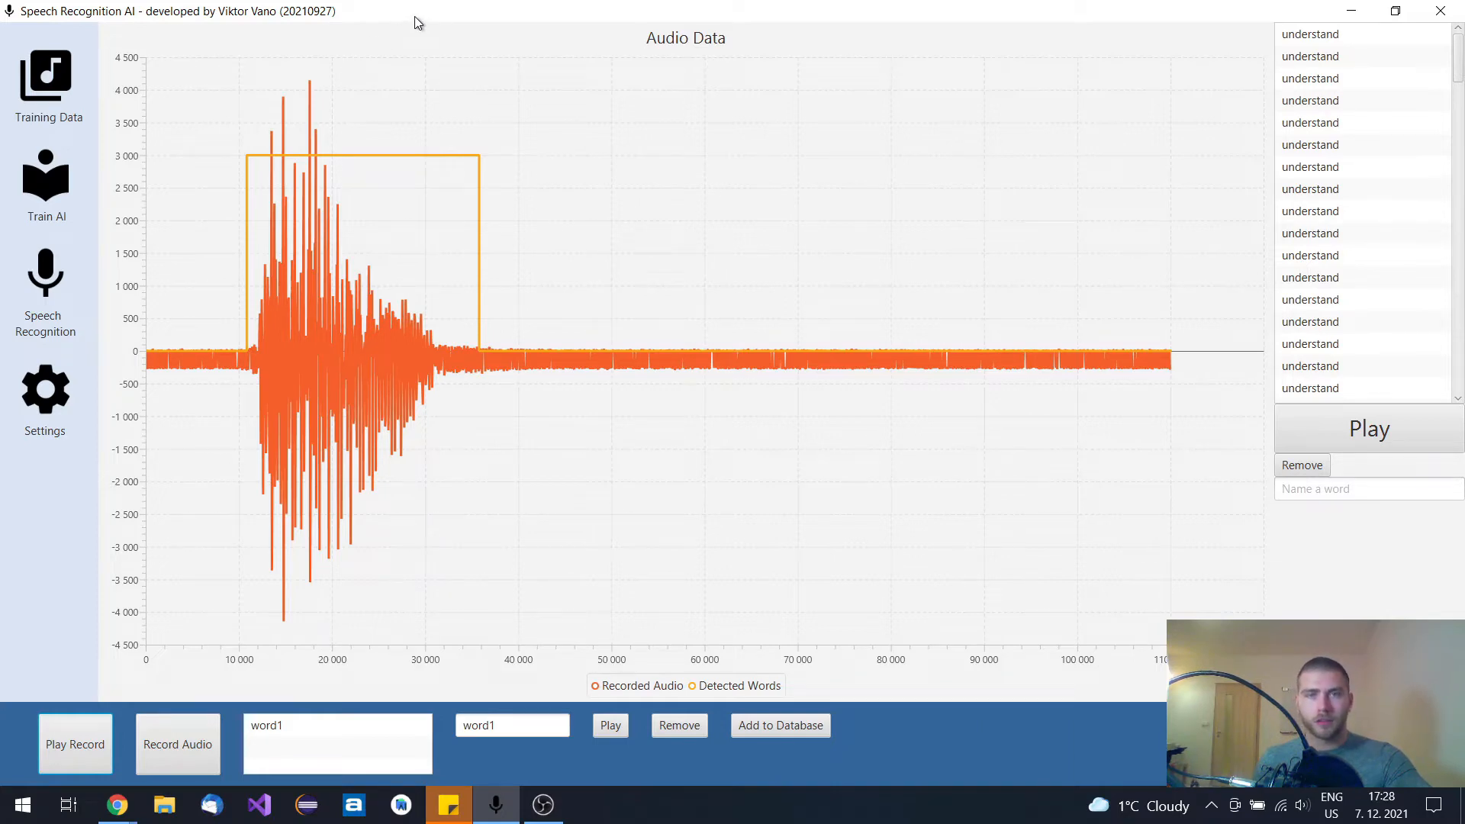
pyautogui.moveTo(261, 196)
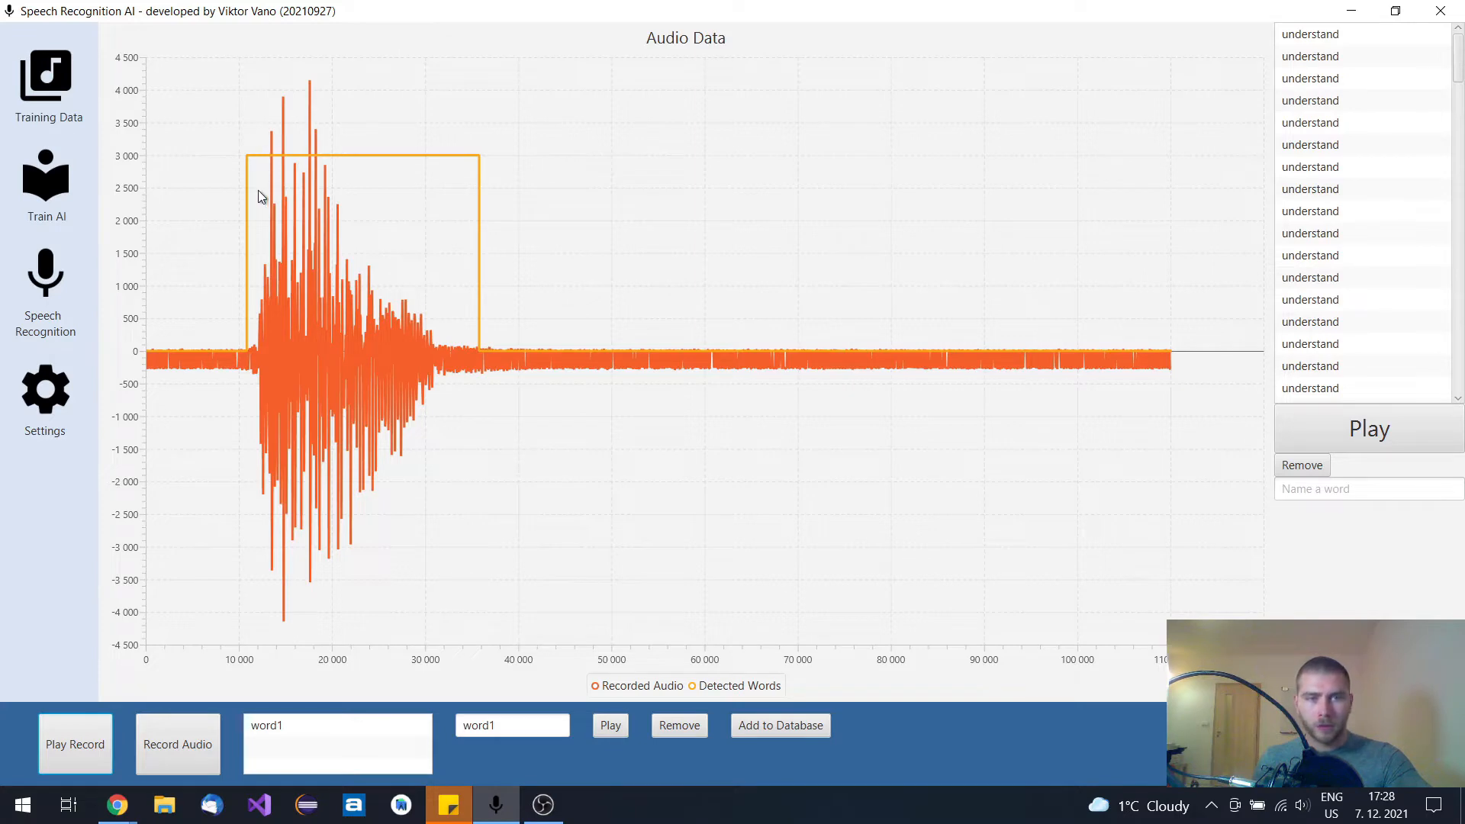
pyautogui.moveTo(257, 157)
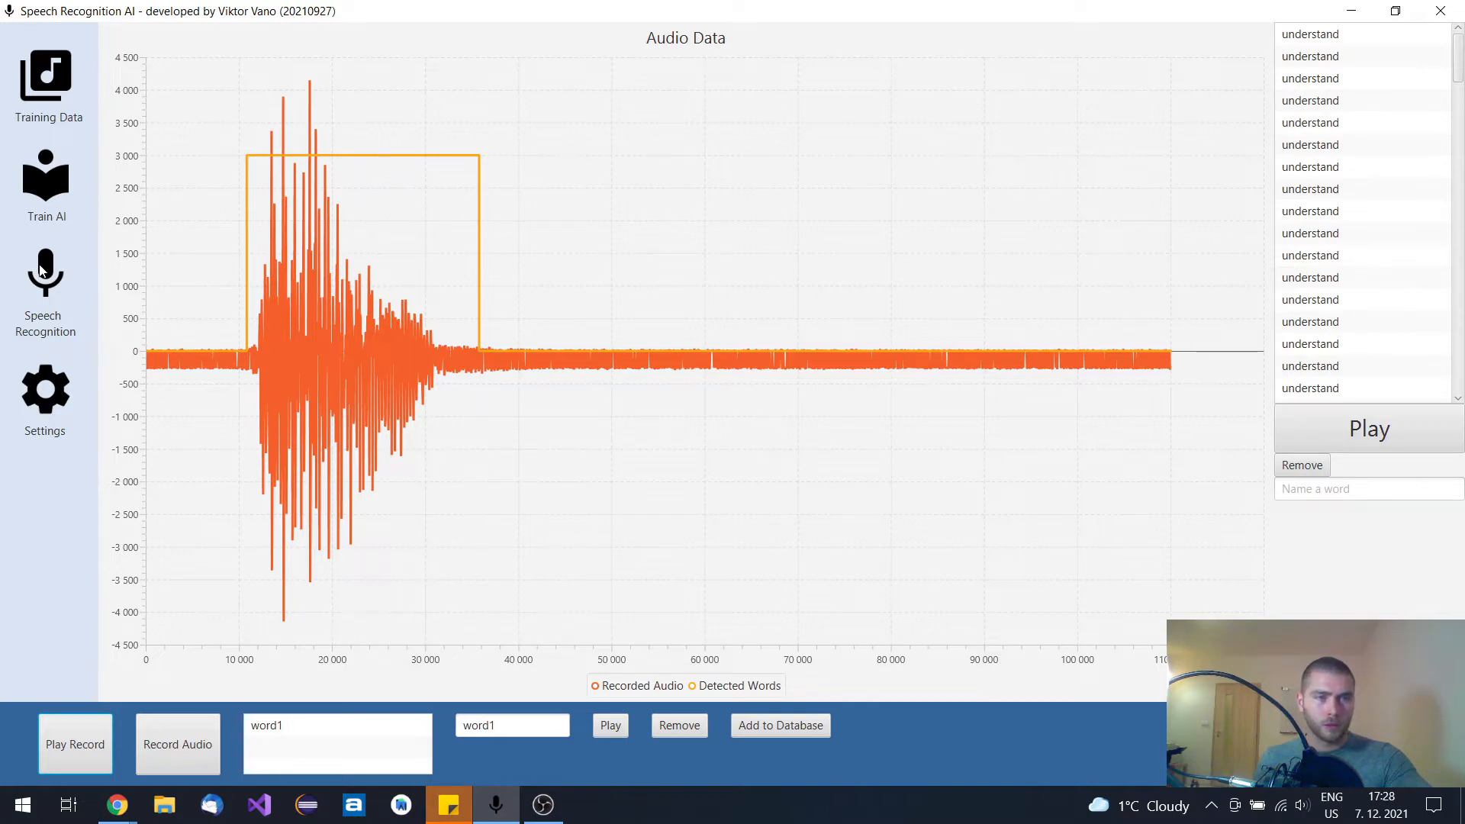
pyautogui.moveTo(45, 271)
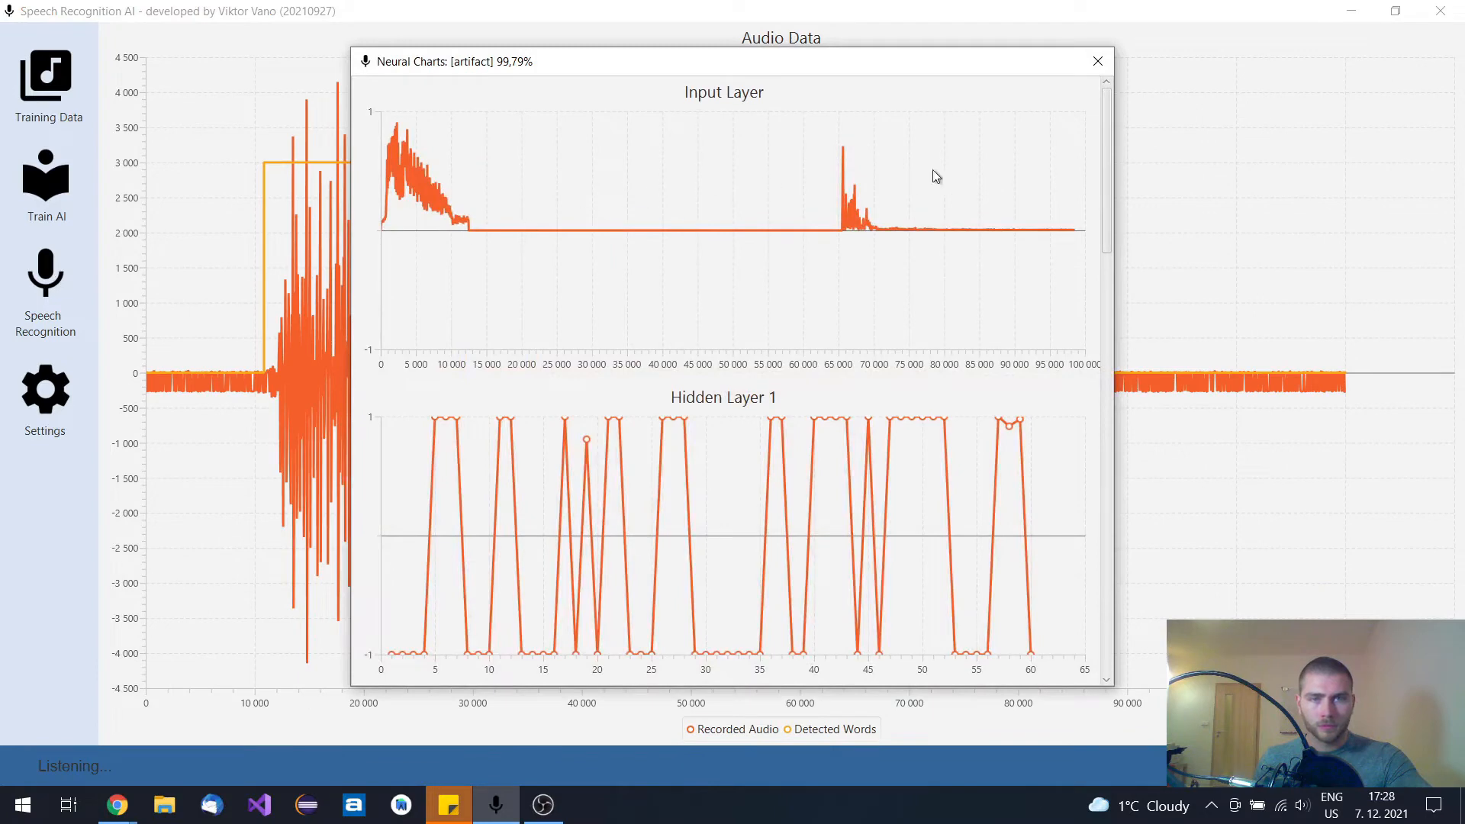
# - Open neural charts for spoken words hello and hi, adding a 'lights' routing entry
pyautogui.click(1097, 61)
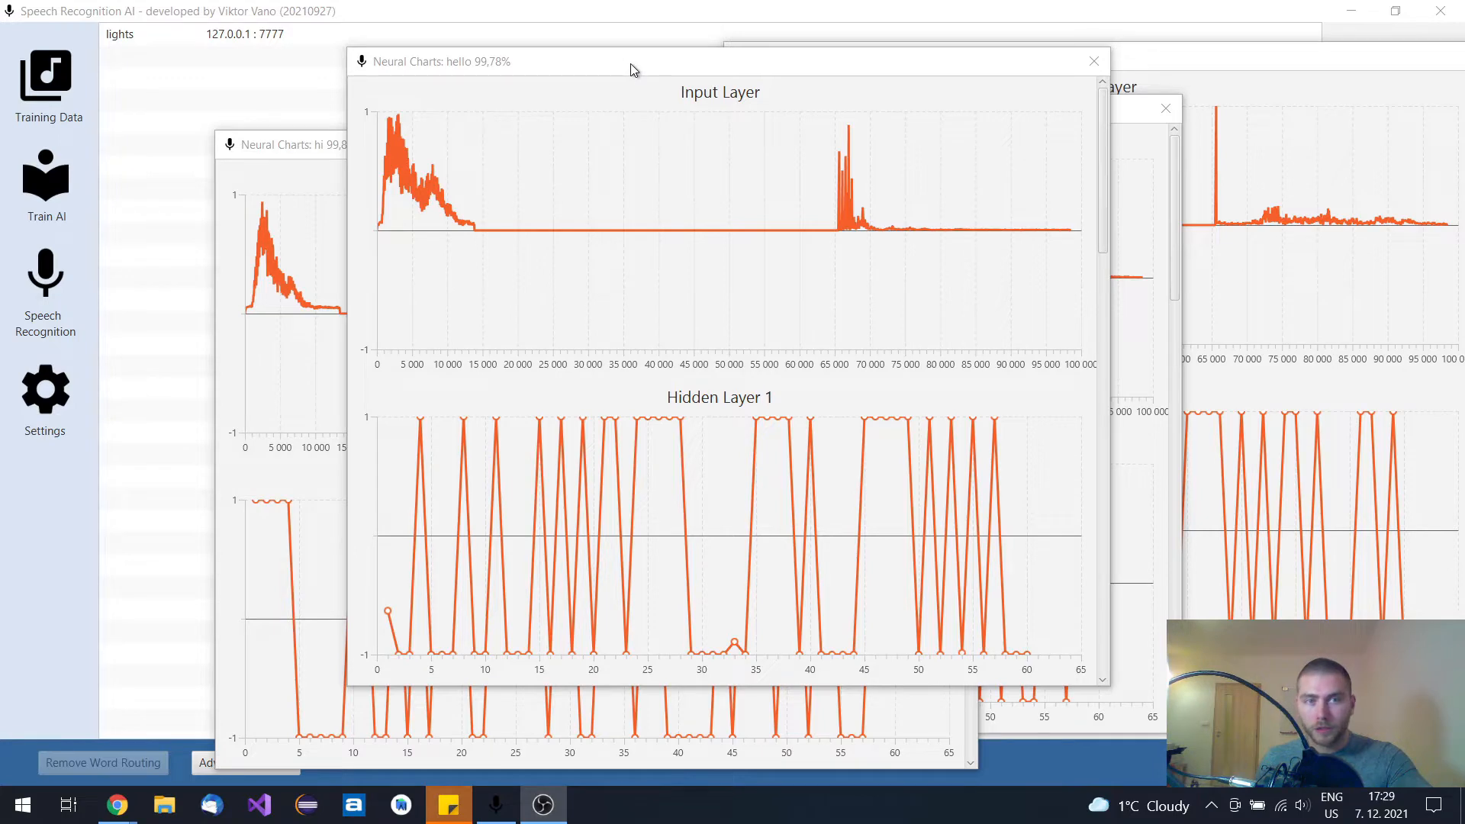
pyautogui.moveTo(652, 65)
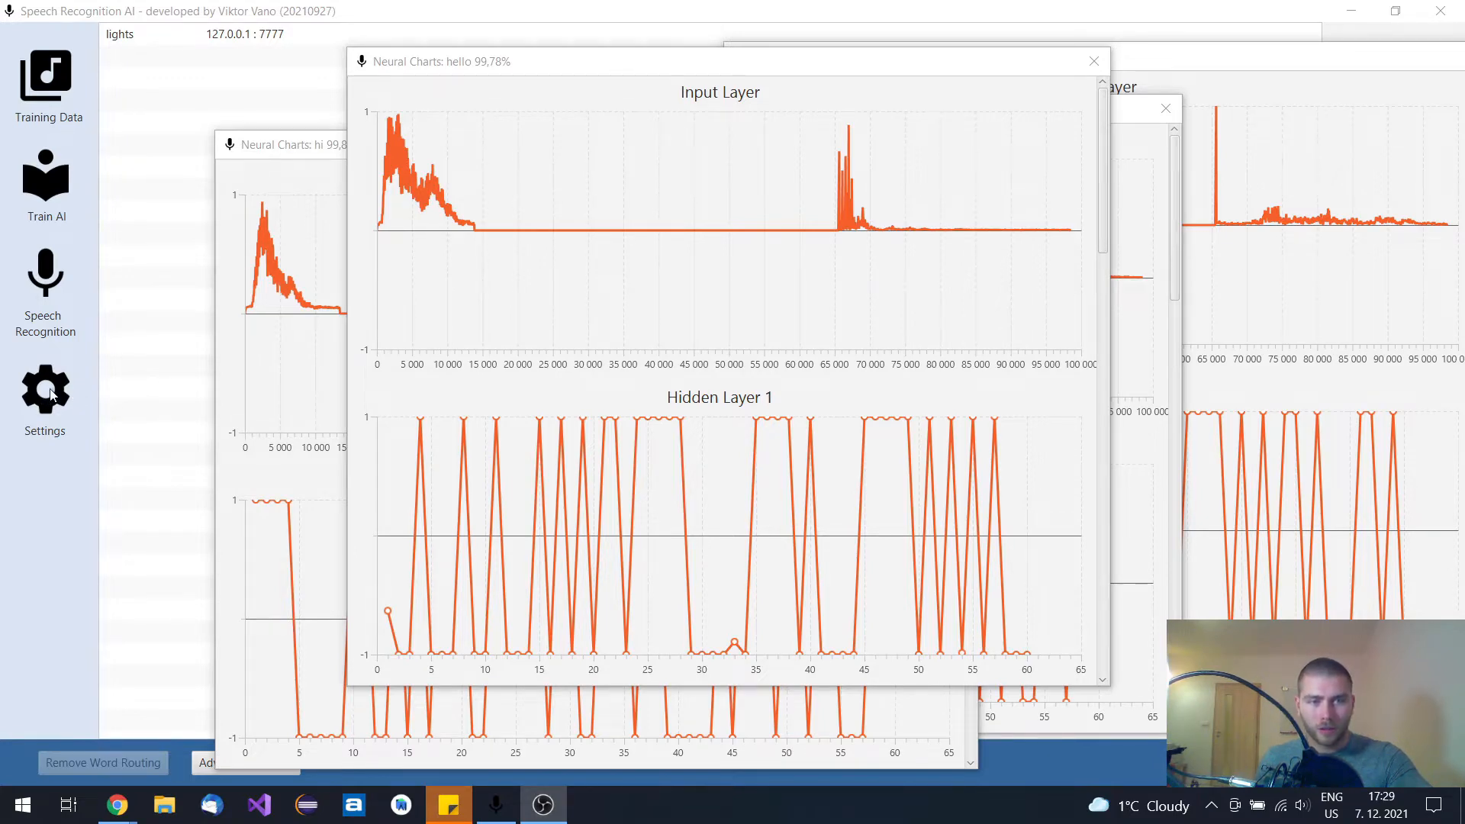
pyautogui.moveTo(204, 319)
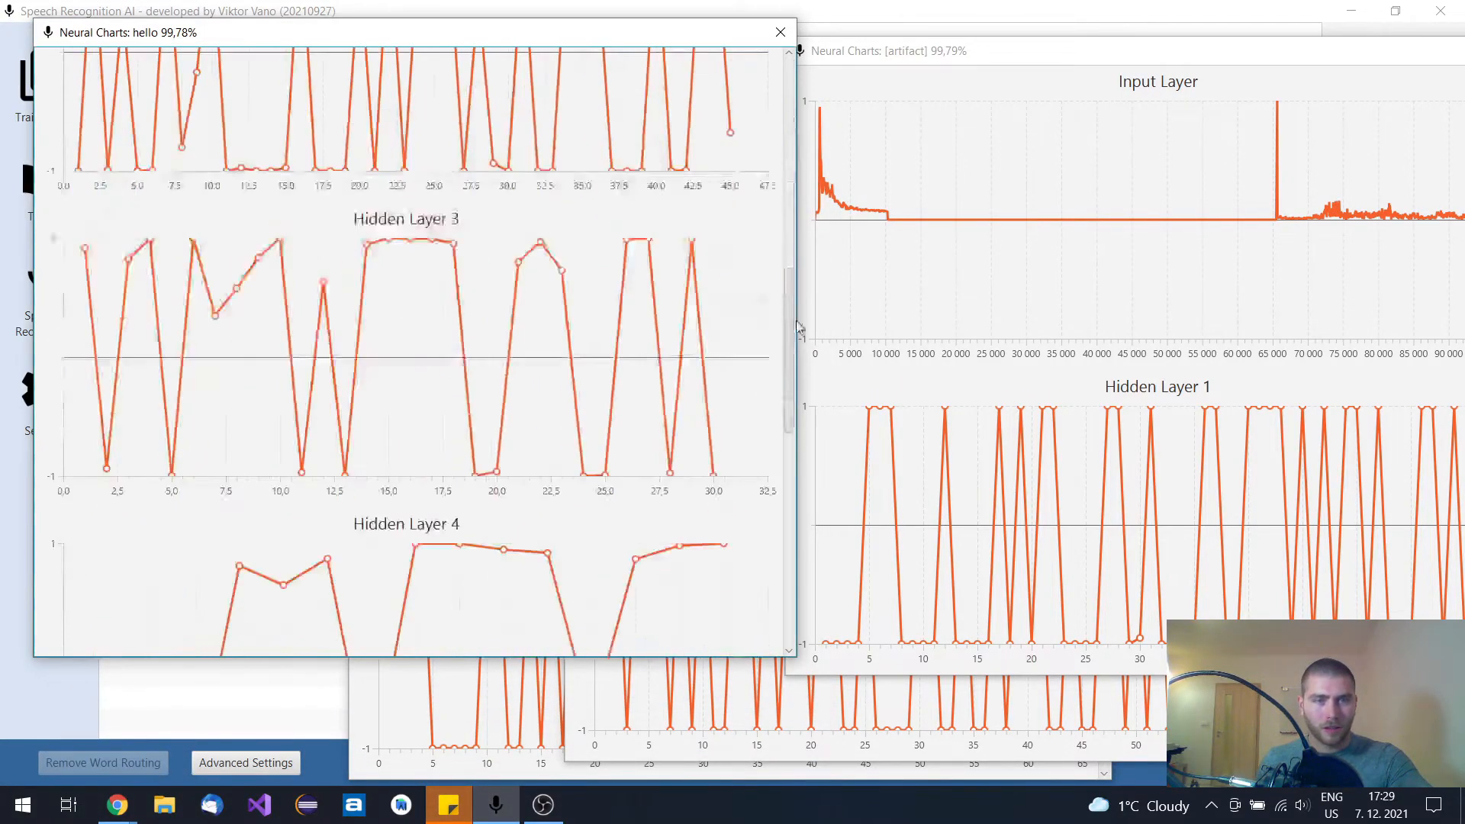
# - Scroll the hello chart to its output layer, where hello strongly dominates
pyautogui.scroll(-3)
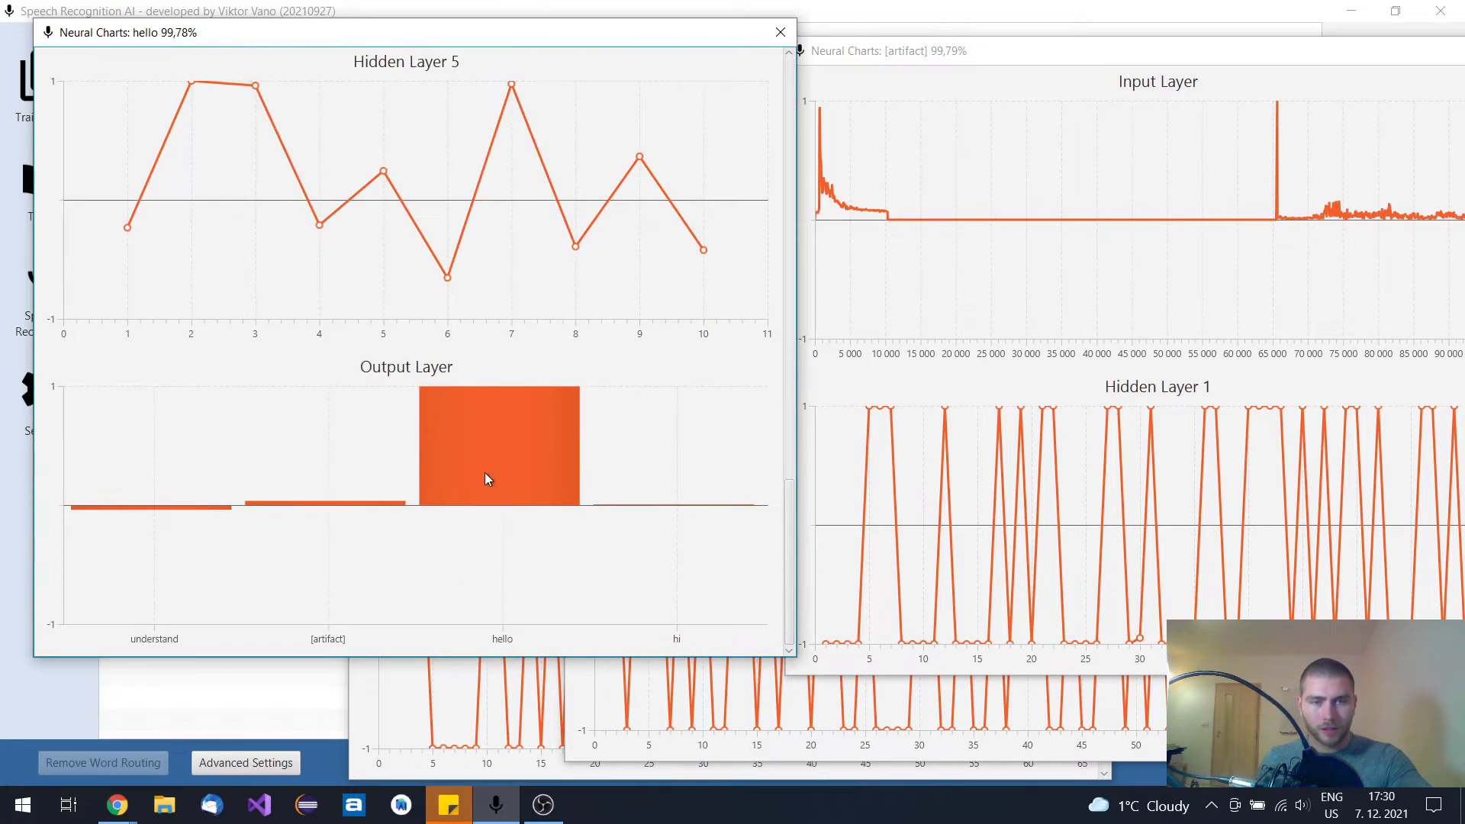
pyautogui.moveTo(215, 496)
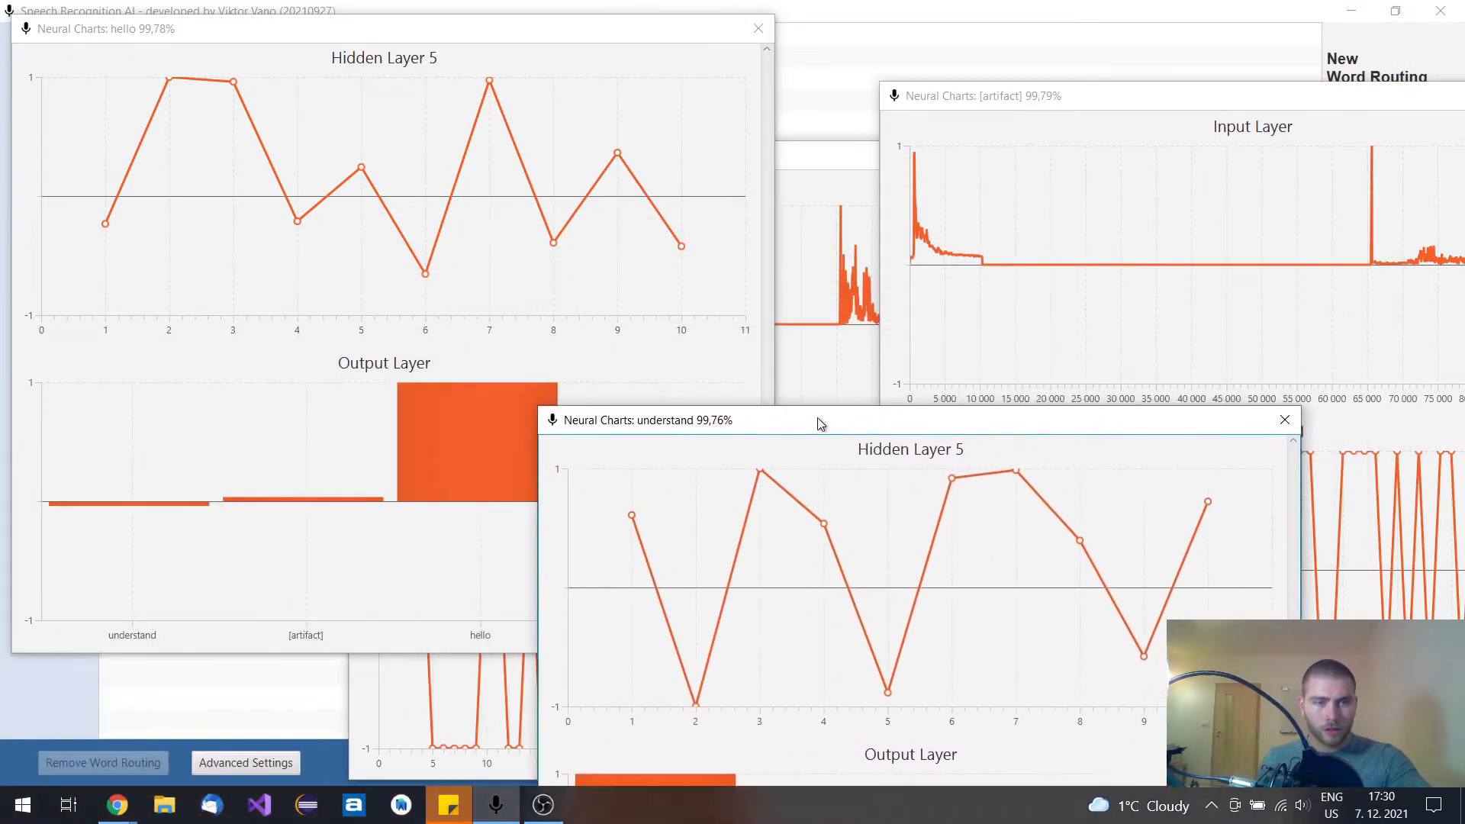
# - Place the understand (99,76%) chart beneath the hello chart for comparison
pyautogui.moveTo(821, 421); pyautogui.dragTo(327, 350)
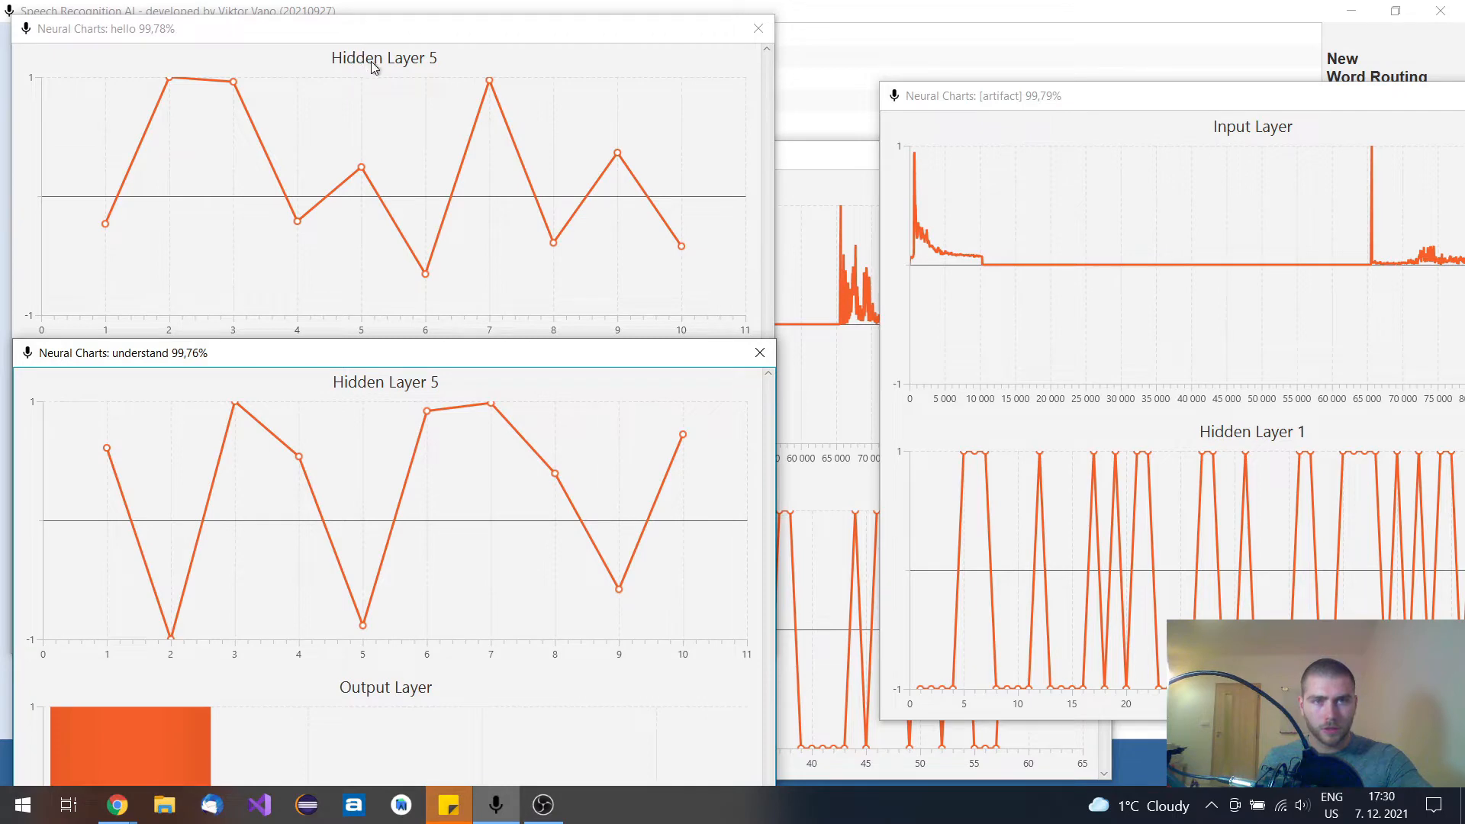
pyautogui.moveTo(153, 211)
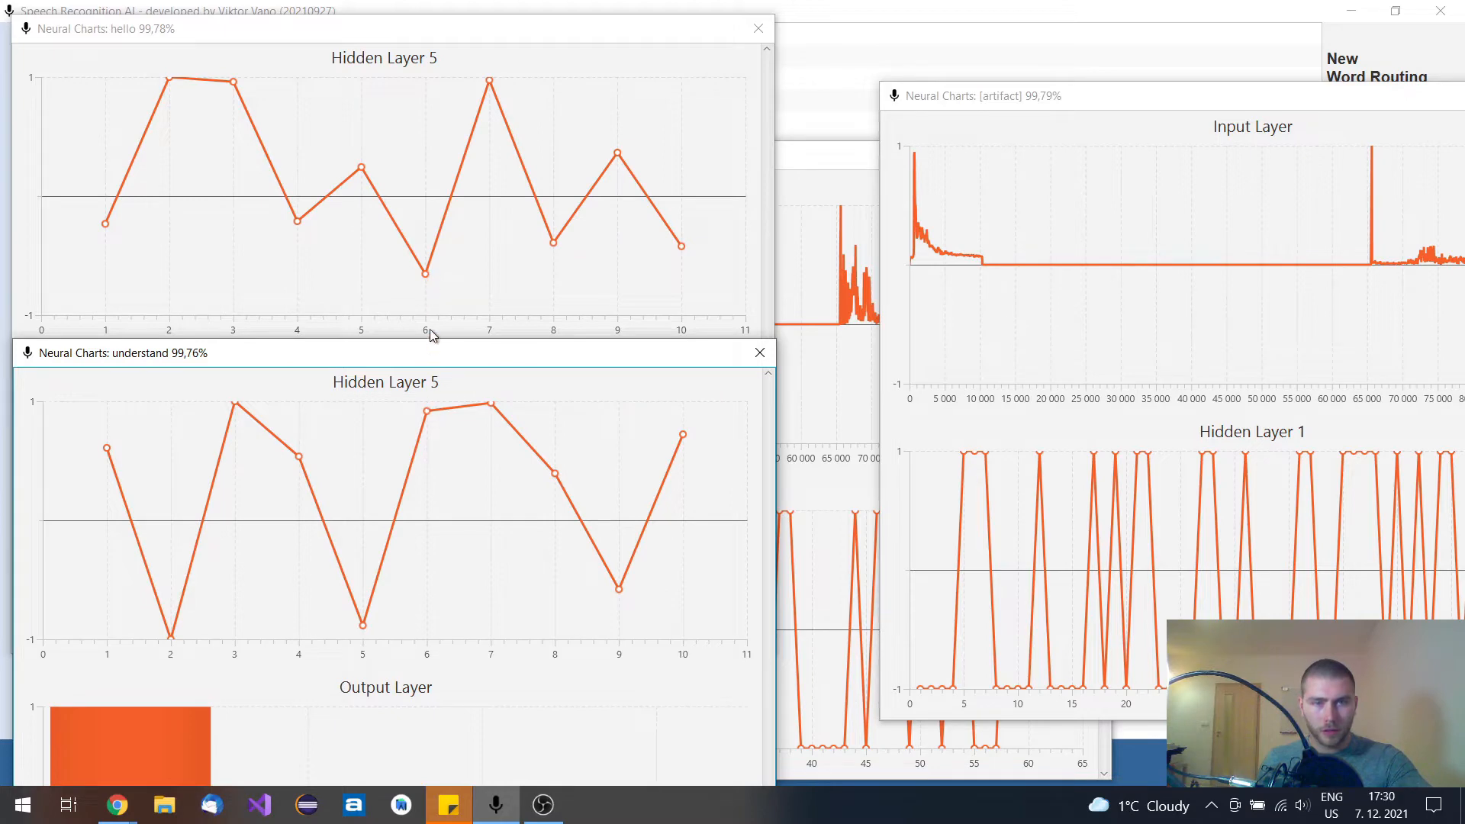
pyautogui.moveTo(509, 308)
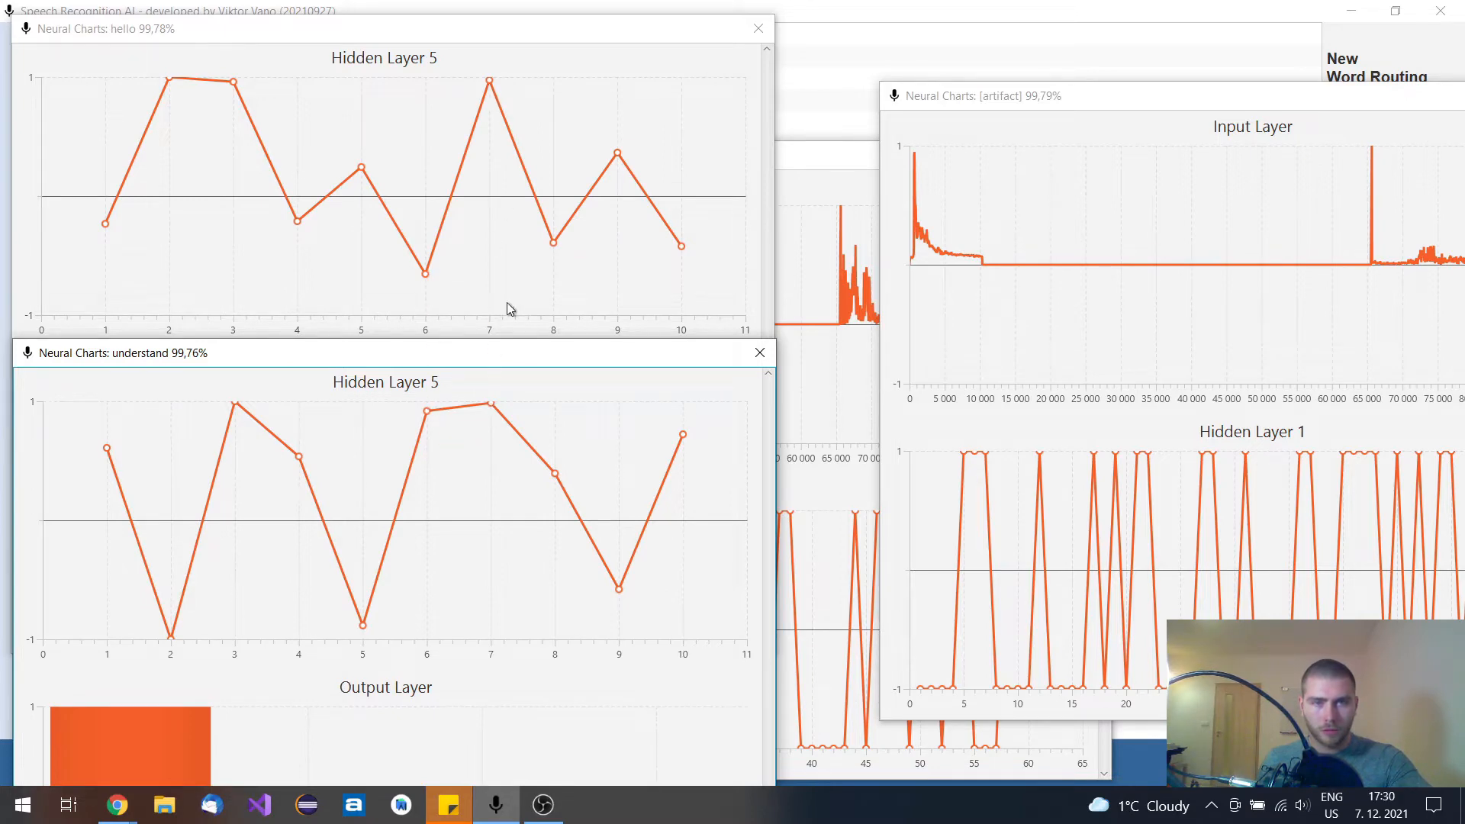
pyautogui.moveTo(687, 505)
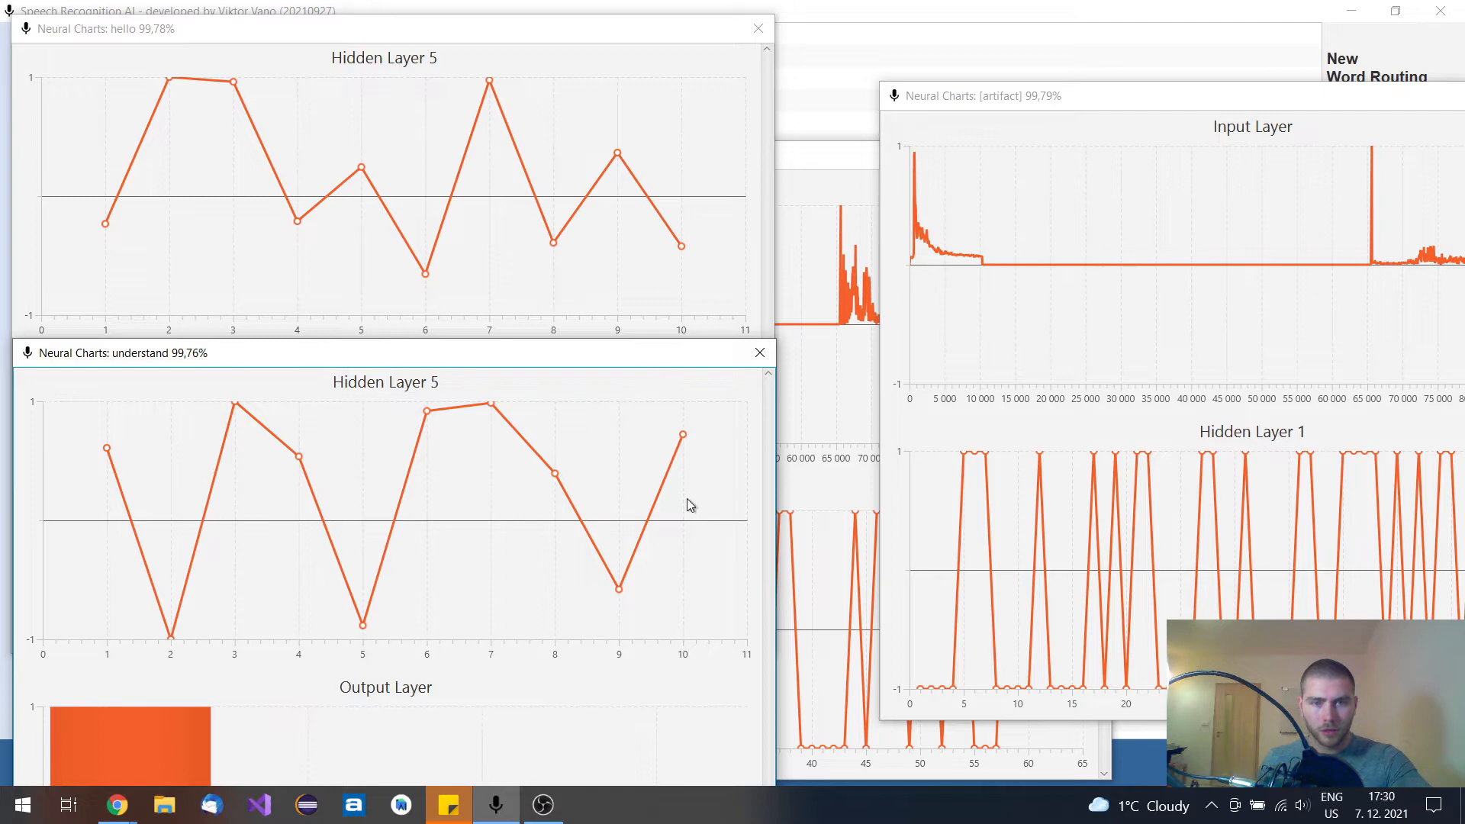
pyautogui.moveTo(662, 387)
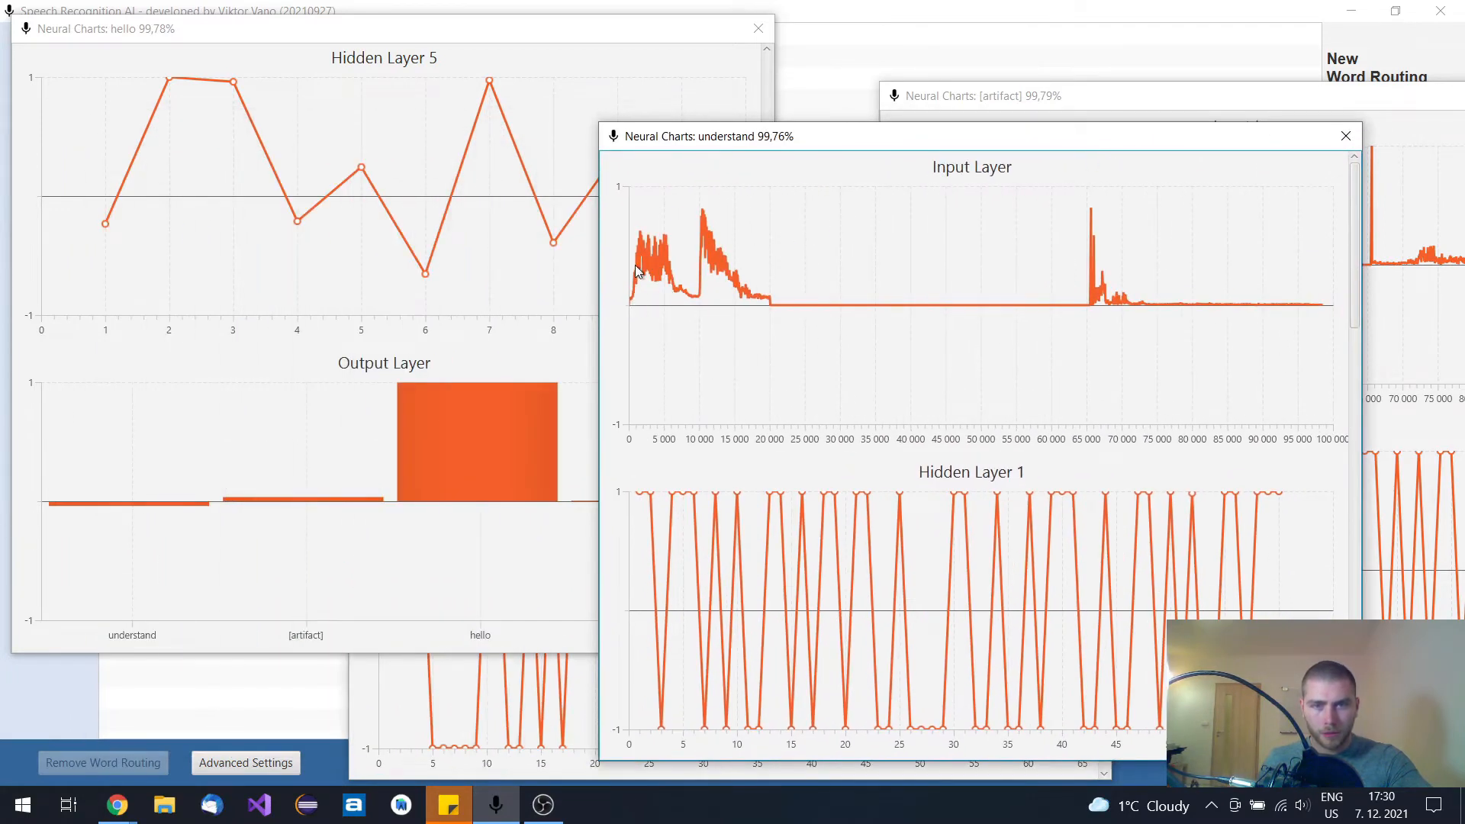
pyautogui.moveTo(710, 285)
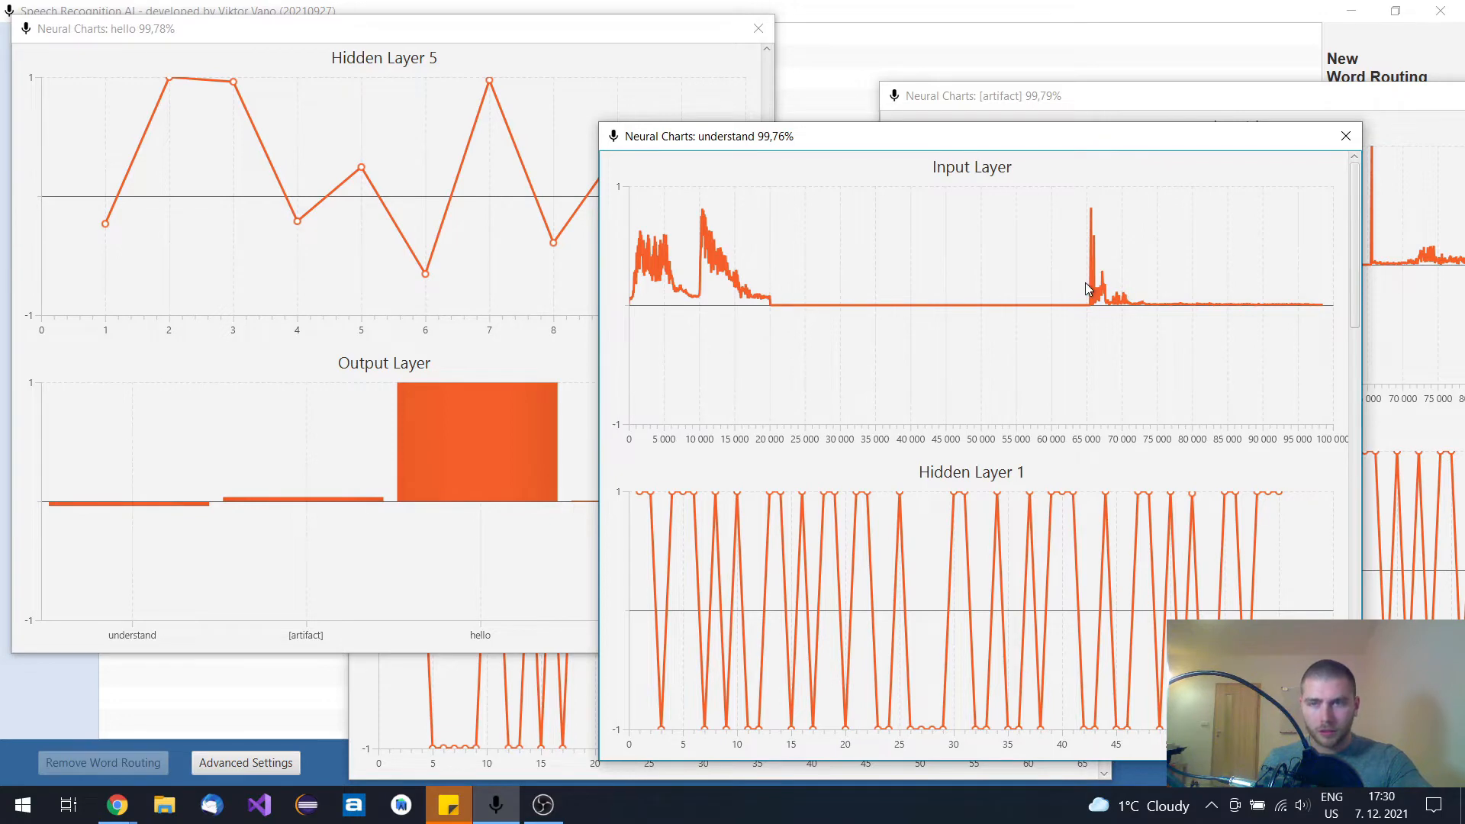
pyautogui.moveTo(1089, 245)
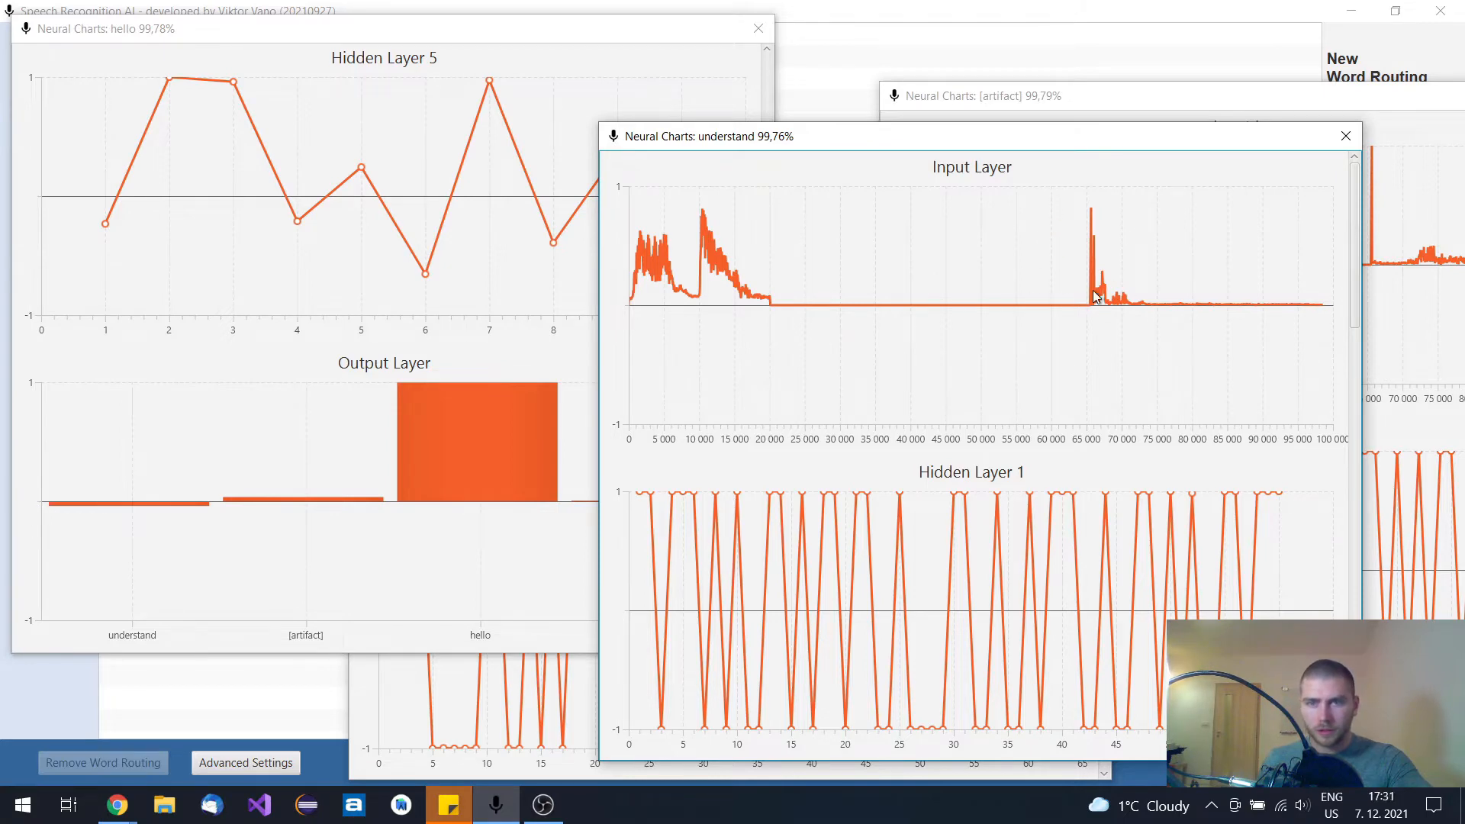
pyautogui.moveTo(1091, 307)
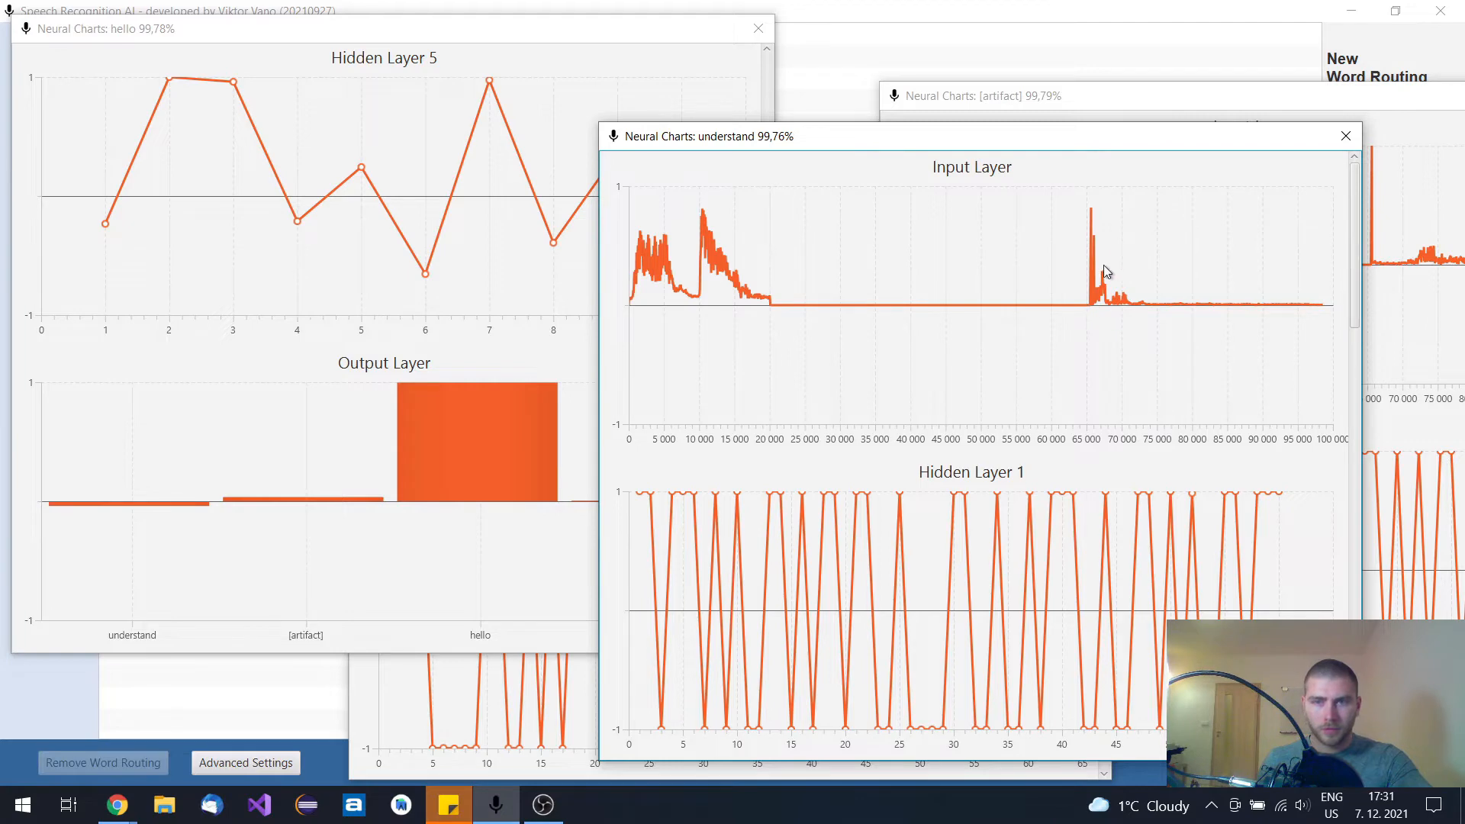
pyautogui.moveTo(1095, 285)
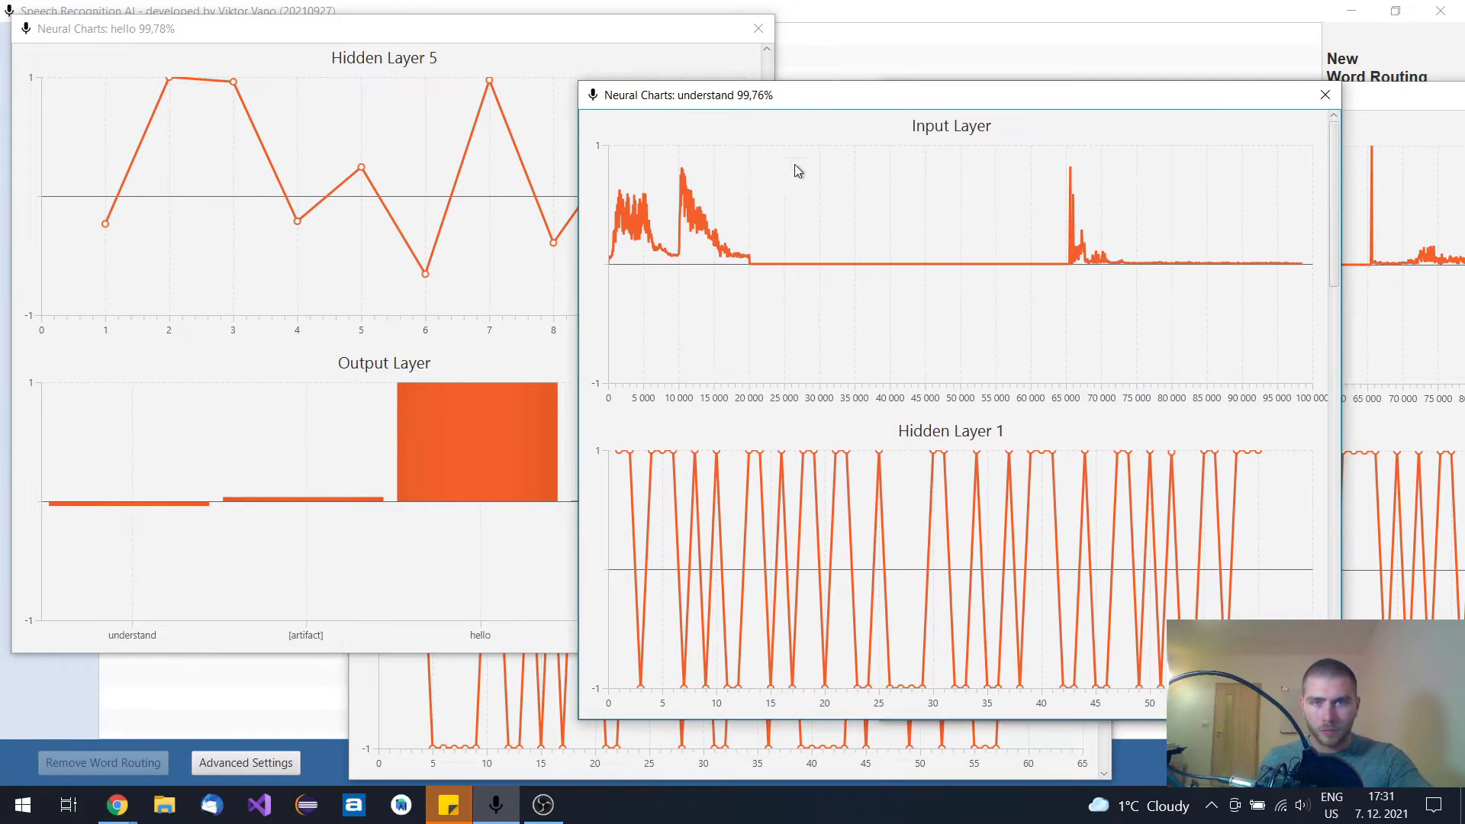
pyautogui.moveTo(867, 309)
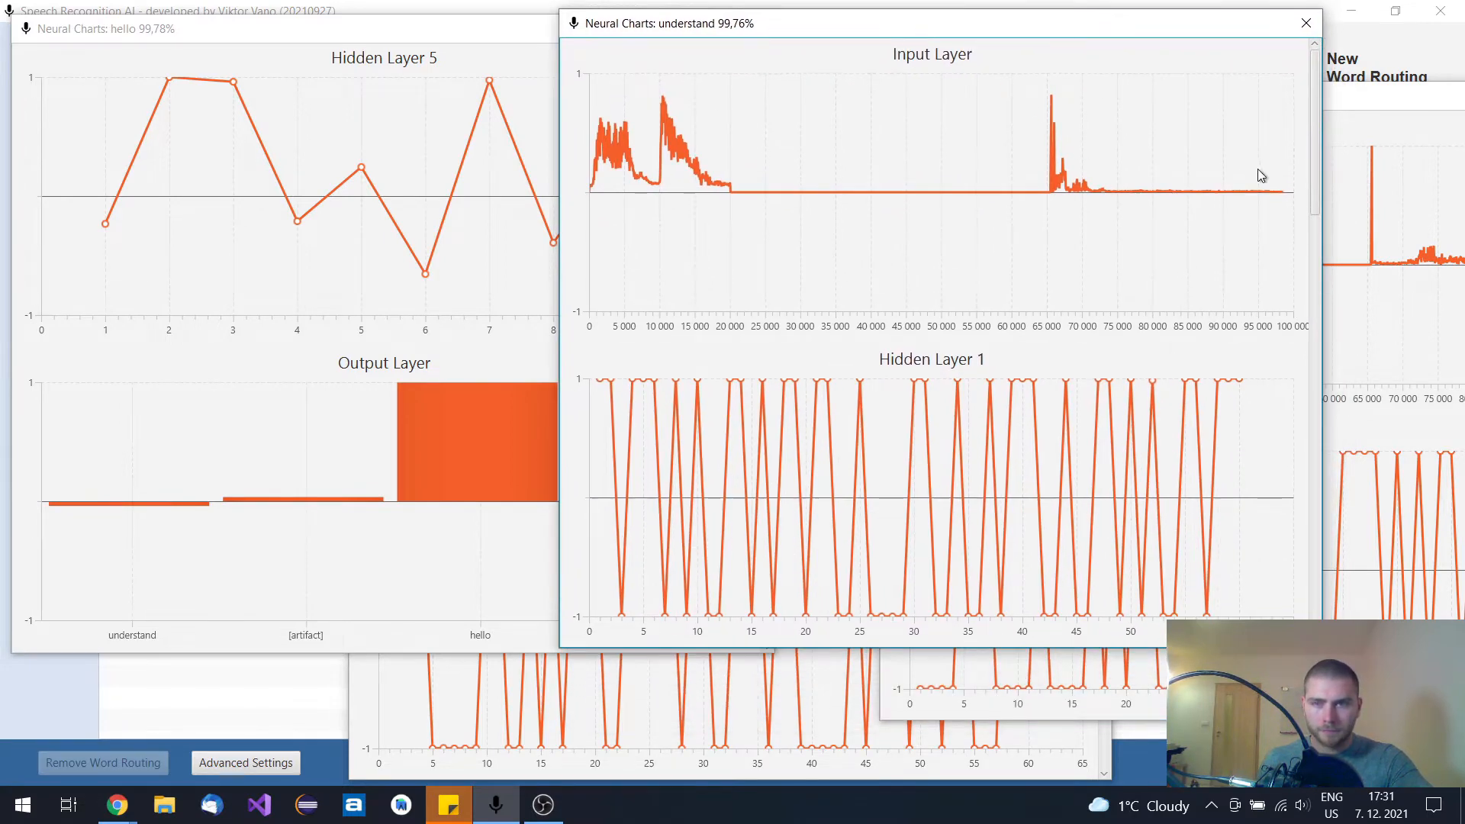
# - Scroll the understand chart to its output layer, peaking on understand
pyautogui.scroll(-3)
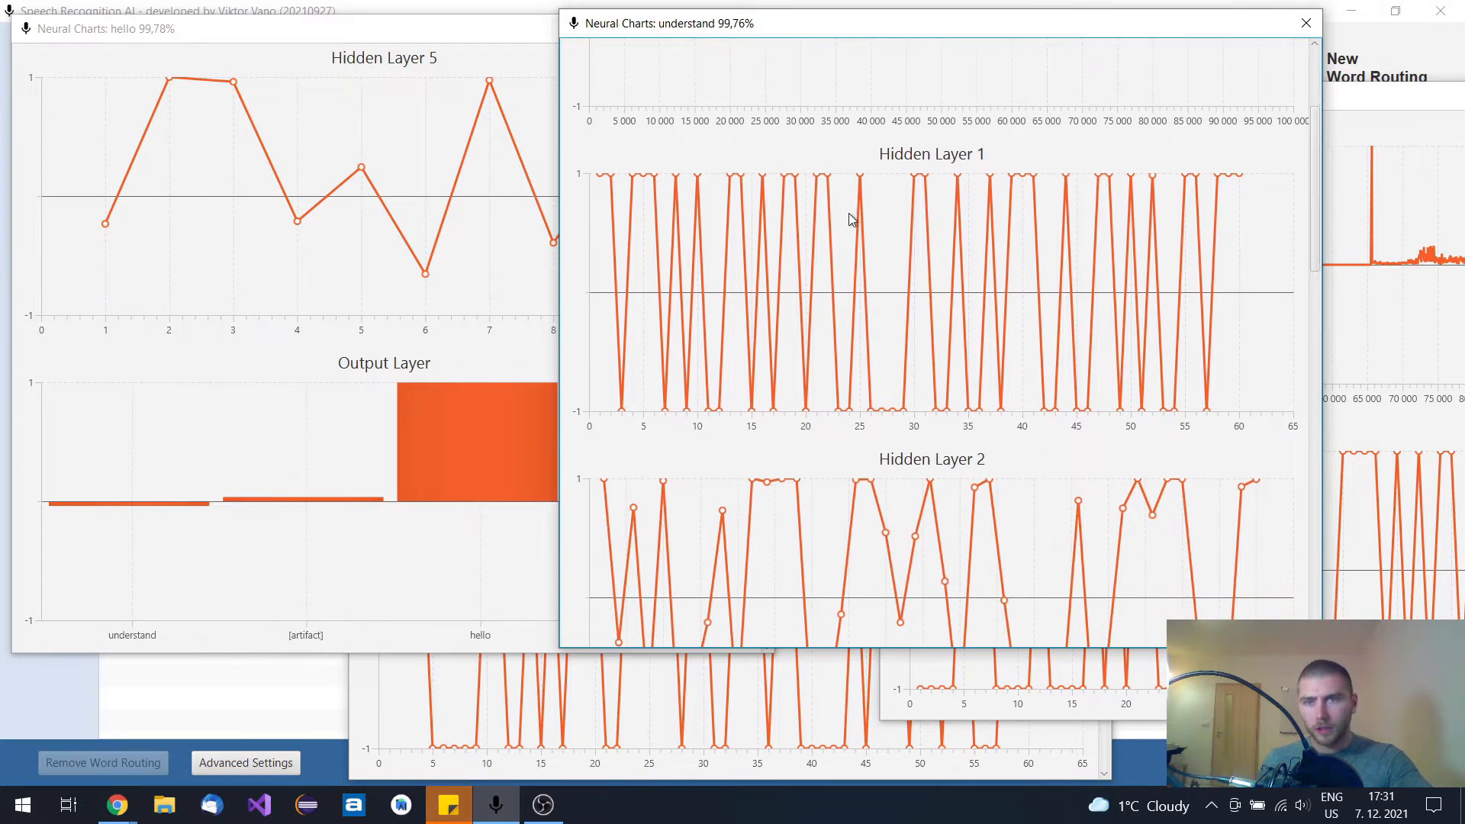
pyautogui.moveTo(1277, 221)
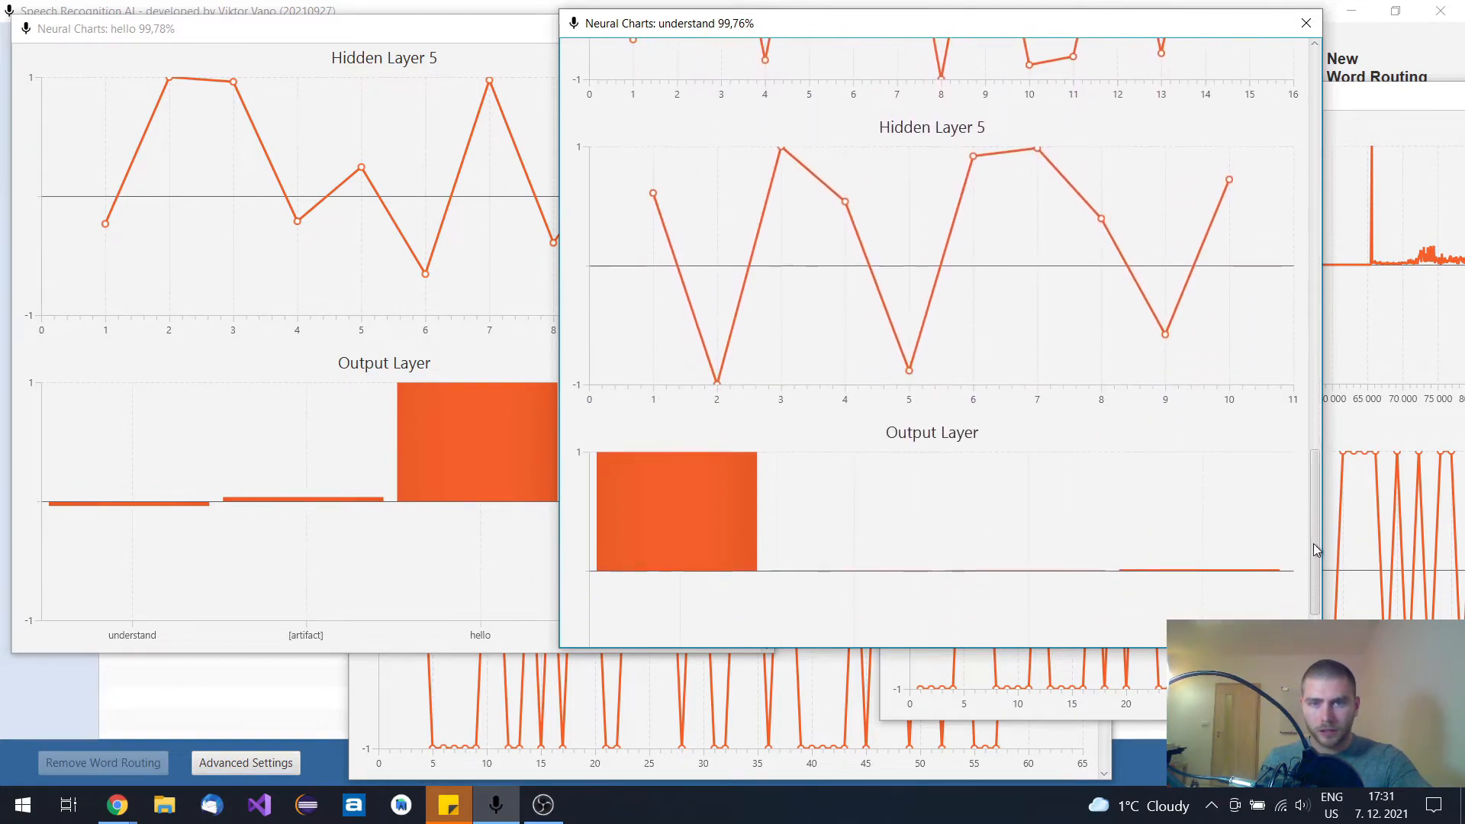
pyautogui.scroll(3)
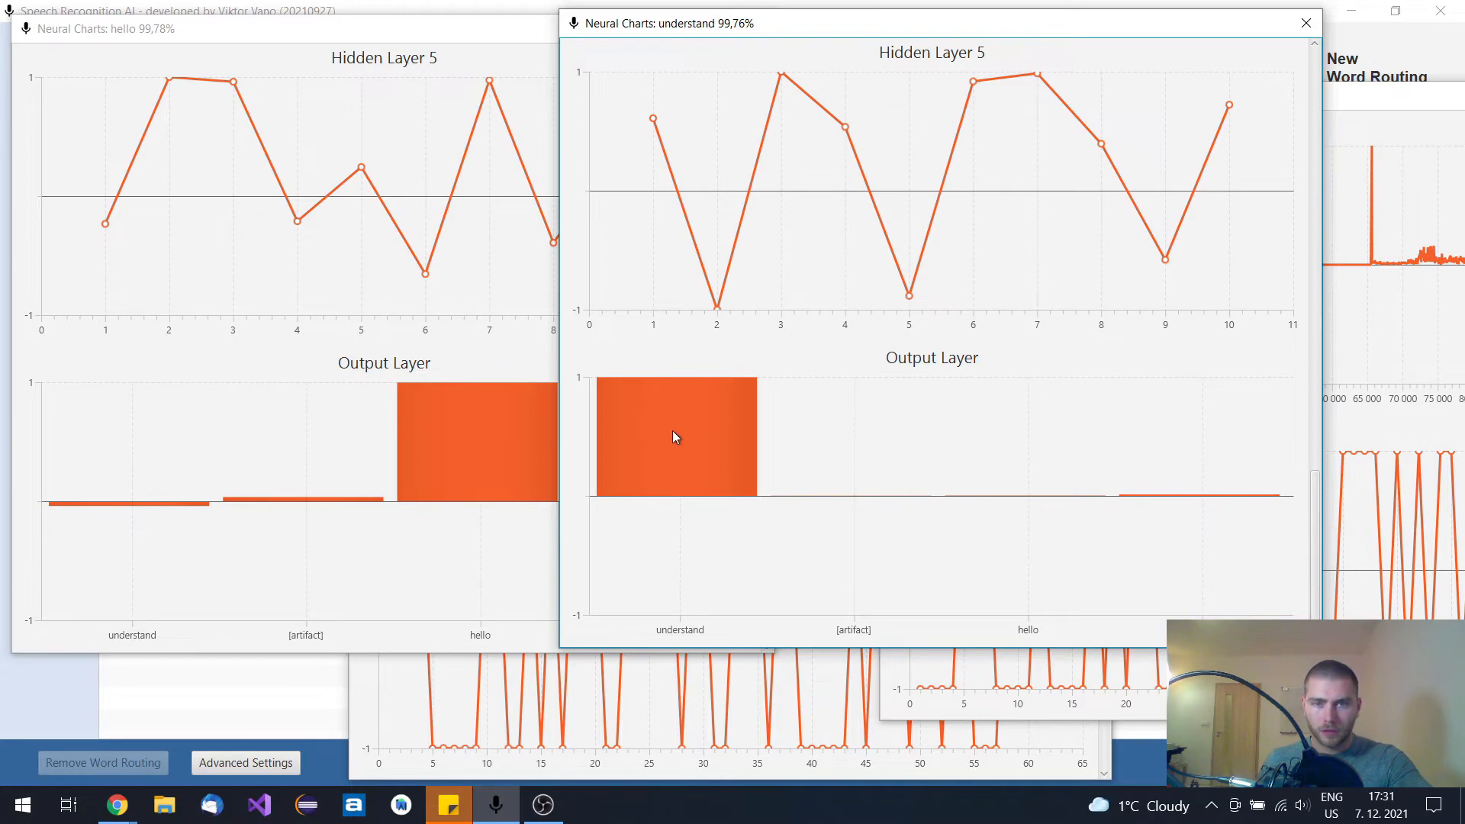
pyautogui.moveTo(907, 28)
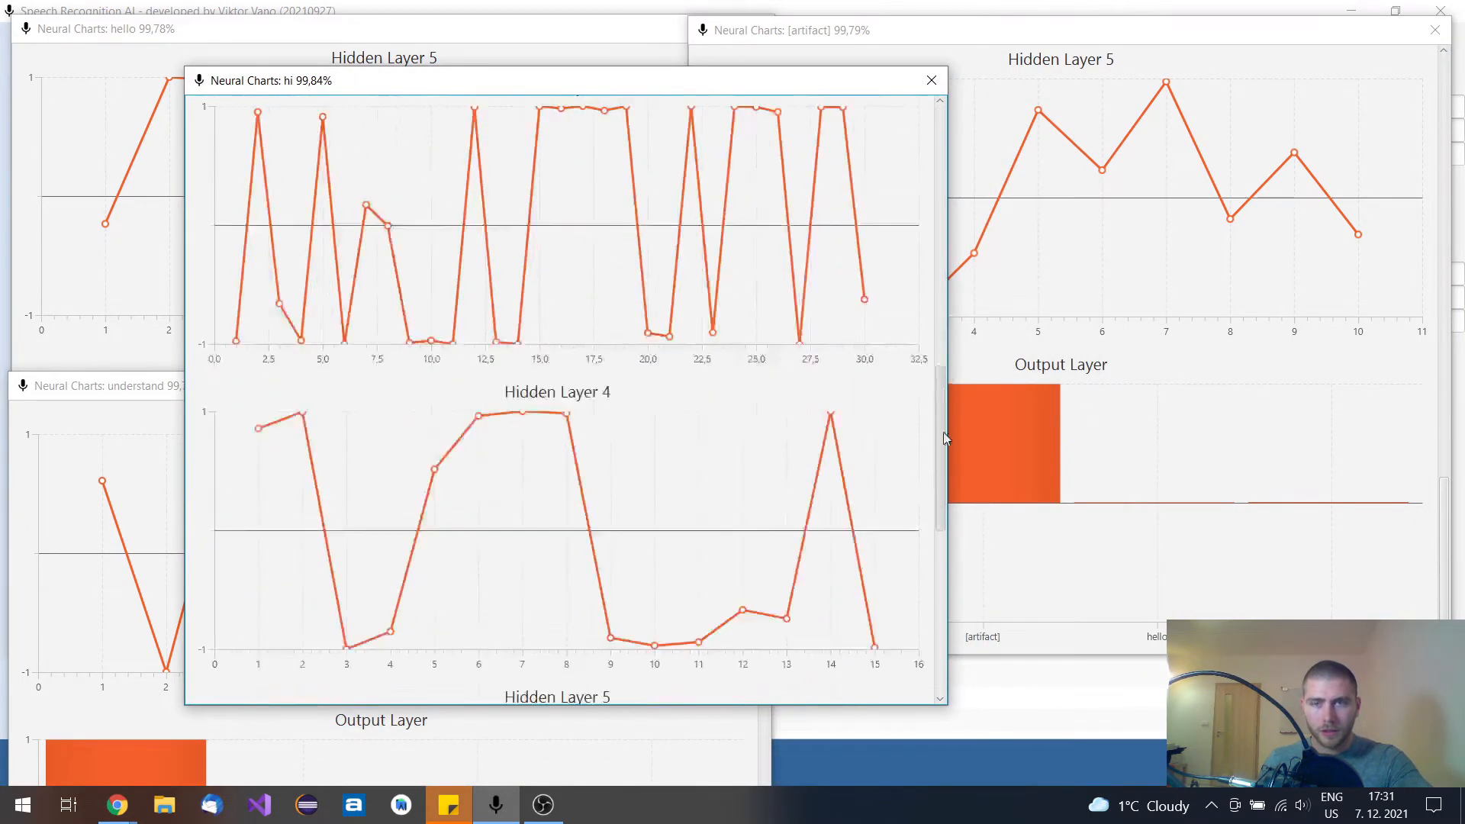
# - Scroll to hidden layers 4 and 5 and close one neural chart window
pyautogui.scroll(-3)
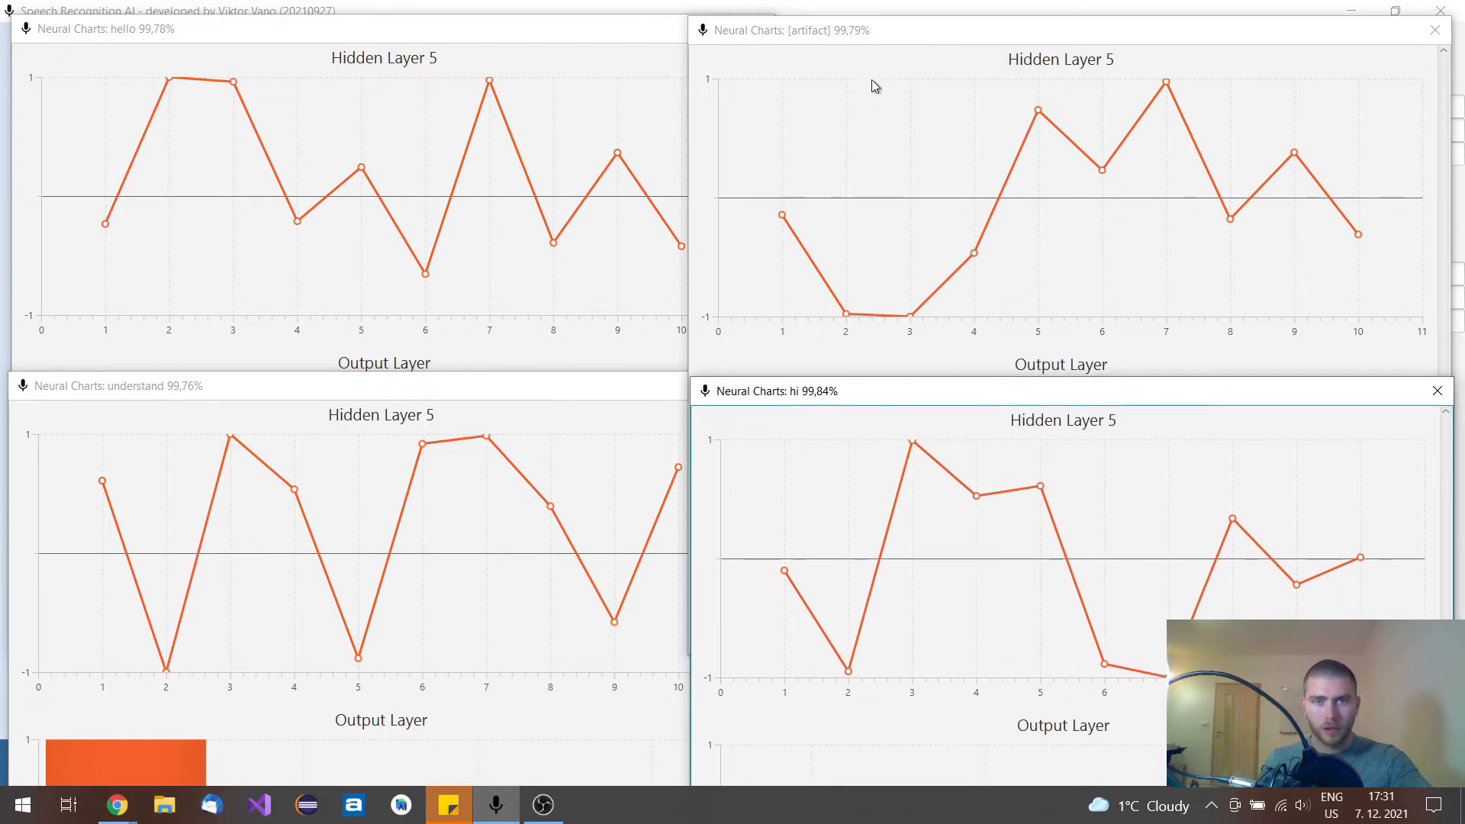
pyautogui.moveTo(1054, 199)
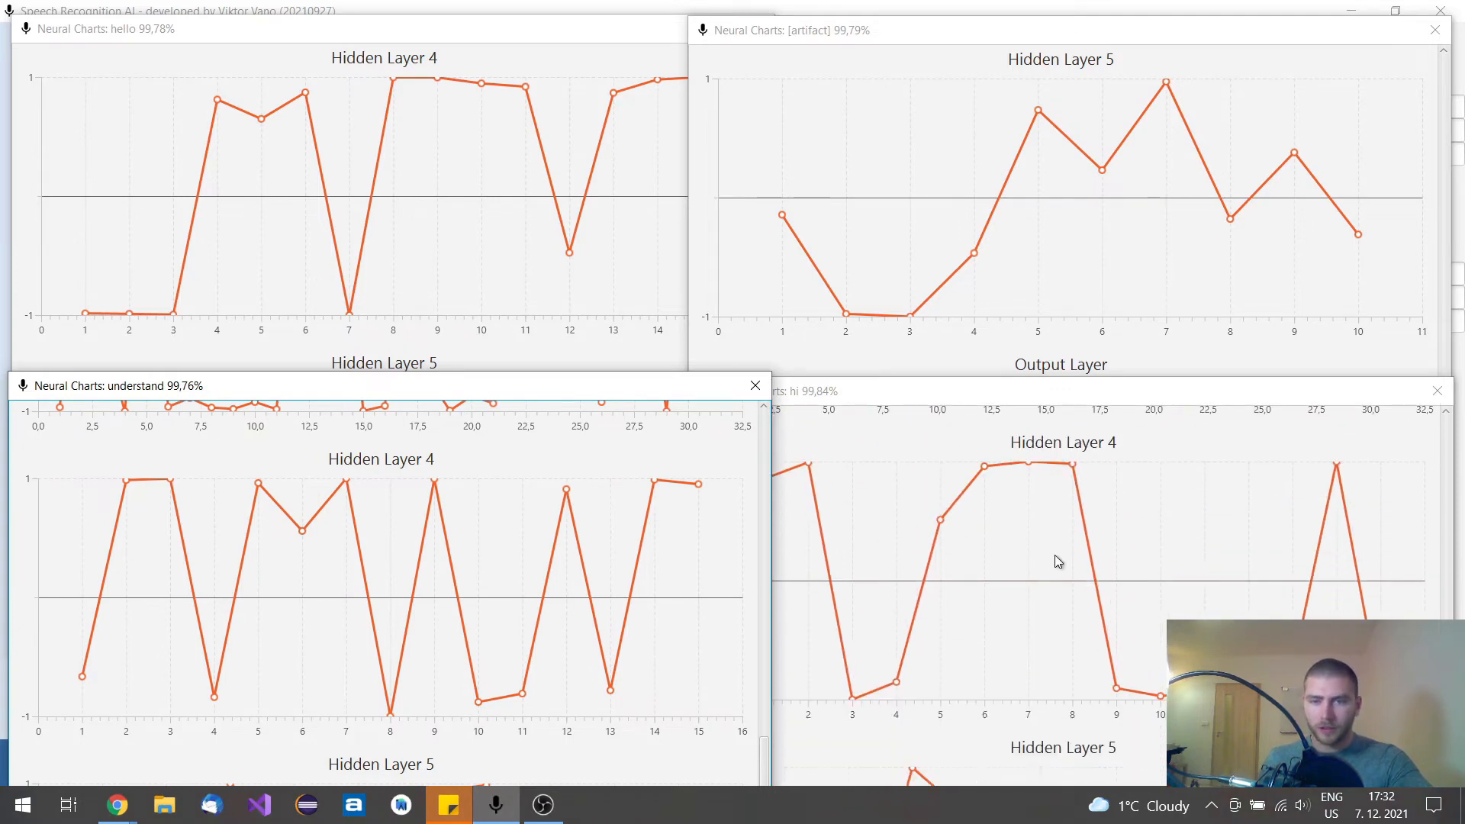
pyautogui.moveTo(802, 416)
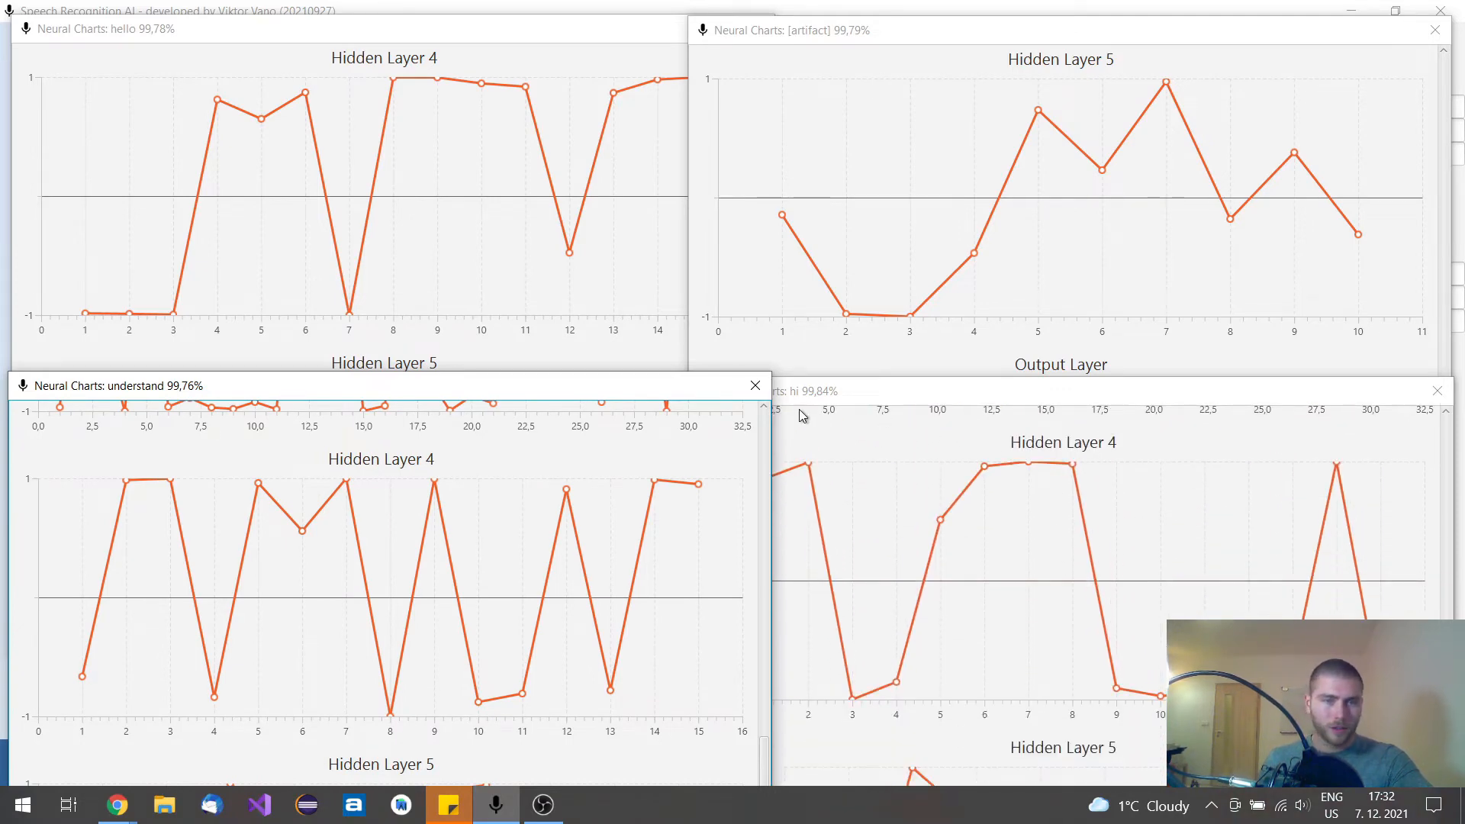
pyautogui.click(755, 384)
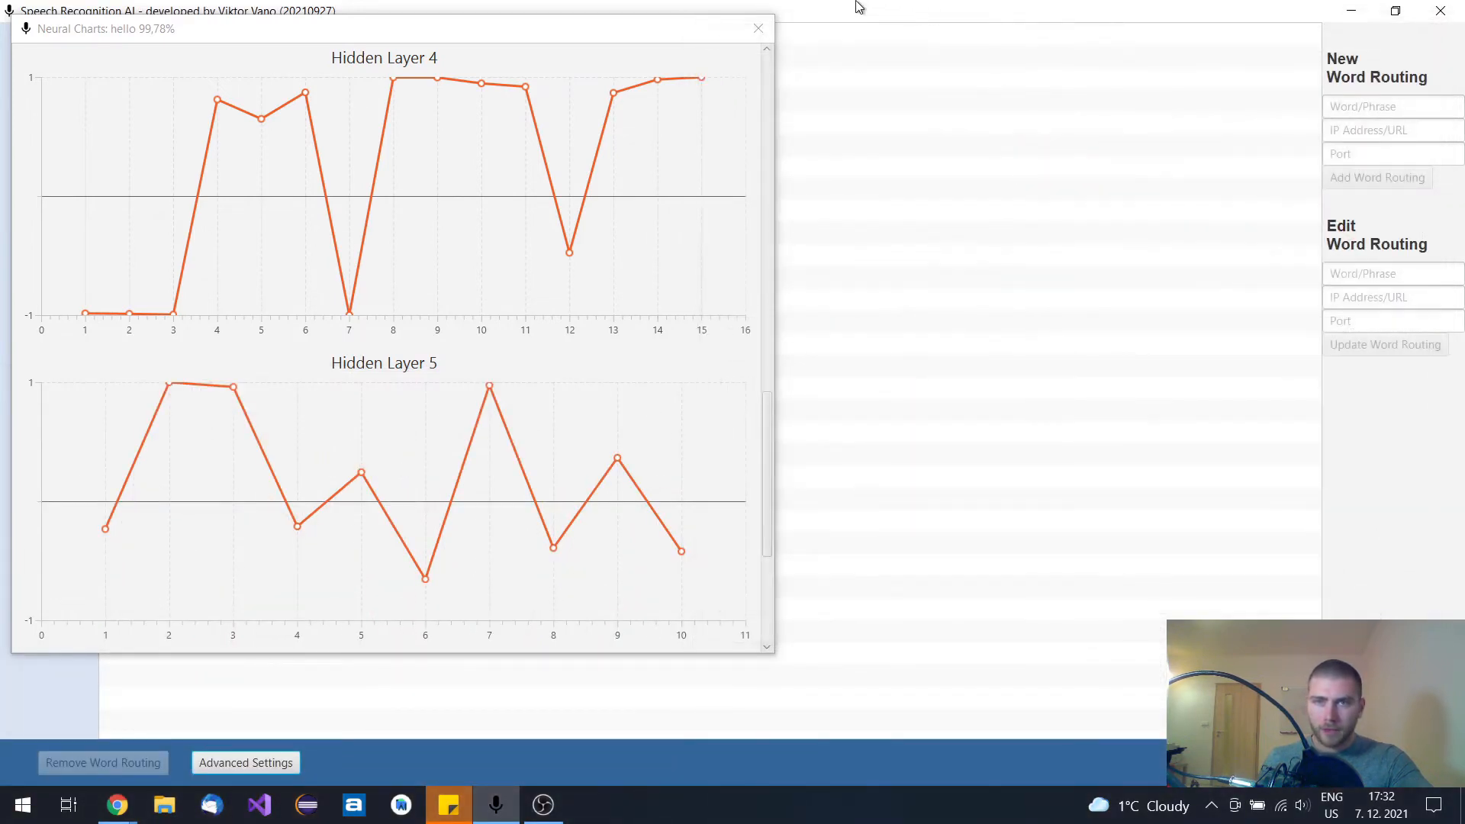
# - Close the last neural chart window and bring up Advanced Settings
pyautogui.click(758, 28)
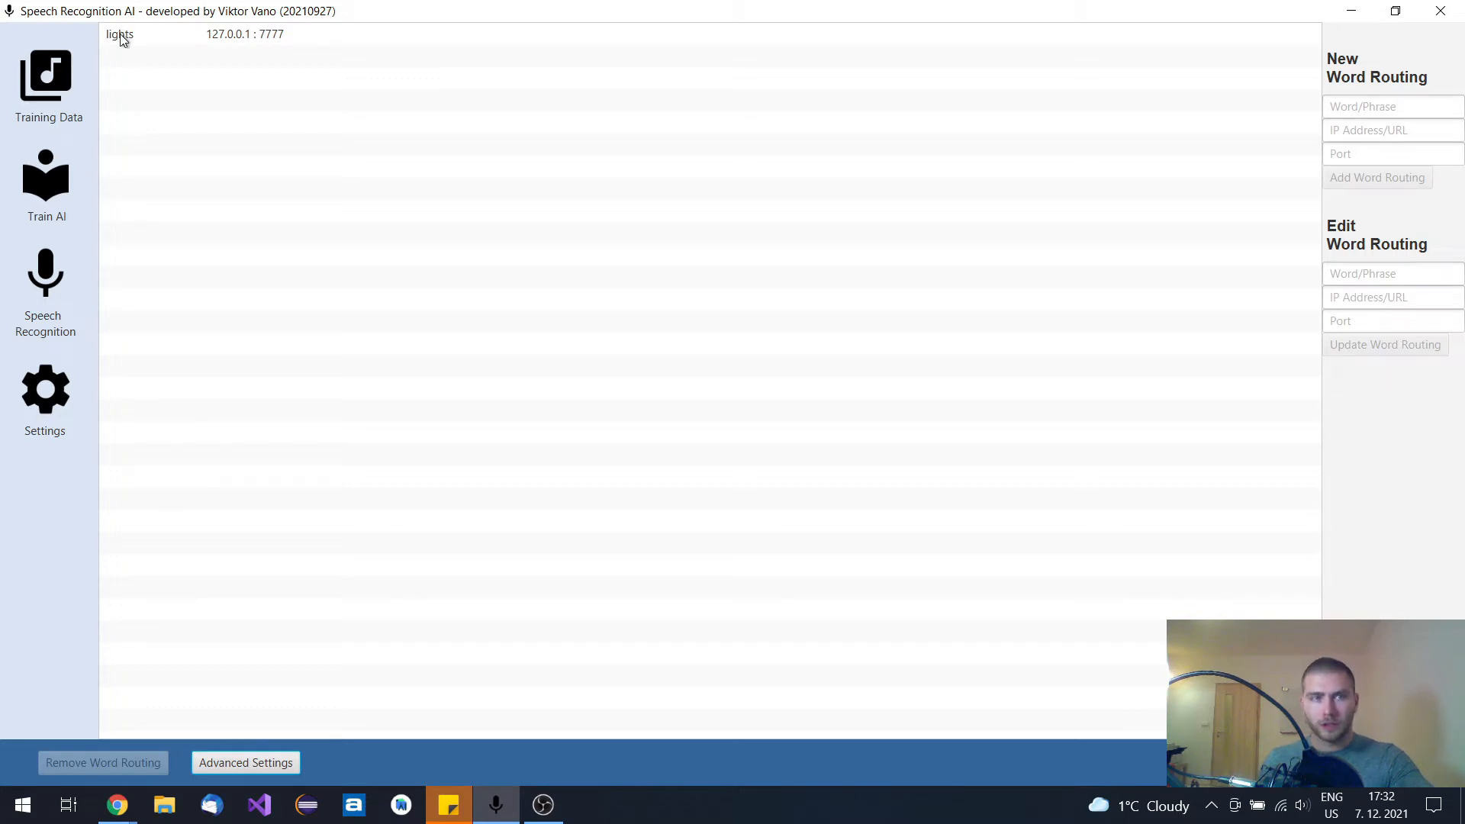
pyautogui.moveTo(171, 42)
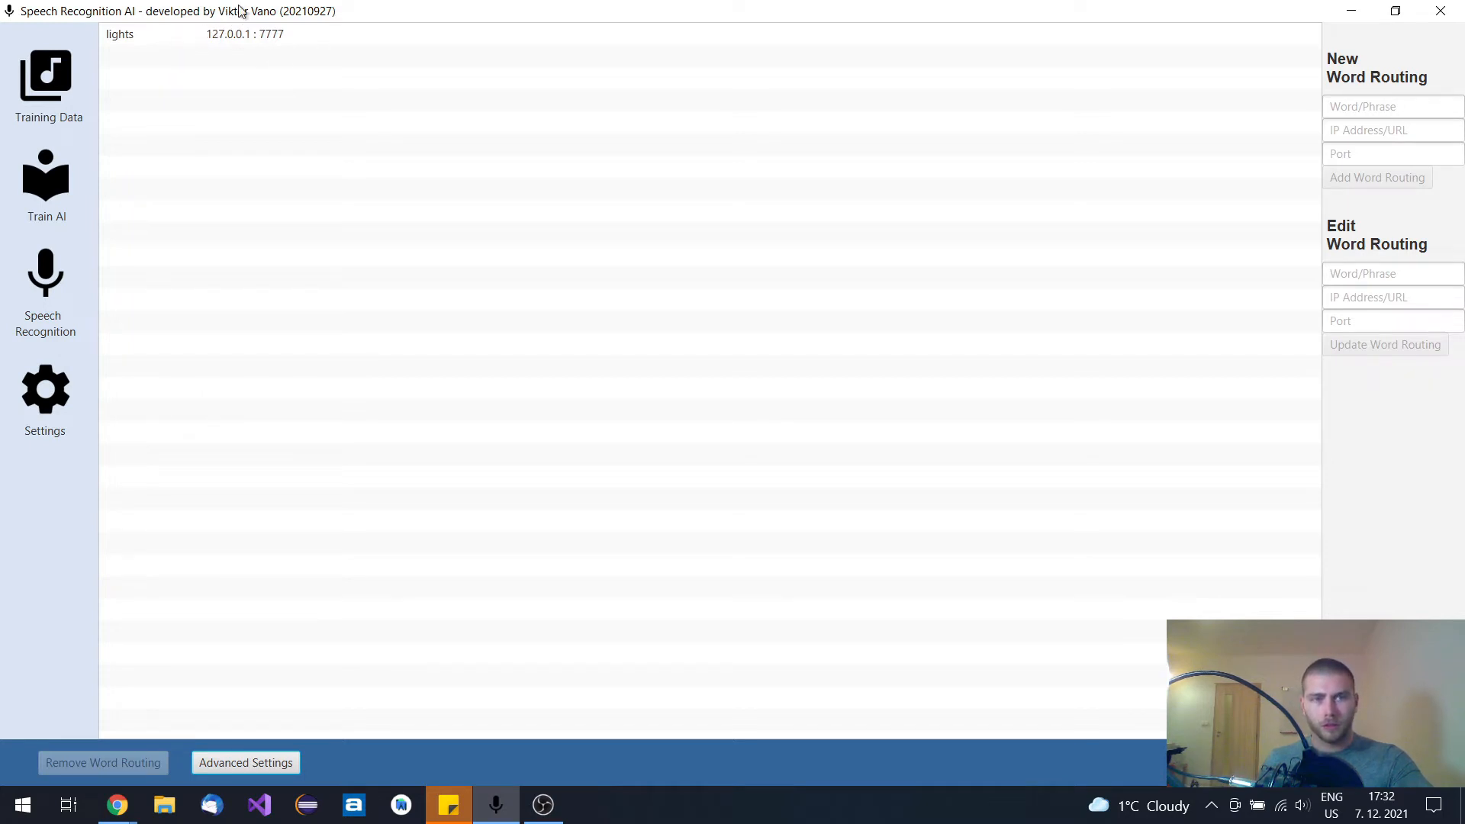
pyautogui.moveTo(293, 30)
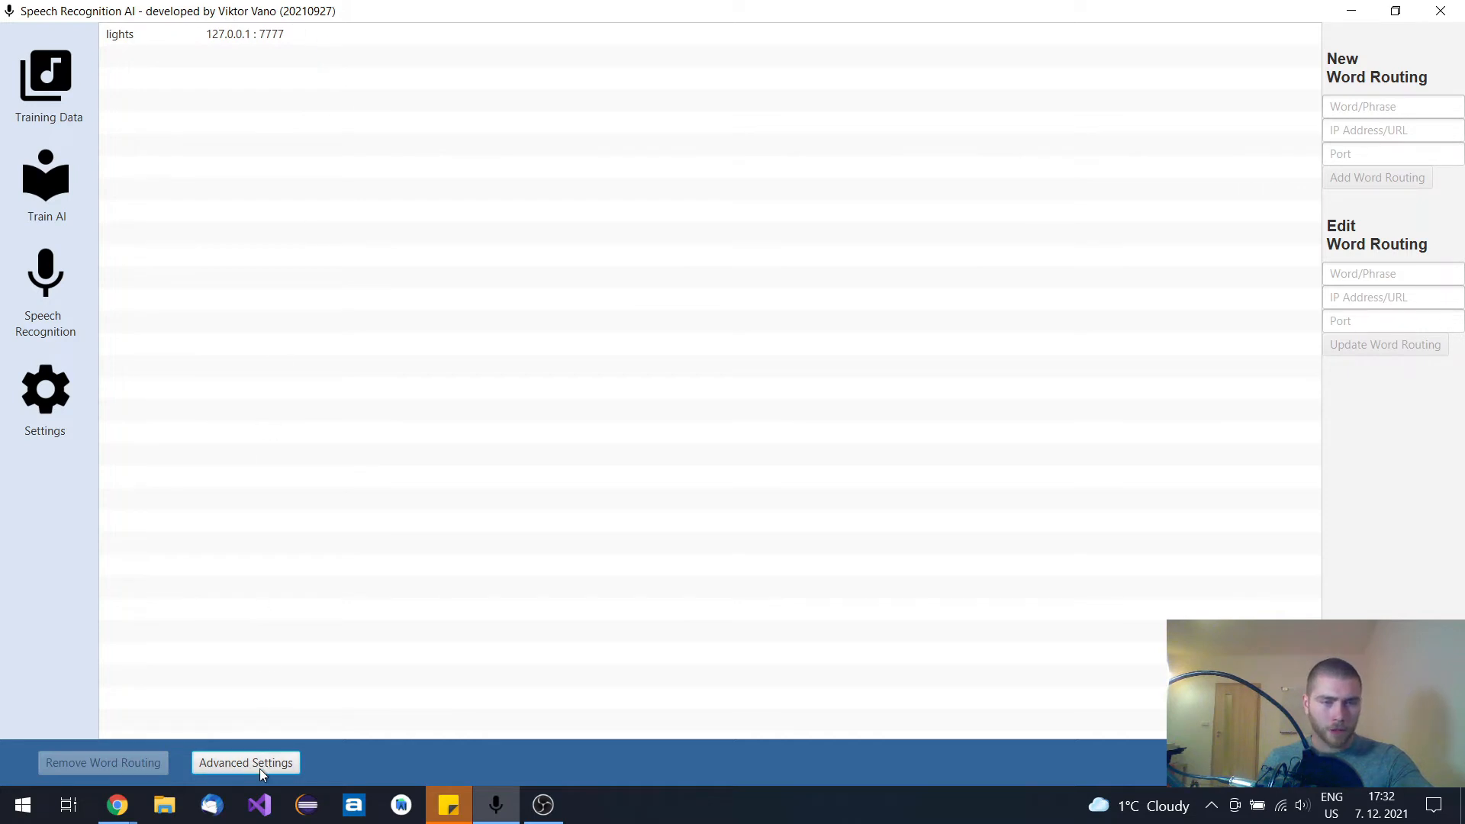
pyautogui.click(245, 763)
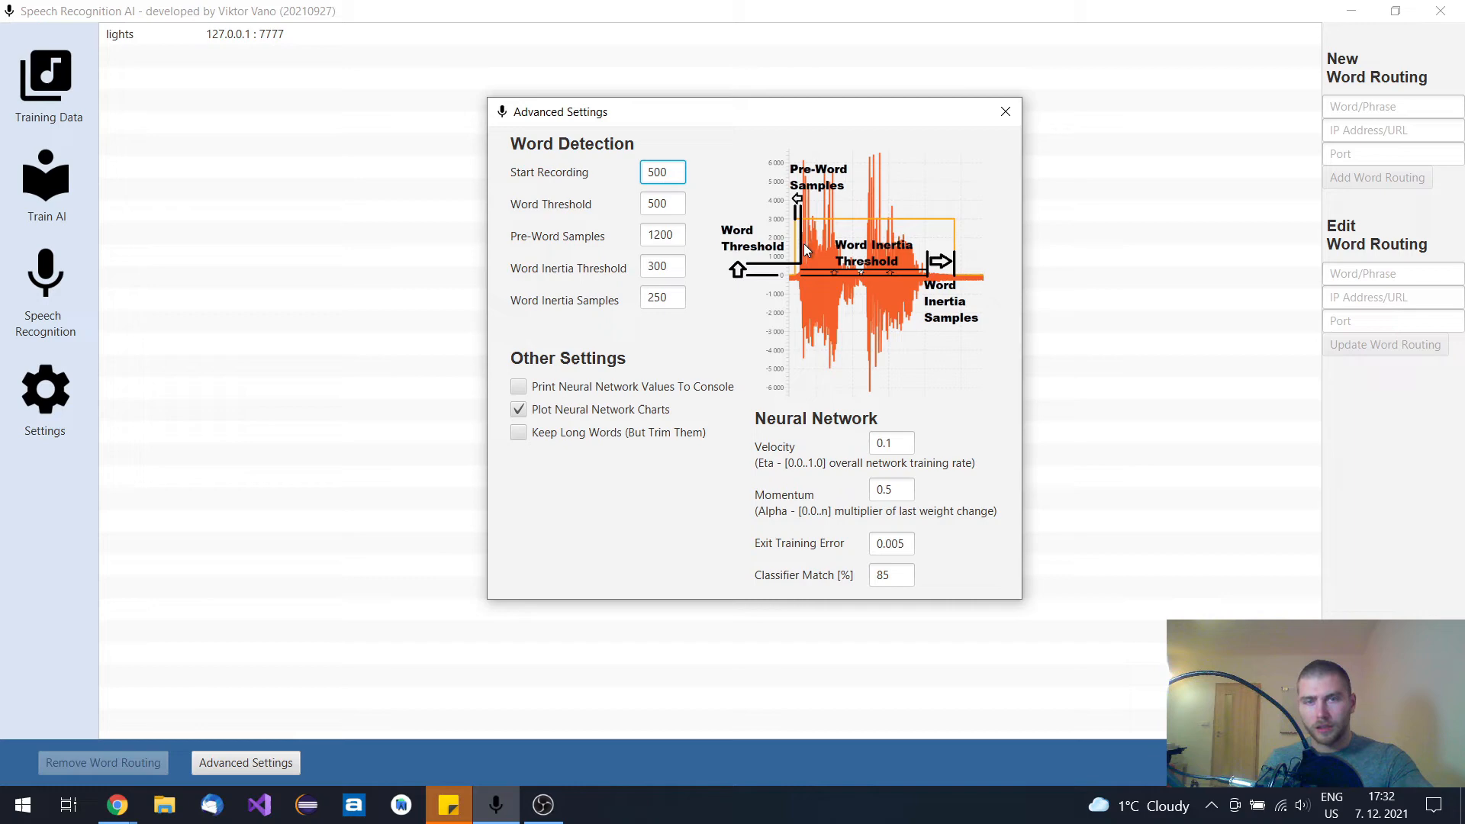
pyautogui.moveTo(794, 223)
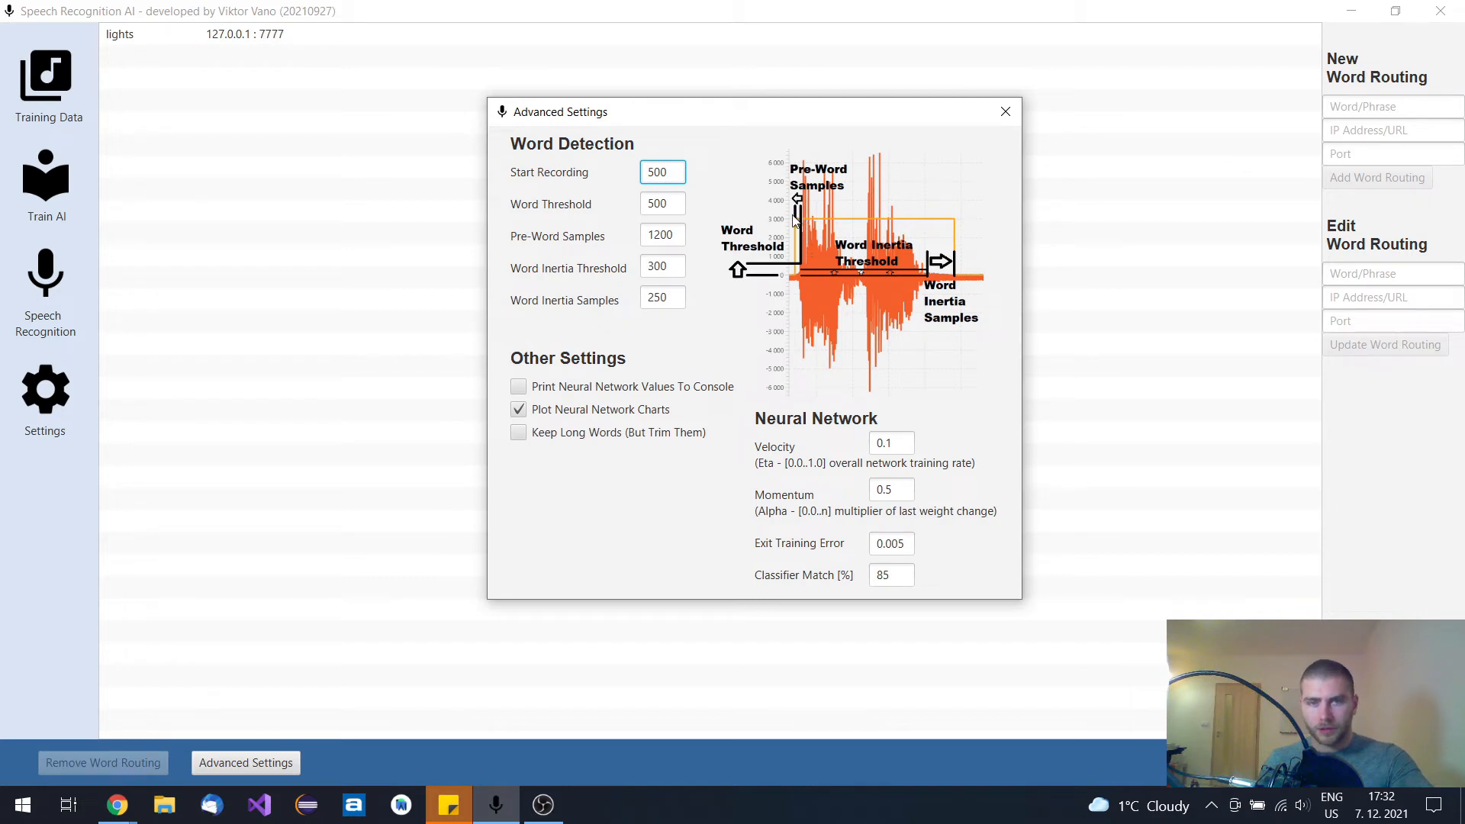
pyautogui.moveTo(795, 219)
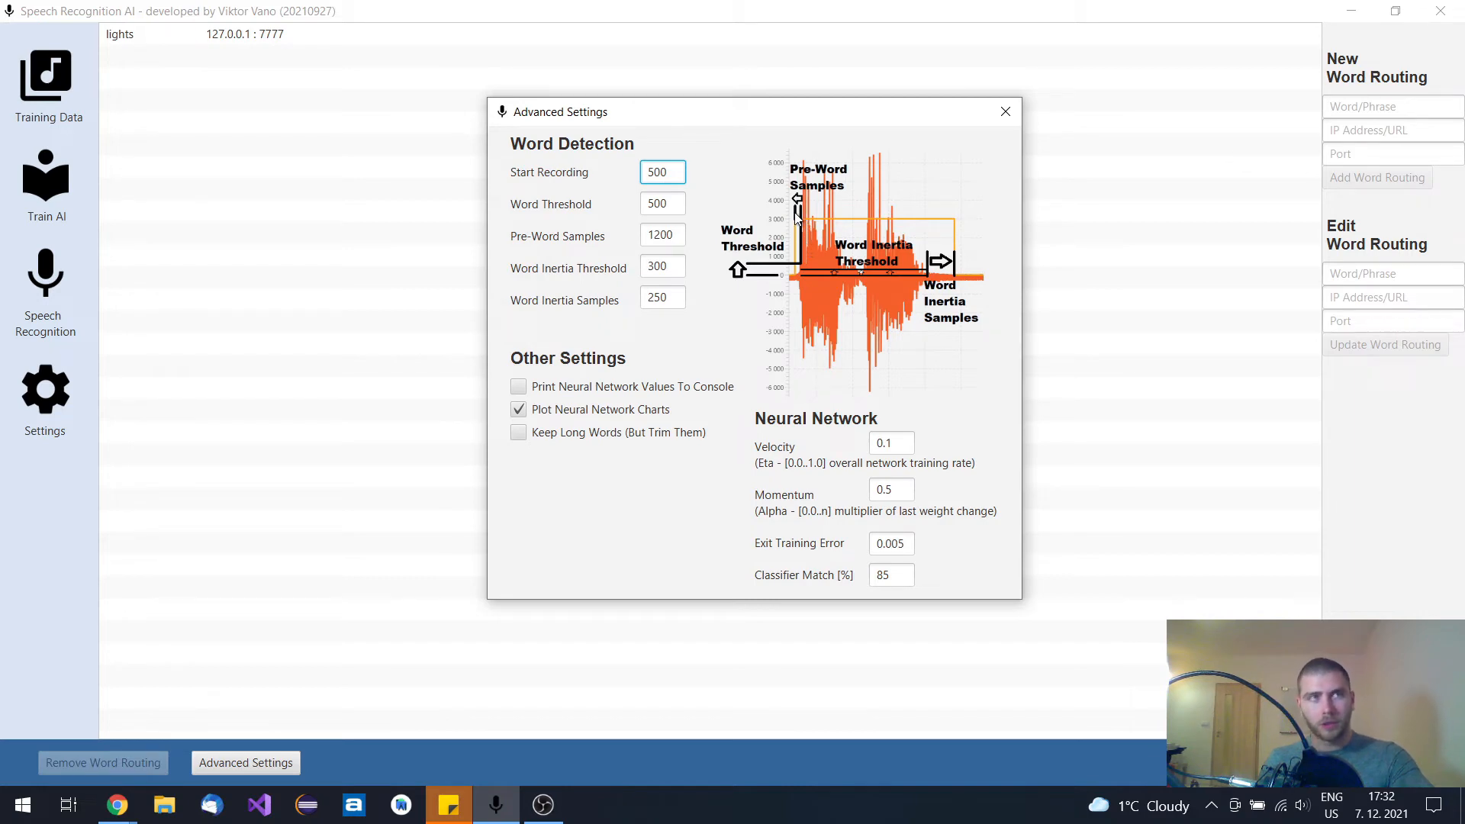
pyautogui.moveTo(707, 178)
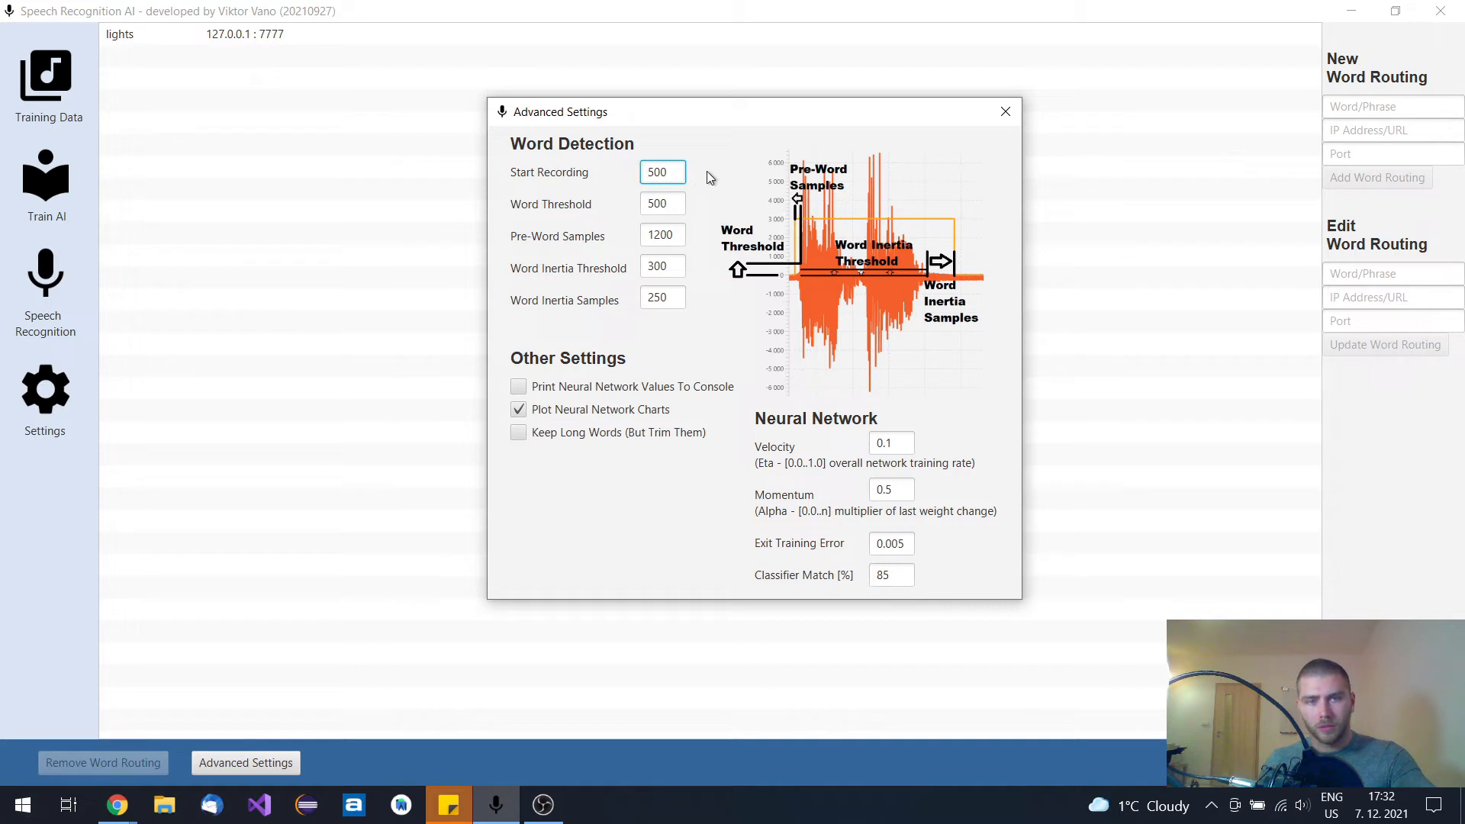
pyautogui.moveTo(699, 209)
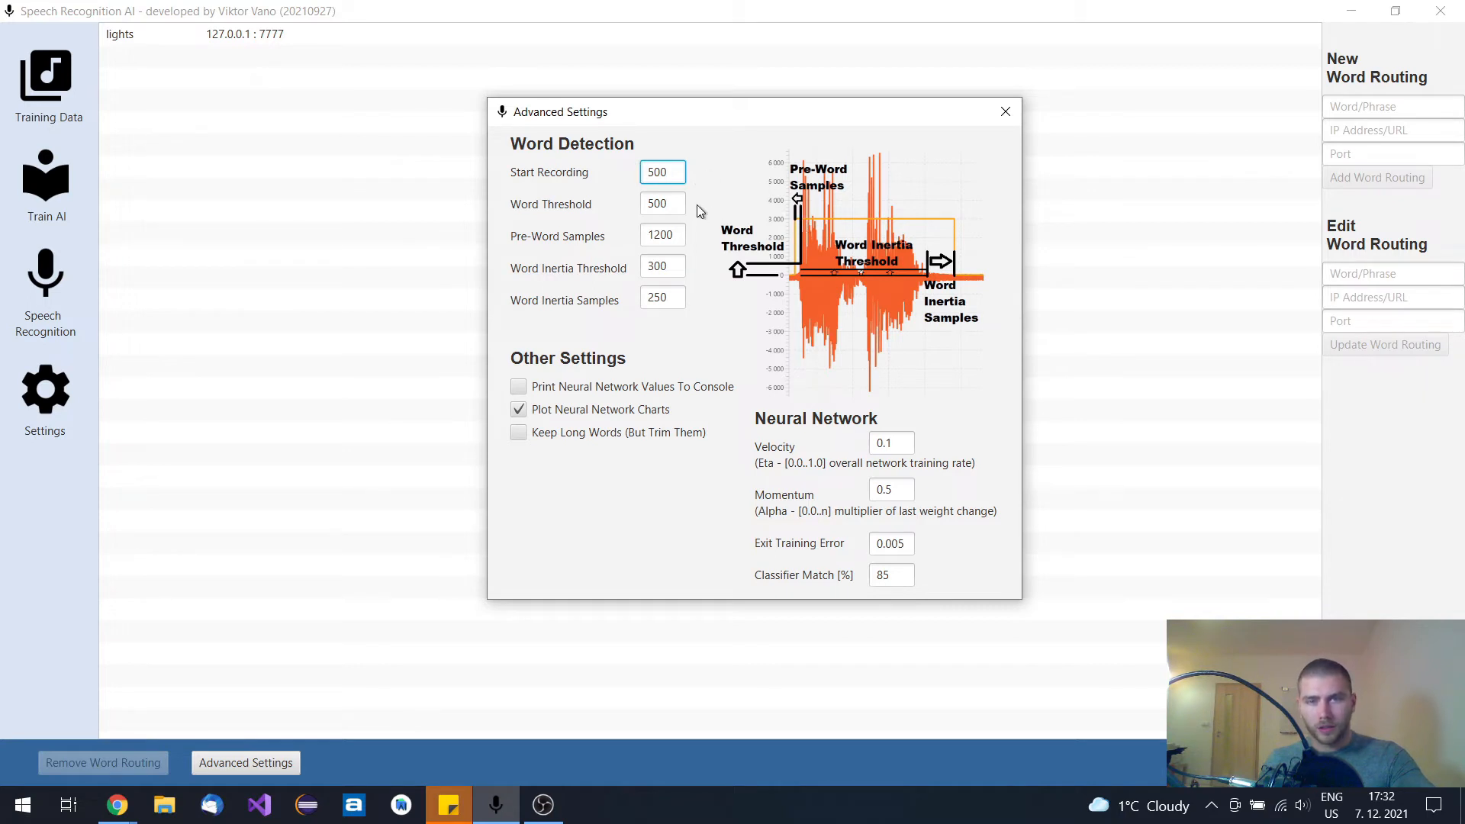
pyautogui.moveTo(710, 244)
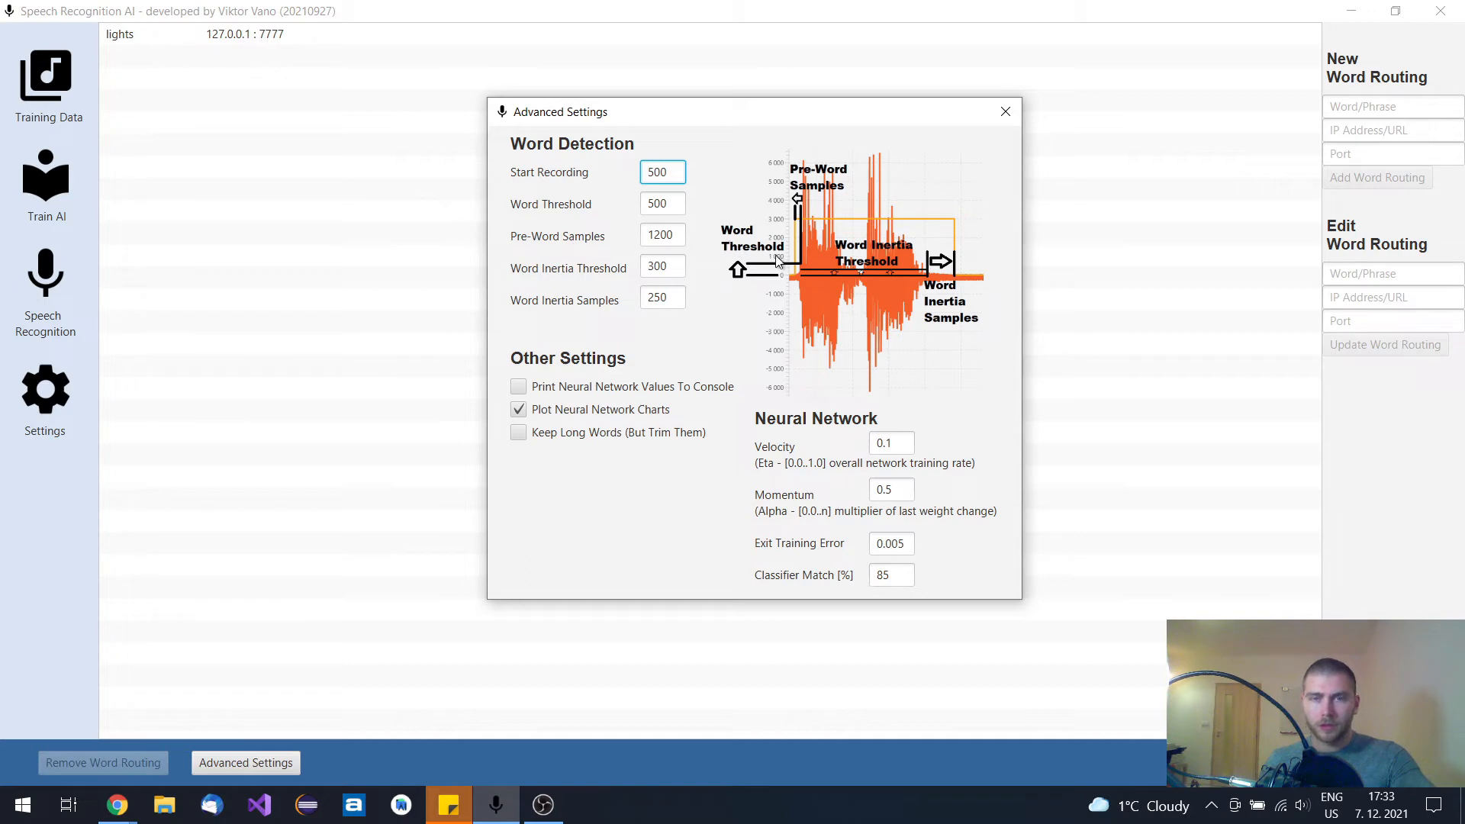
pyautogui.moveTo(820, 237)
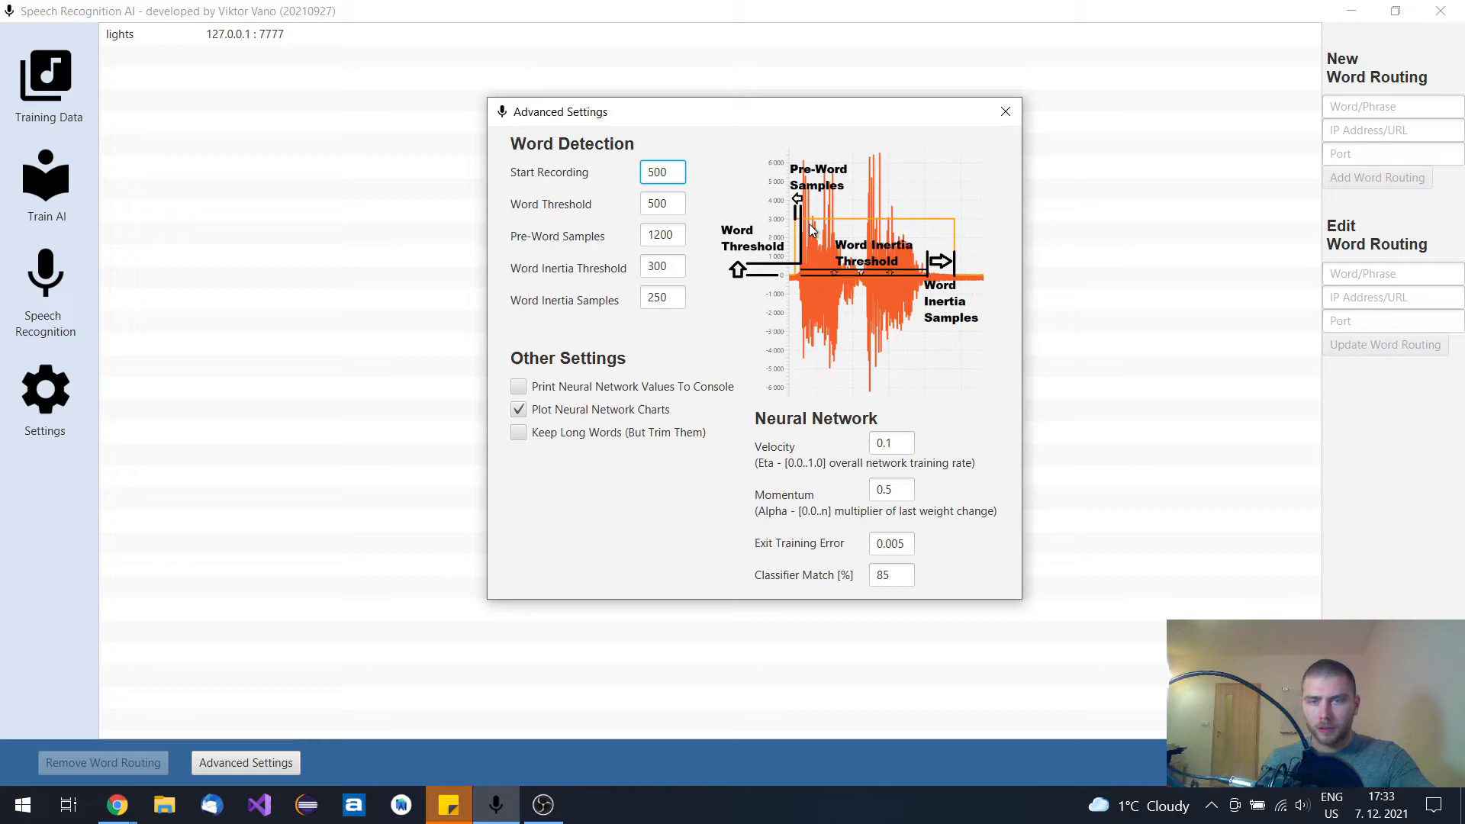
pyautogui.moveTo(686, 255)
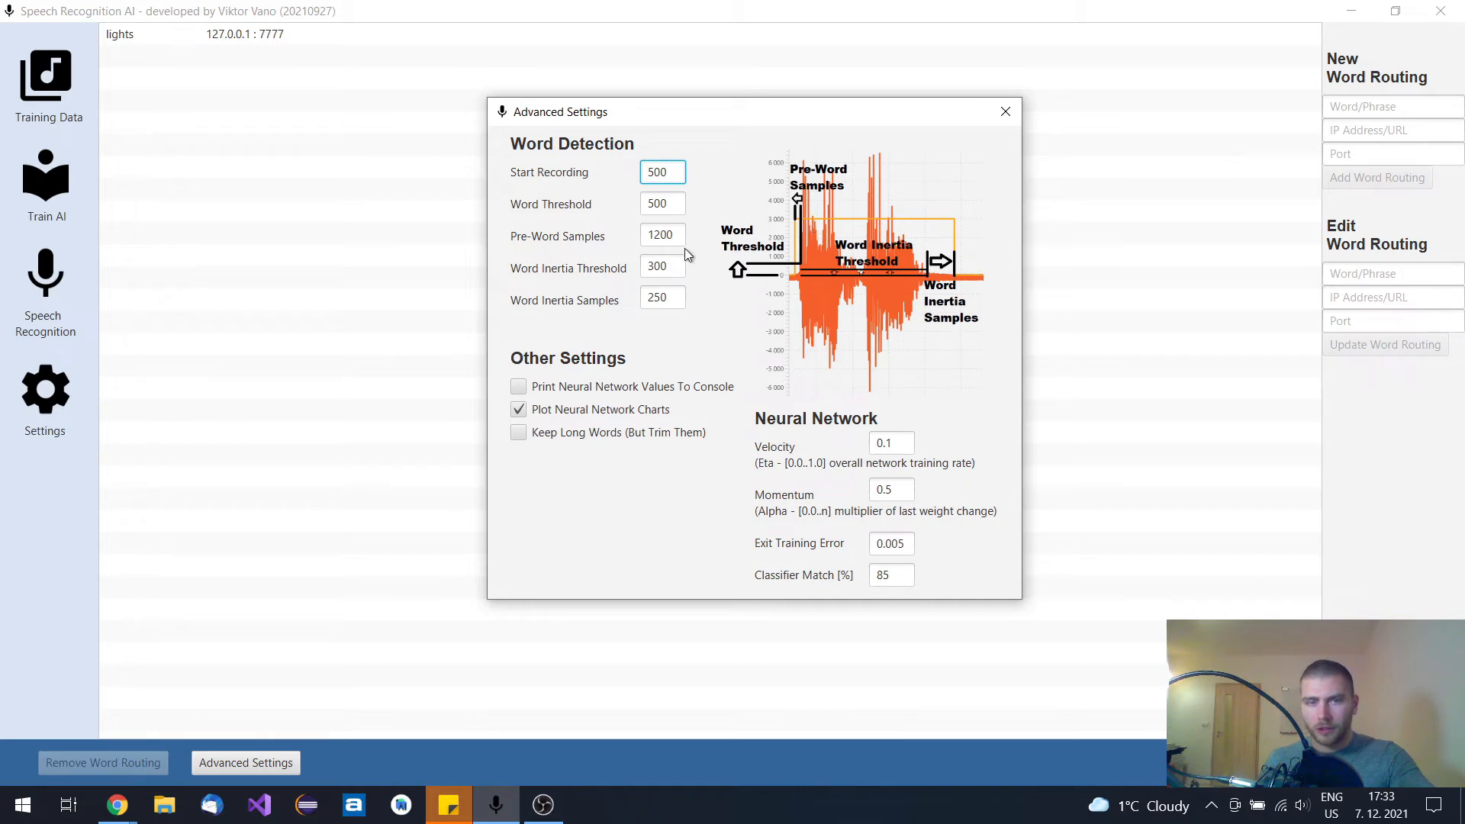
pyautogui.moveTo(811, 266)
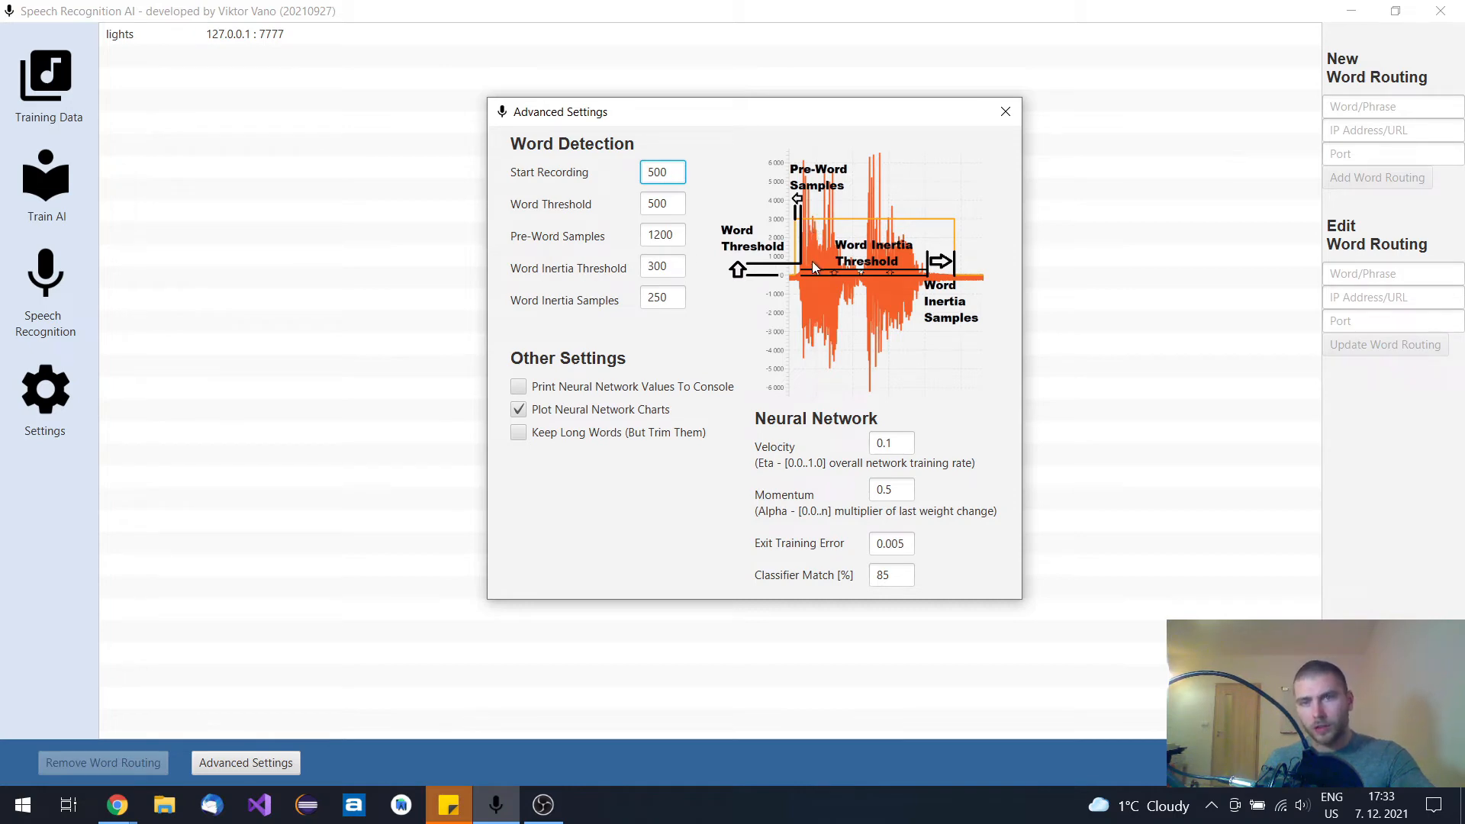
pyautogui.moveTo(823, 270)
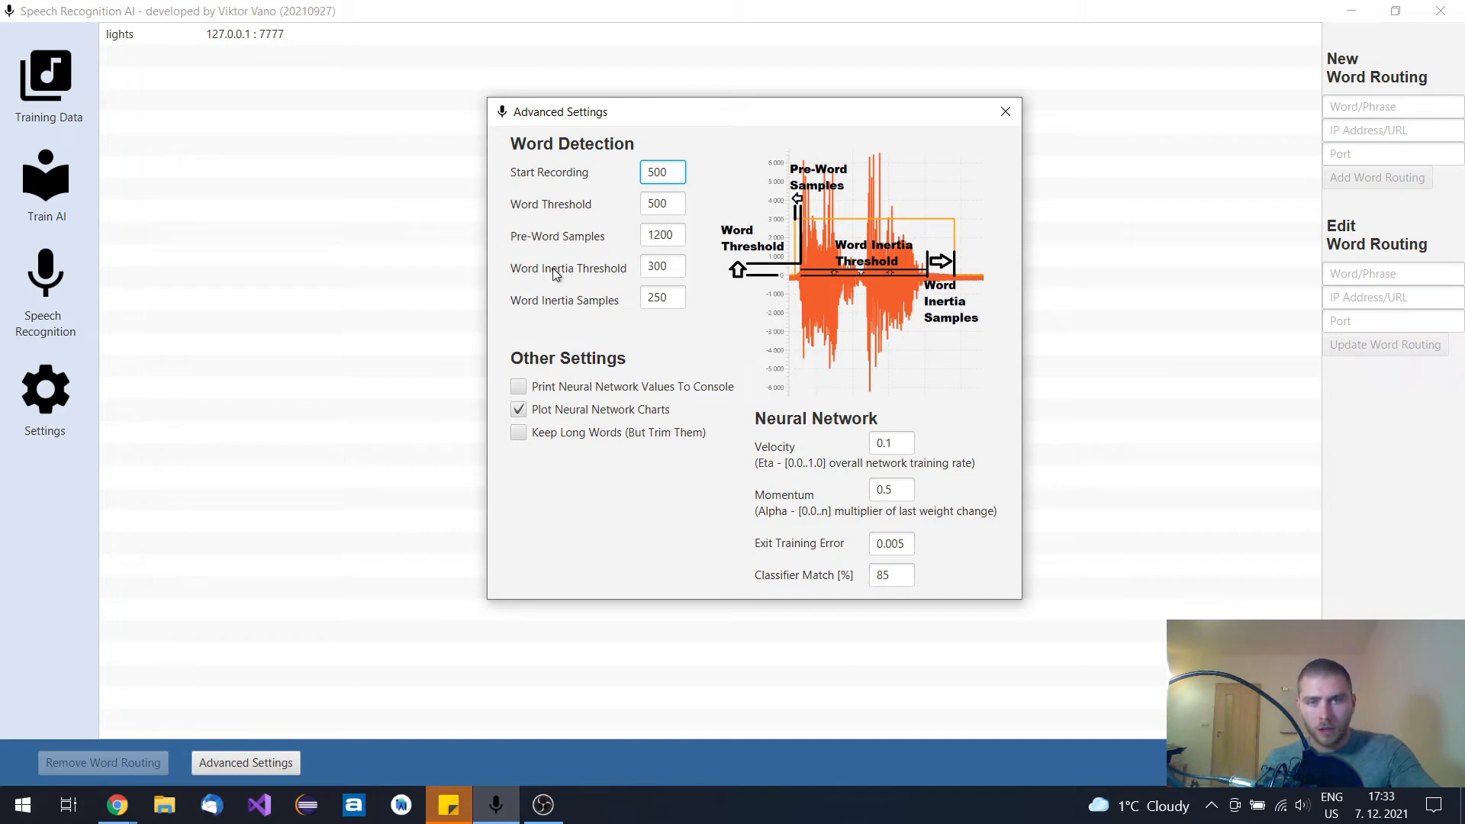
pyautogui.moveTo(608, 305)
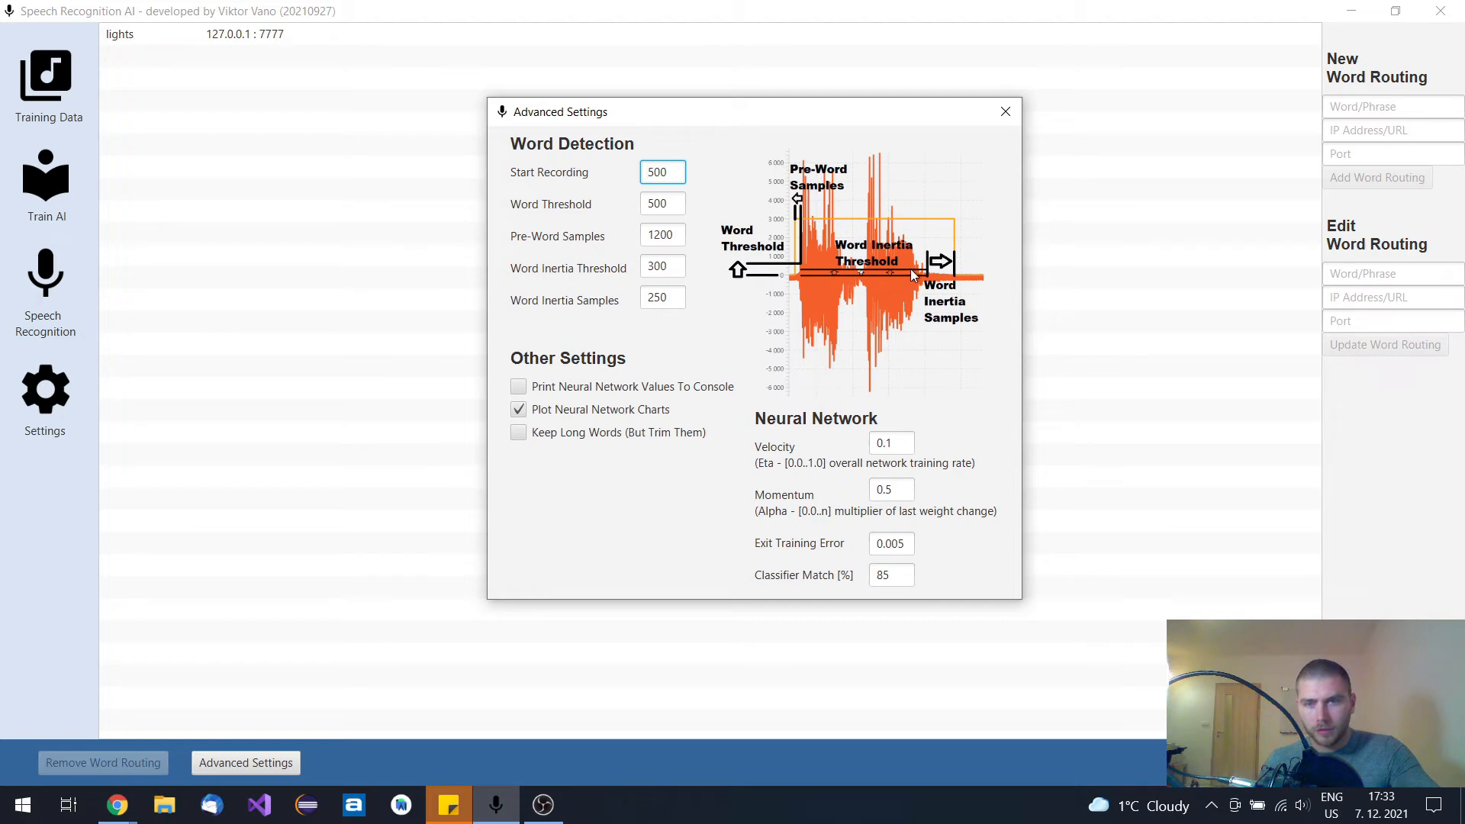
pyautogui.moveTo(932, 271)
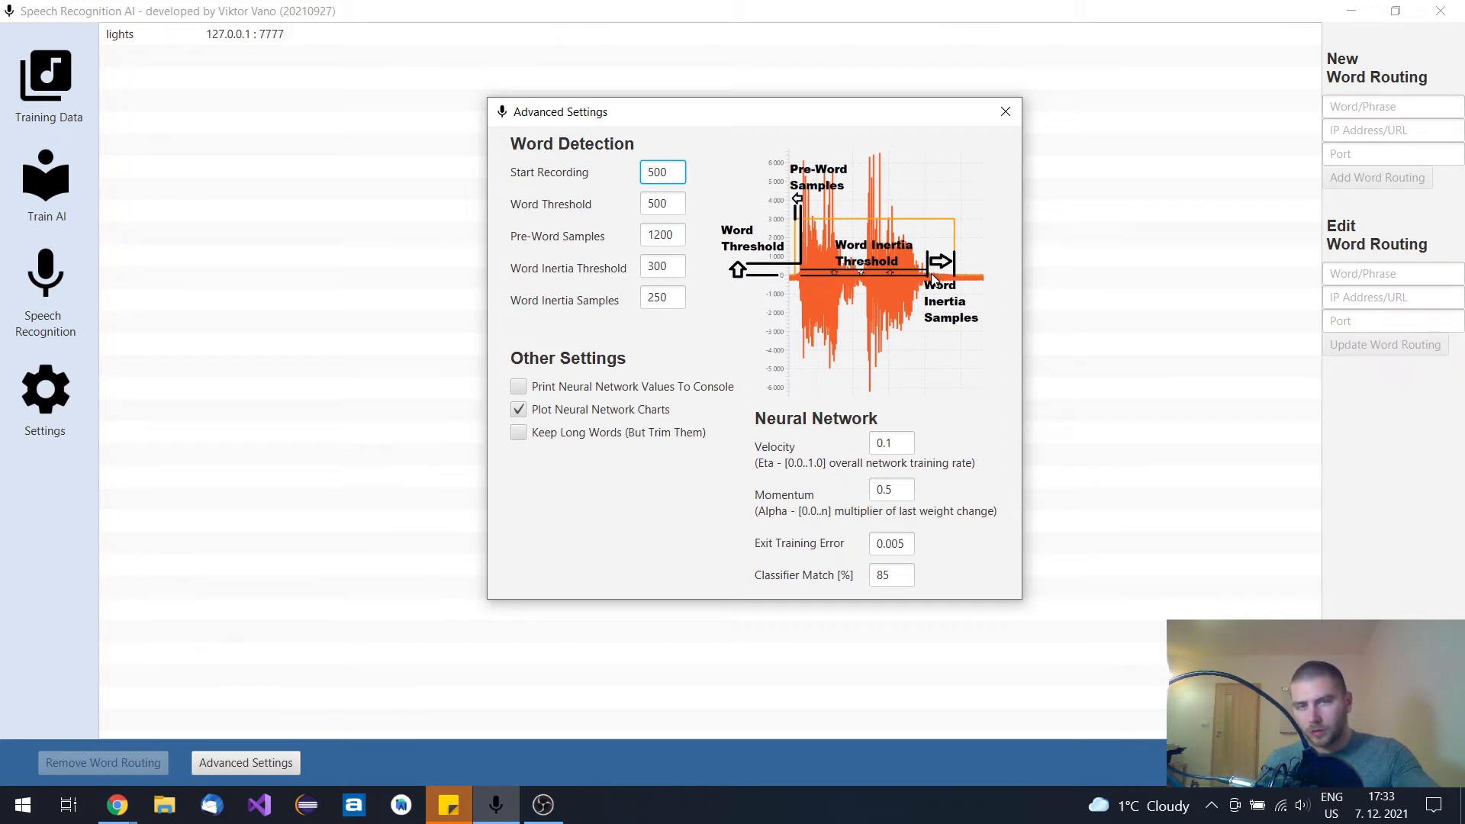
pyautogui.moveTo(958, 274)
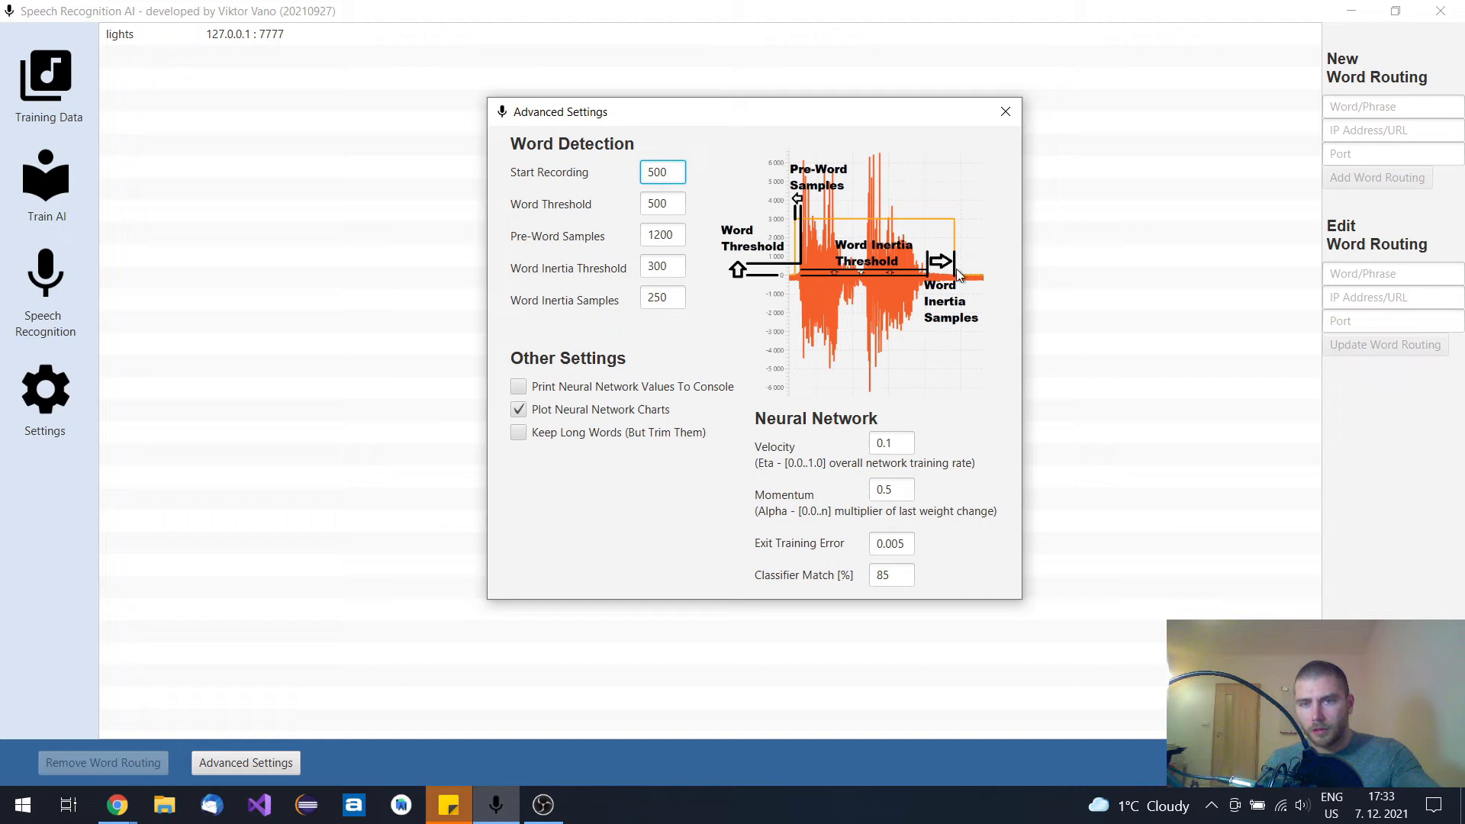
pyautogui.moveTo(886, 274)
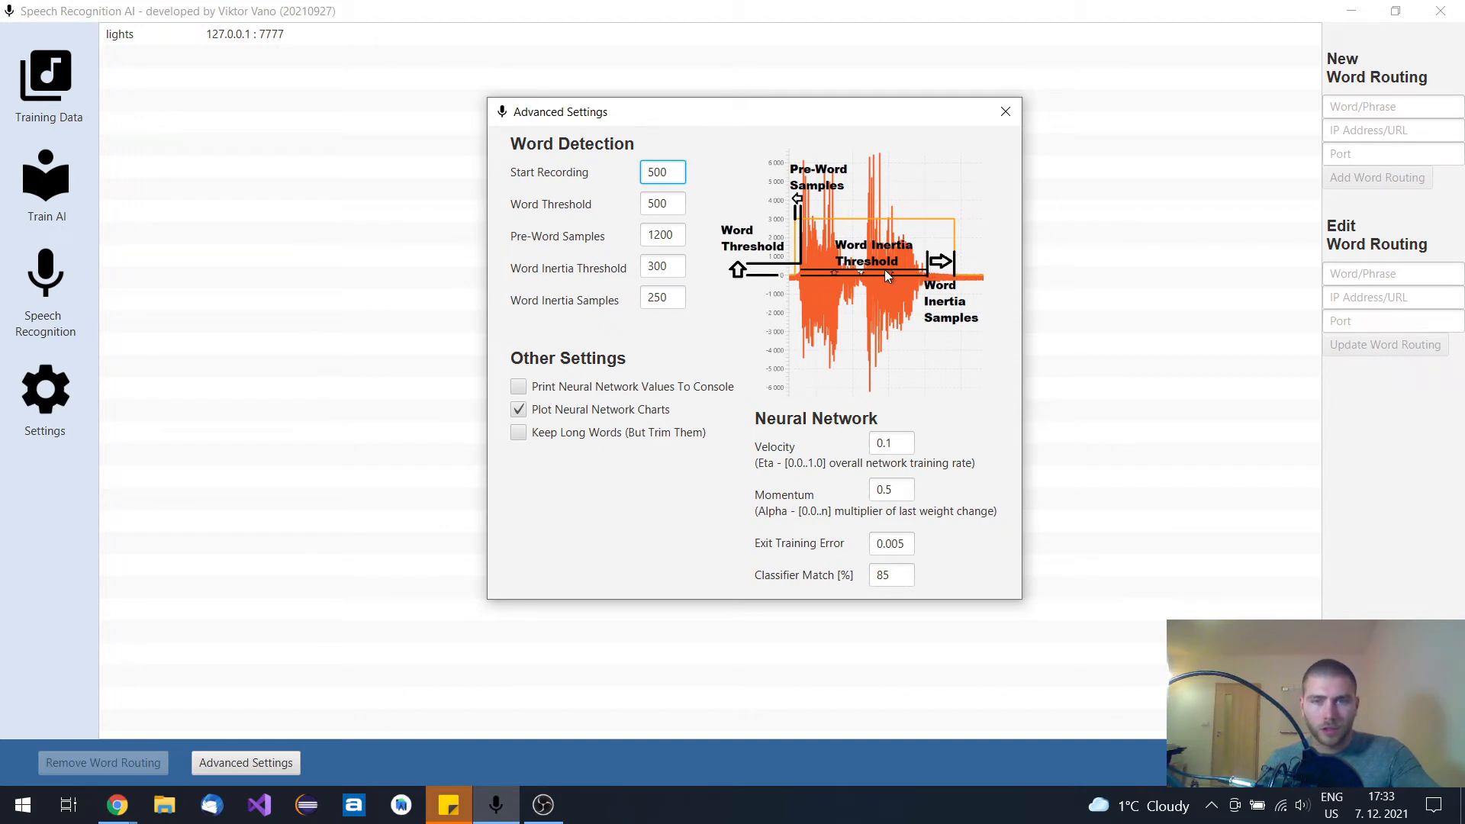
pyautogui.moveTo(823, 259)
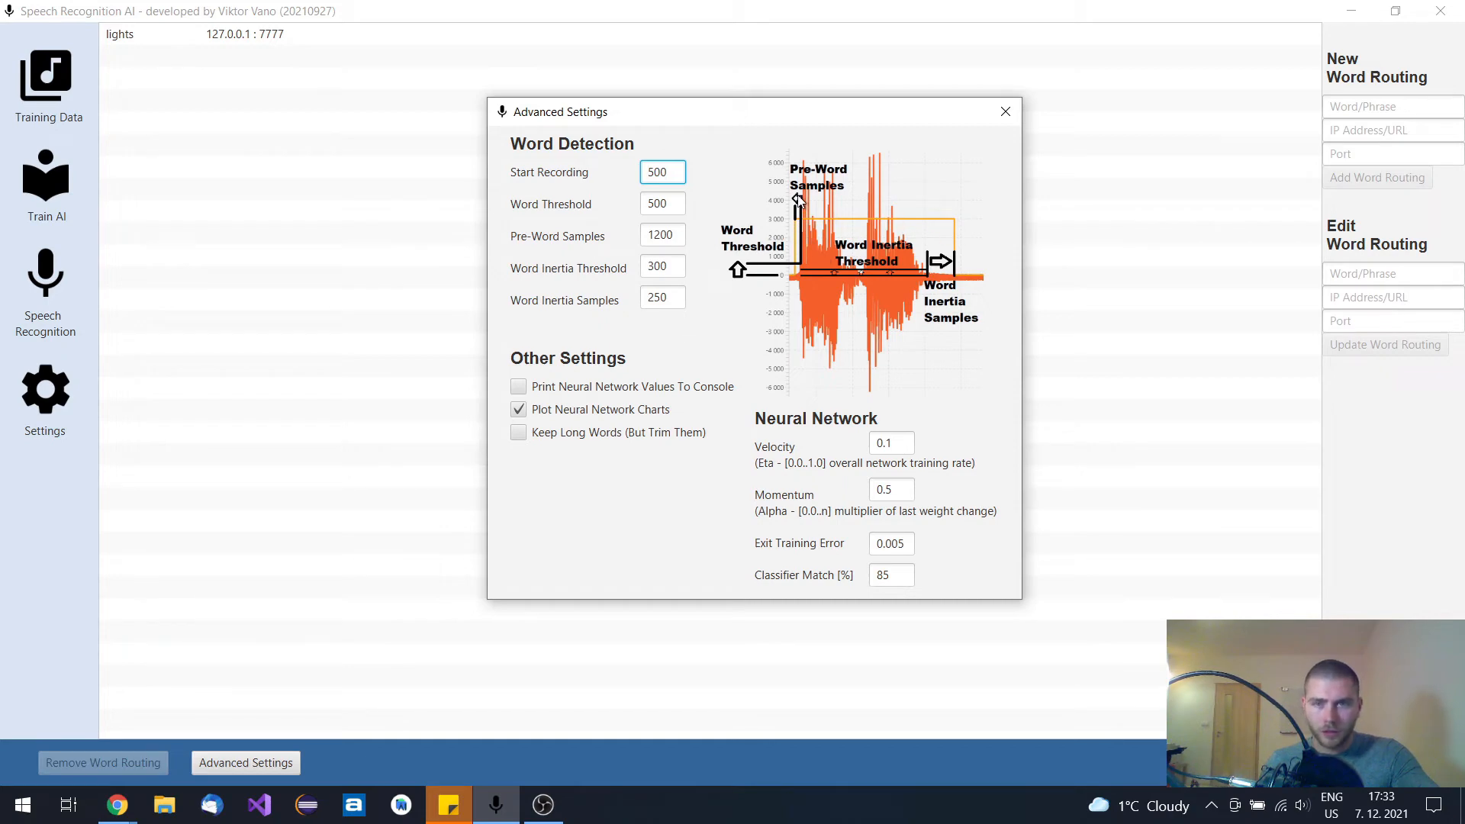
pyautogui.moveTo(850, 296)
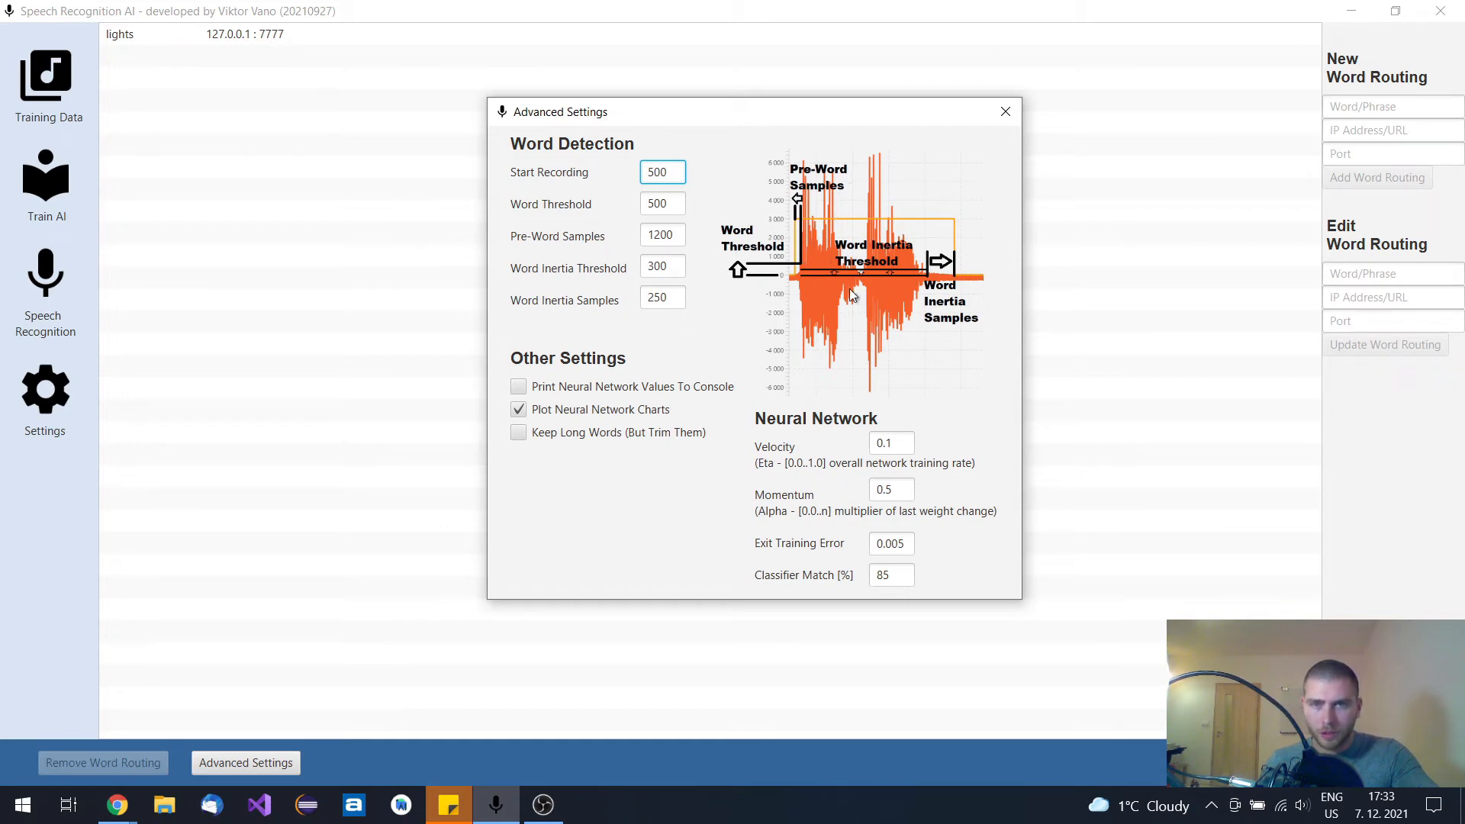
pyautogui.moveTo(811, 268)
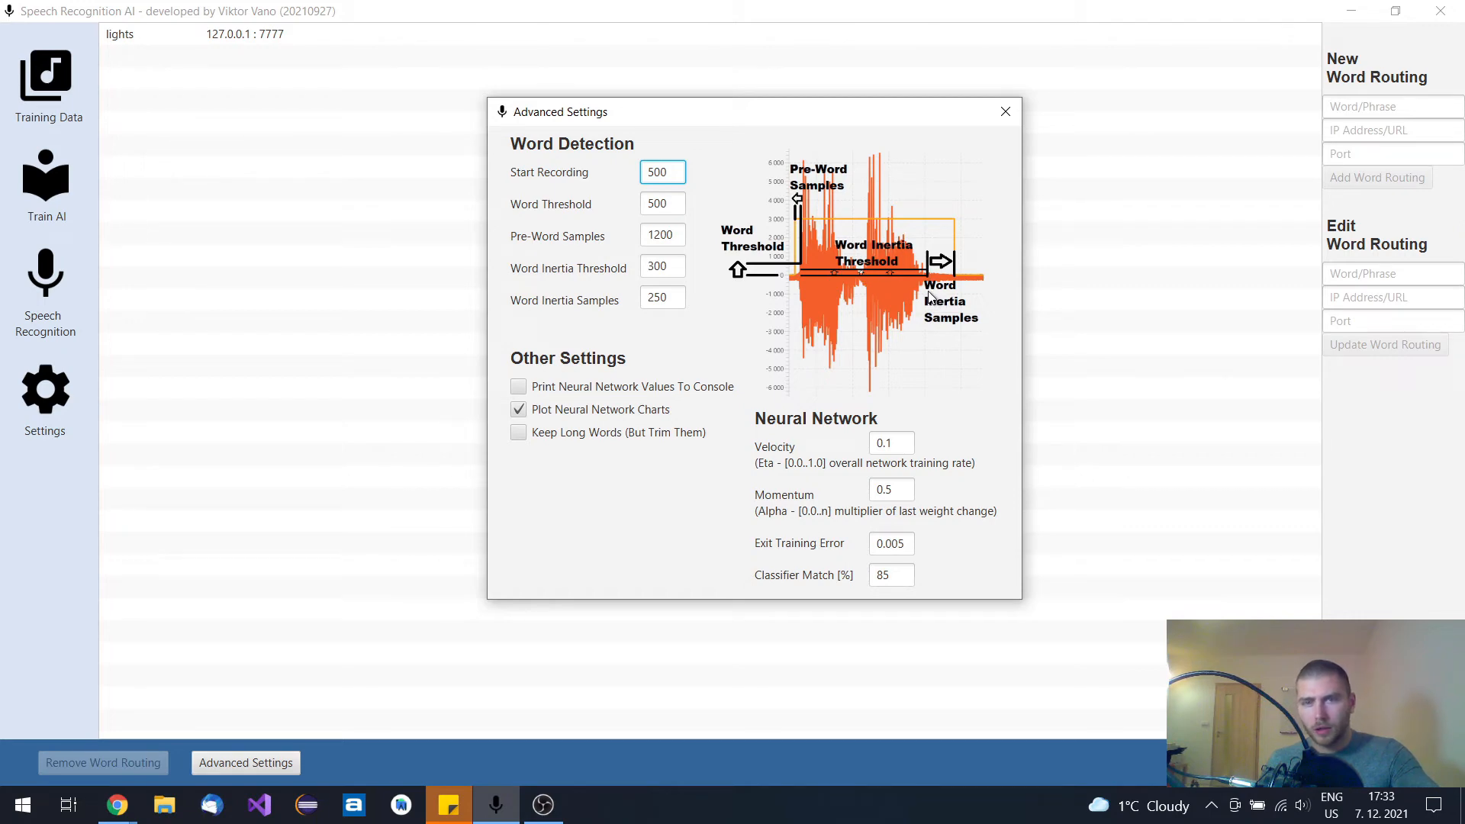
pyautogui.moveTo(857, 237)
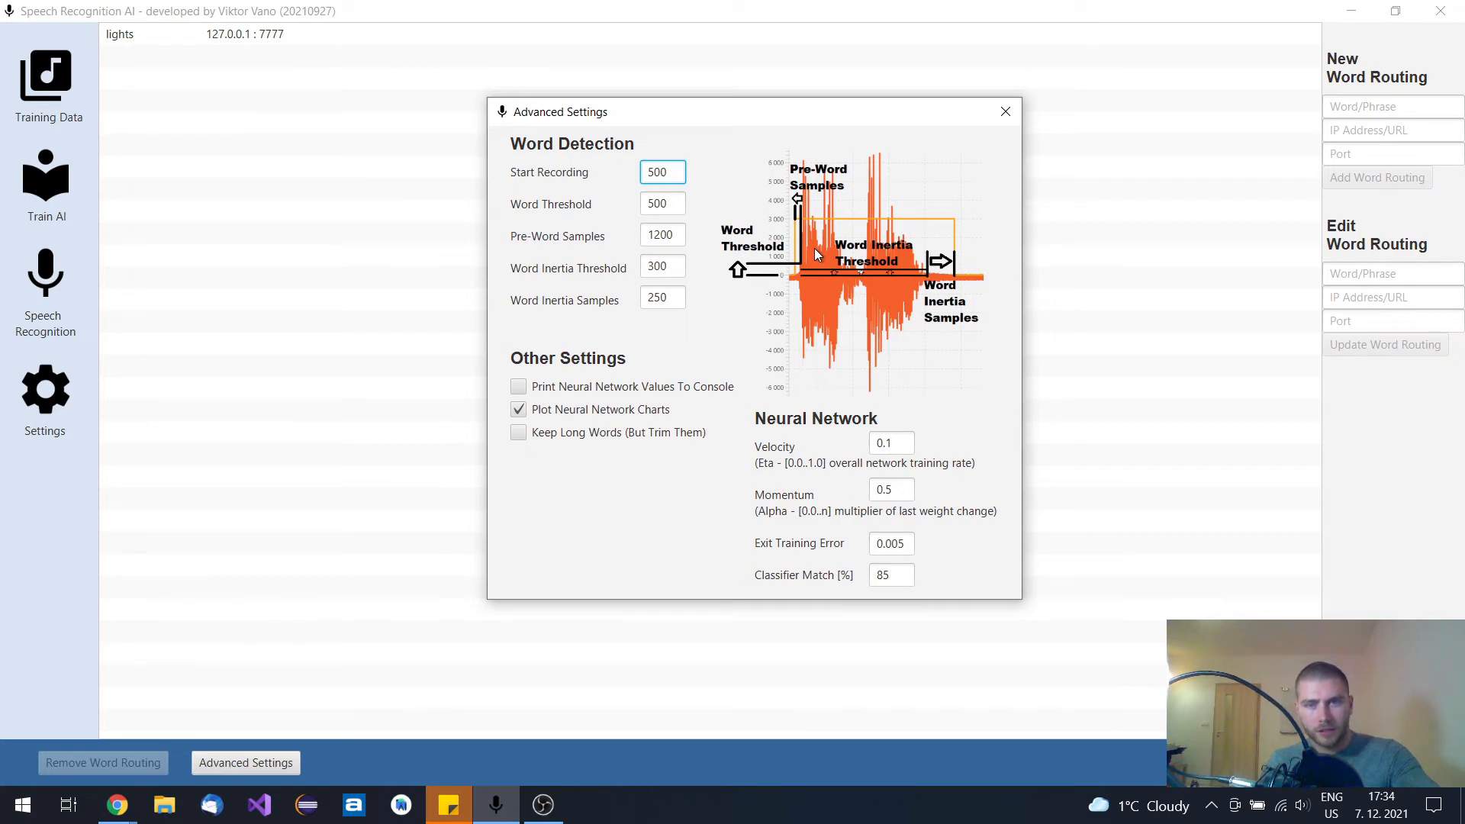
pyautogui.moveTo(858, 274)
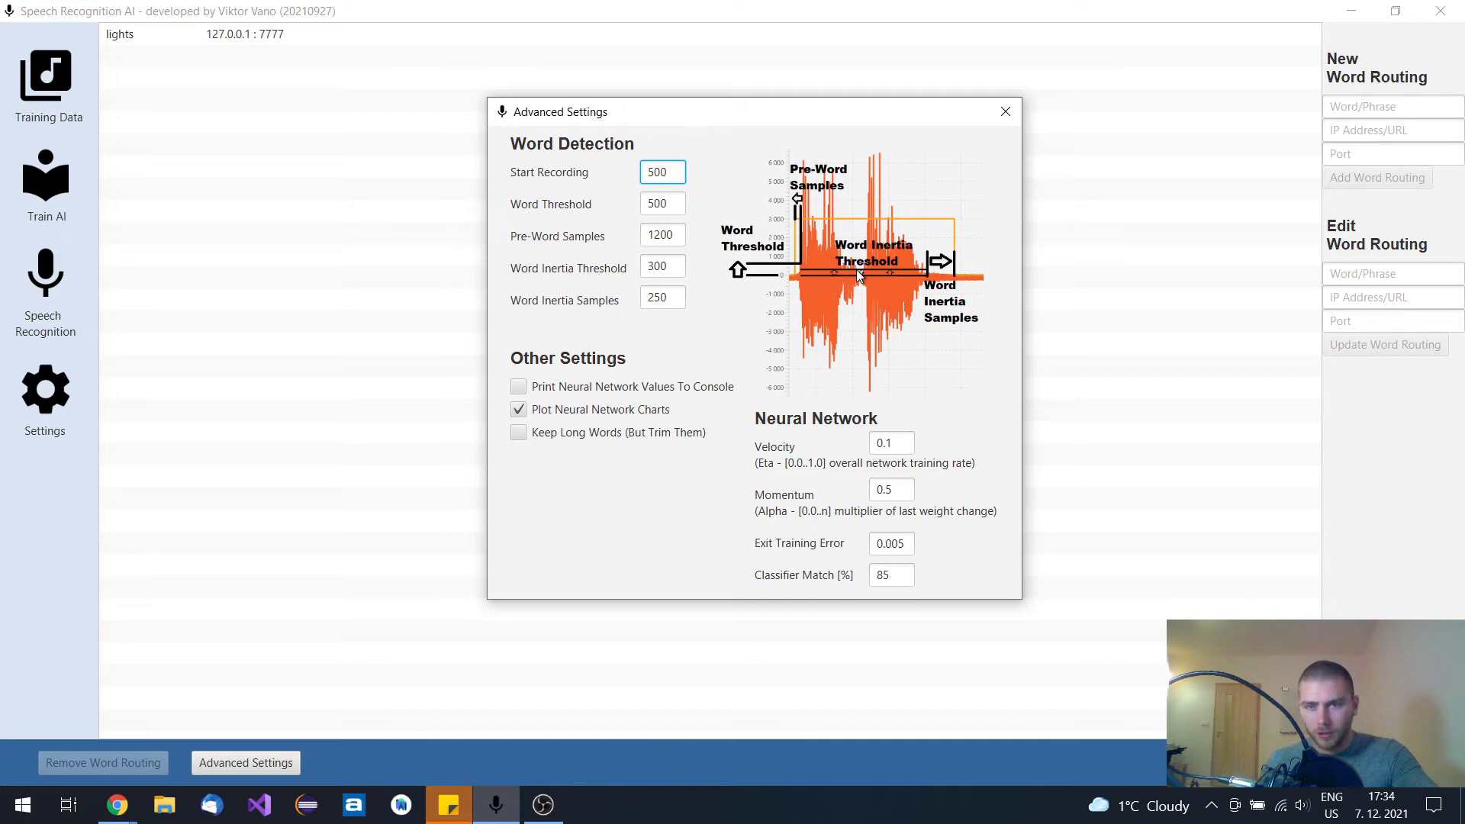
pyautogui.moveTo(860, 279)
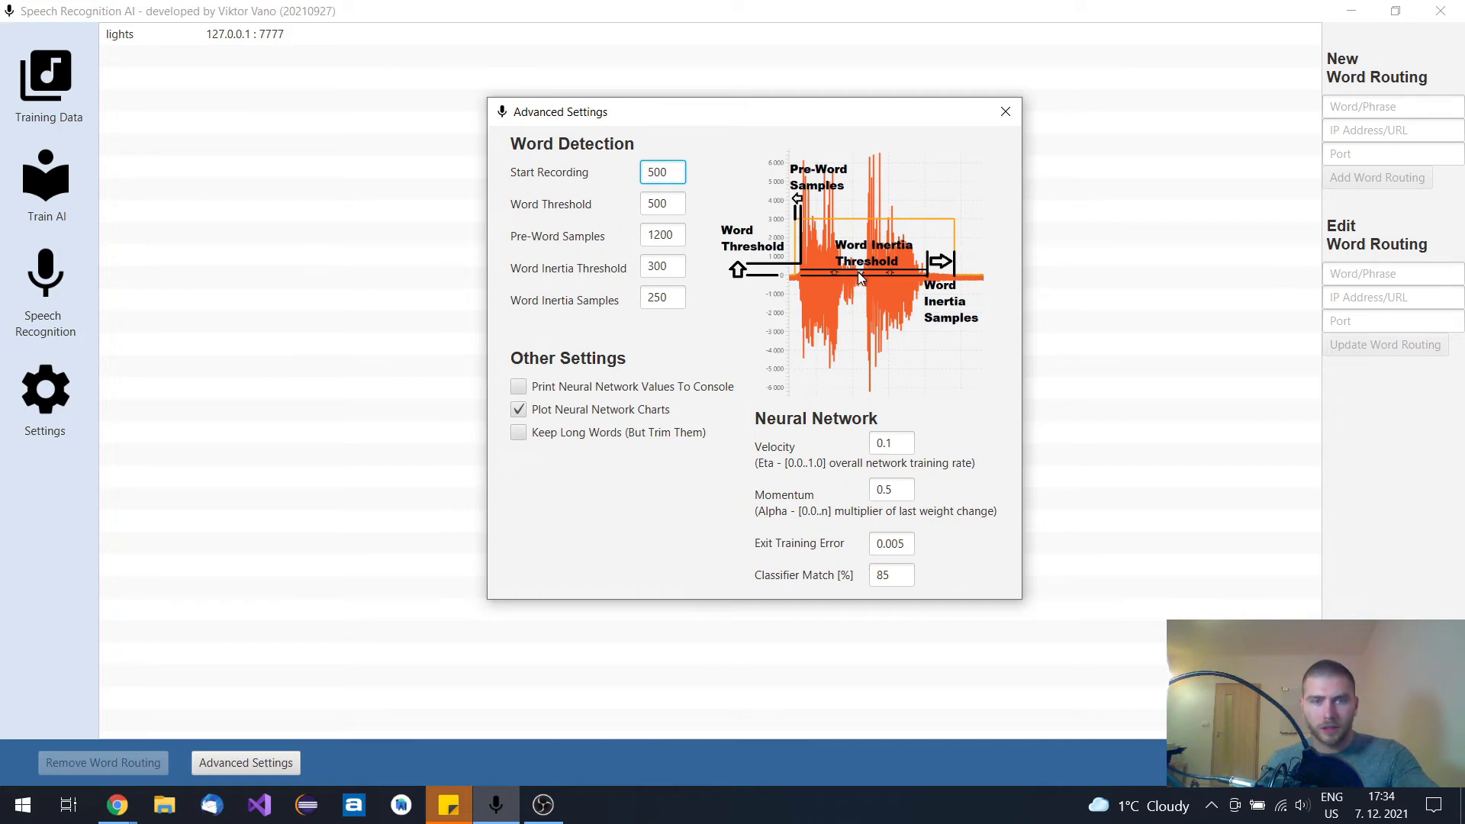
pyautogui.moveTo(731, 145)
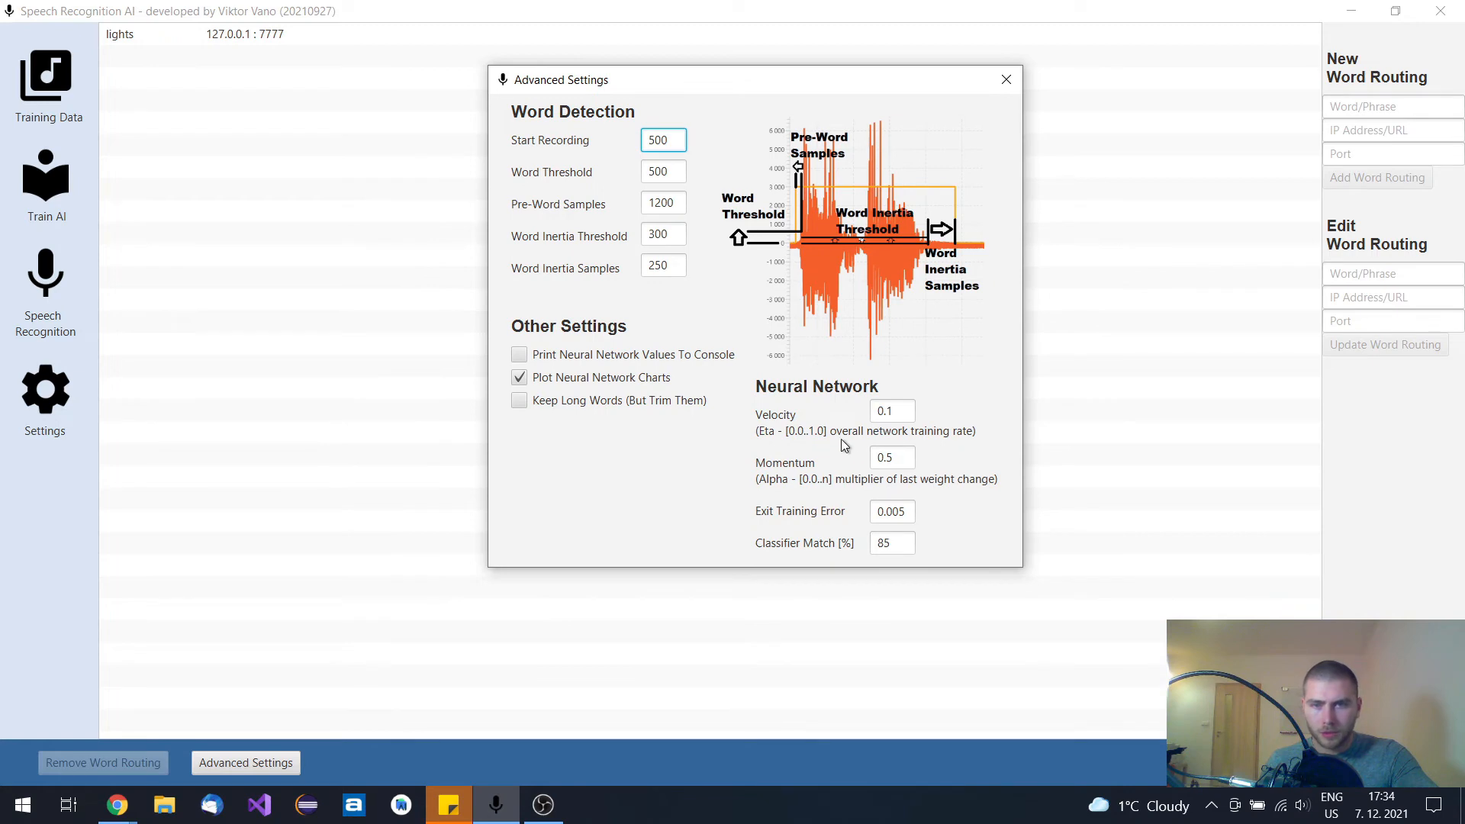
pyautogui.moveTo(886, 497)
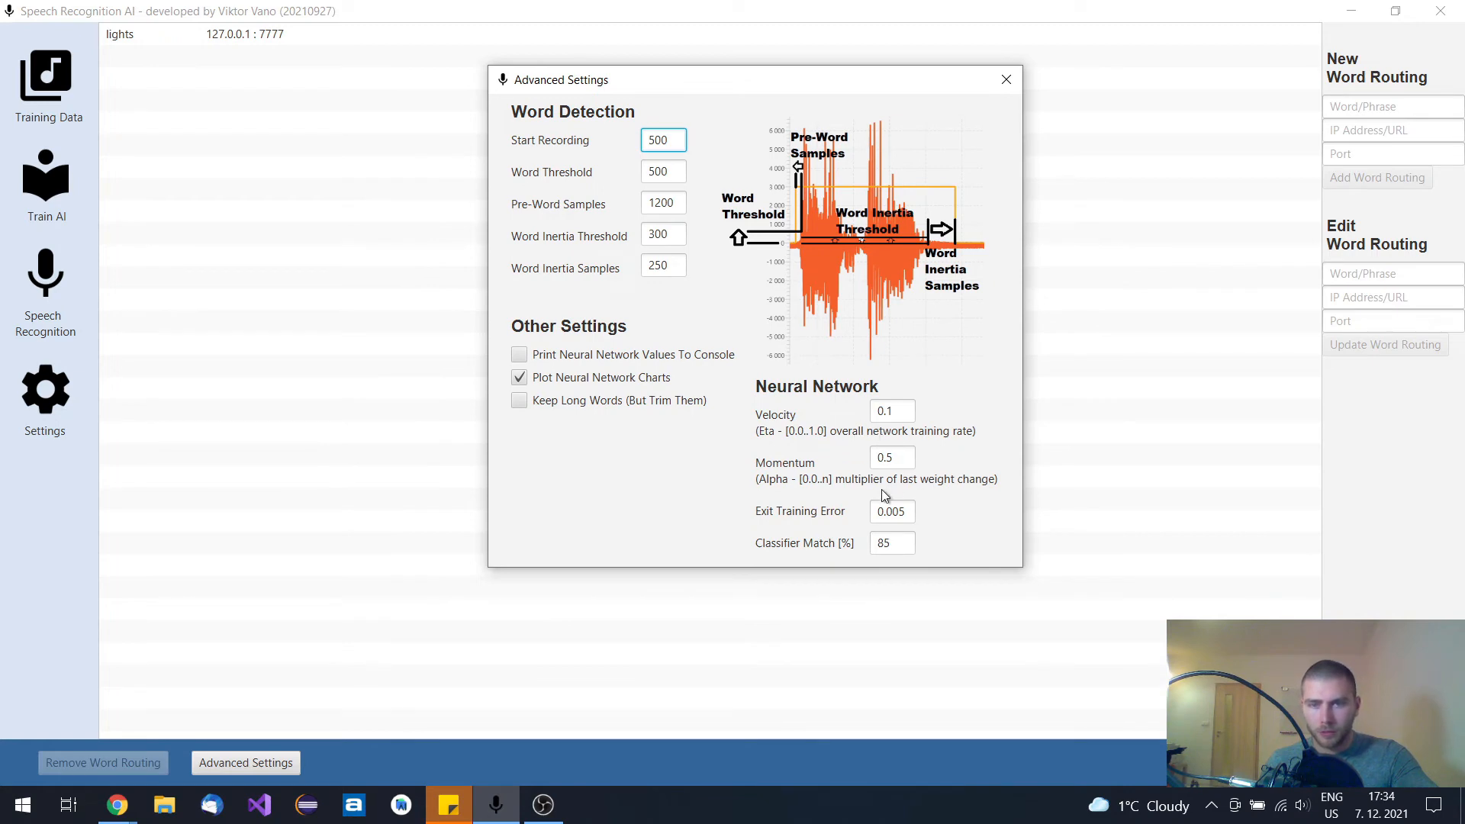
pyautogui.moveTo(844, 551)
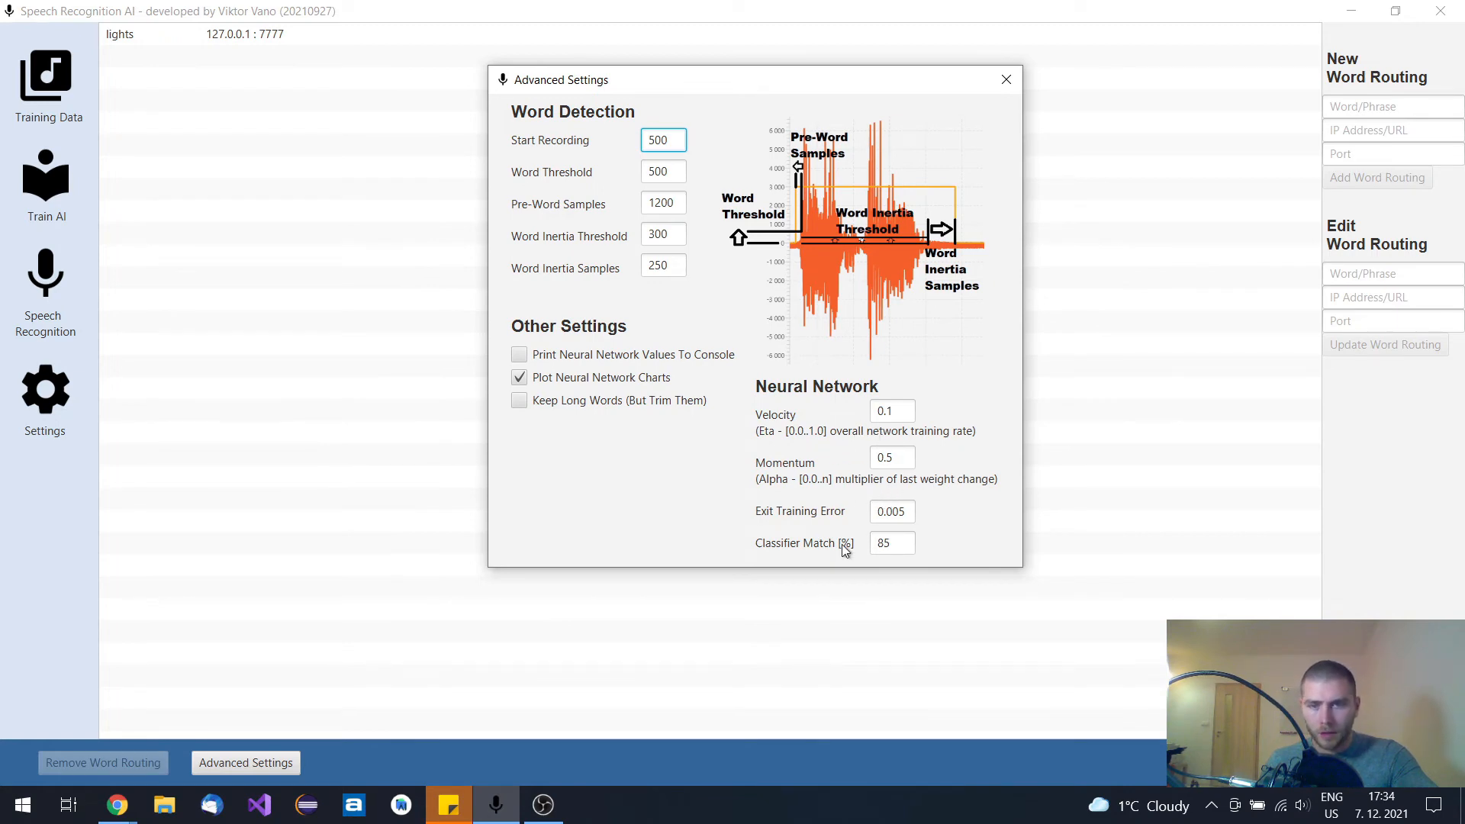
pyautogui.click(891, 543)
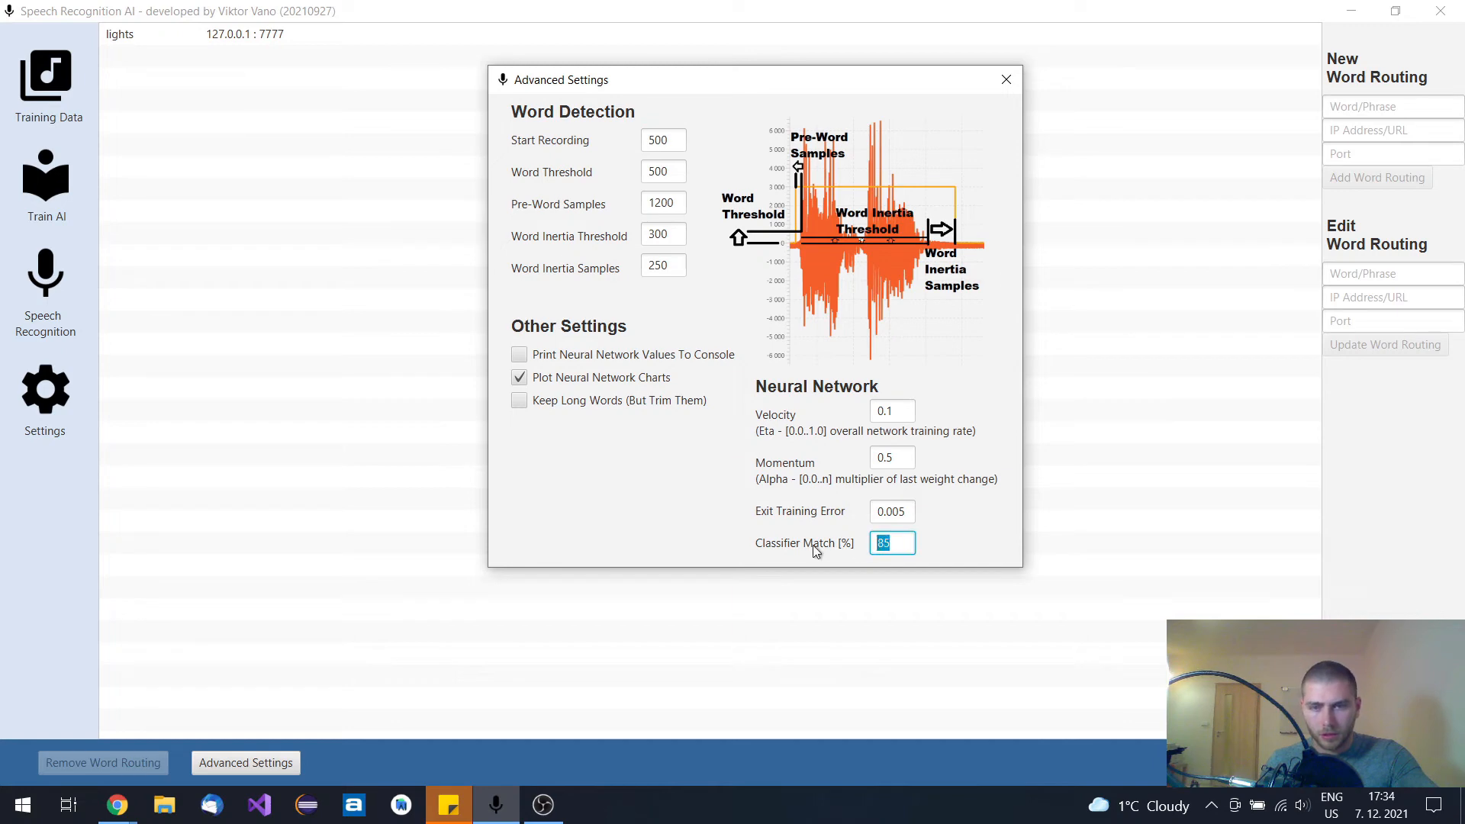
pyautogui.moveTo(826, 551)
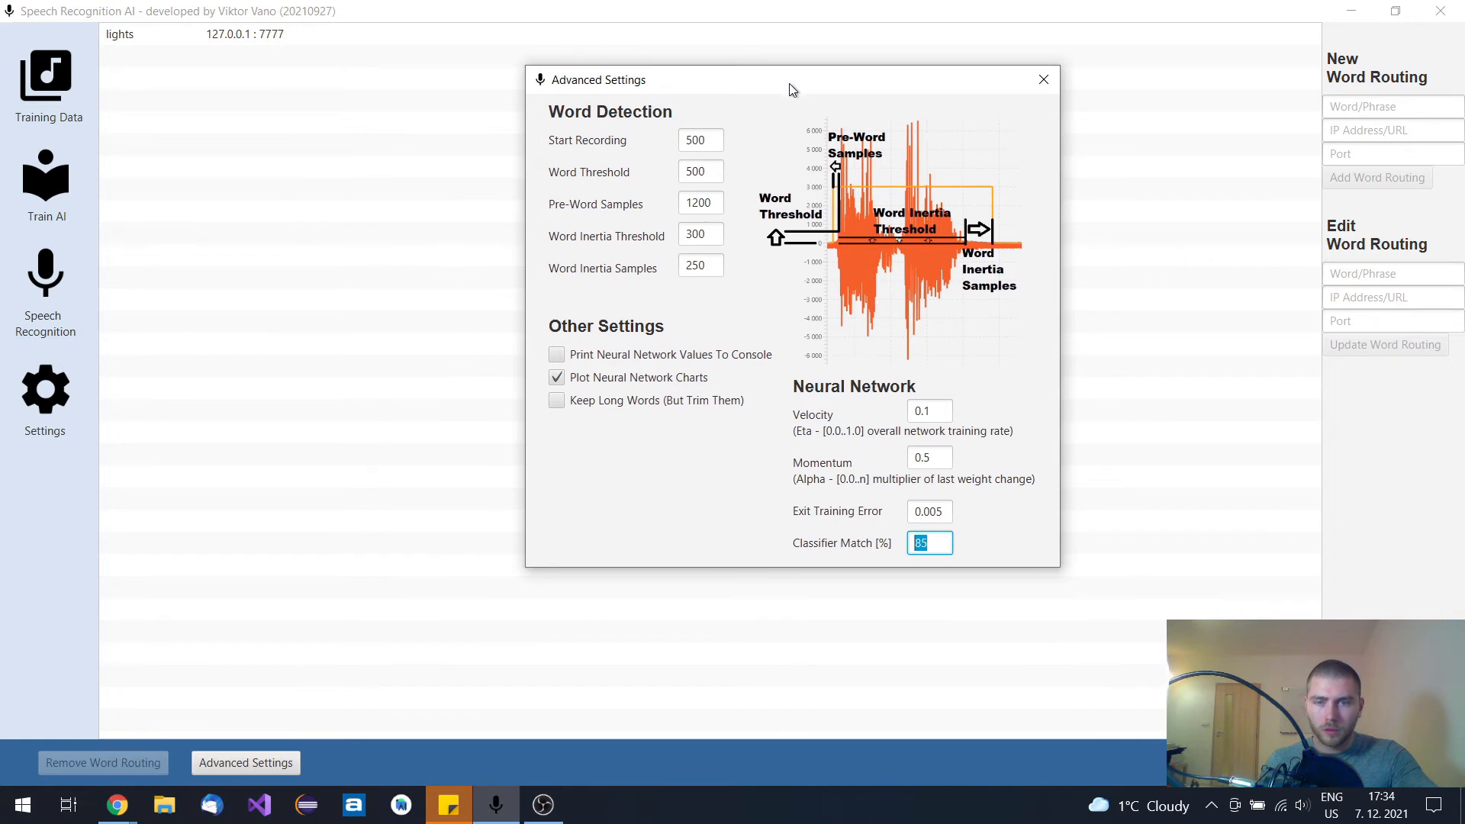
pyautogui.moveTo(844, 282)
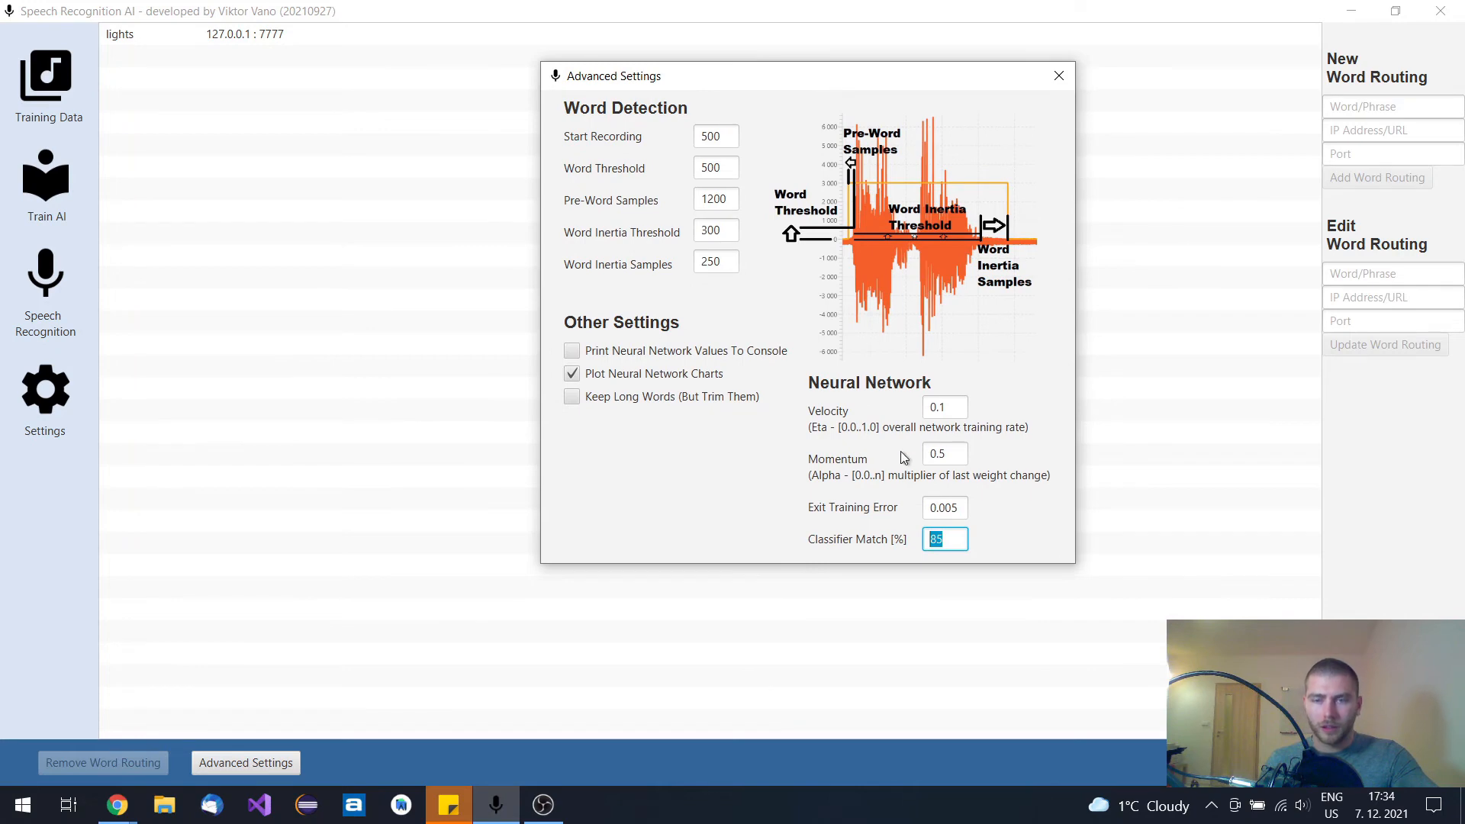
pyautogui.moveTo(955, 541)
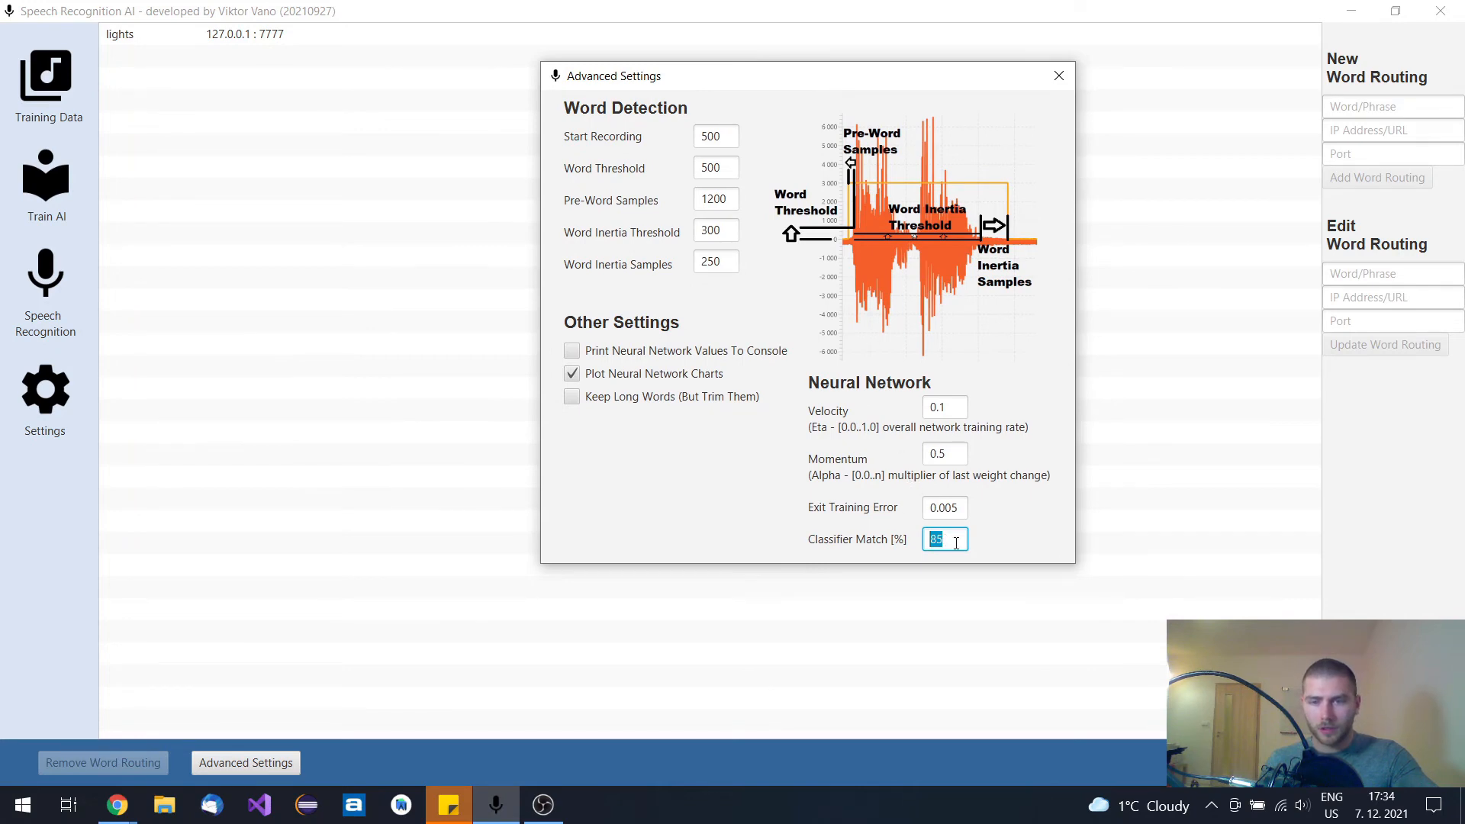
pyautogui.moveTo(695, 380)
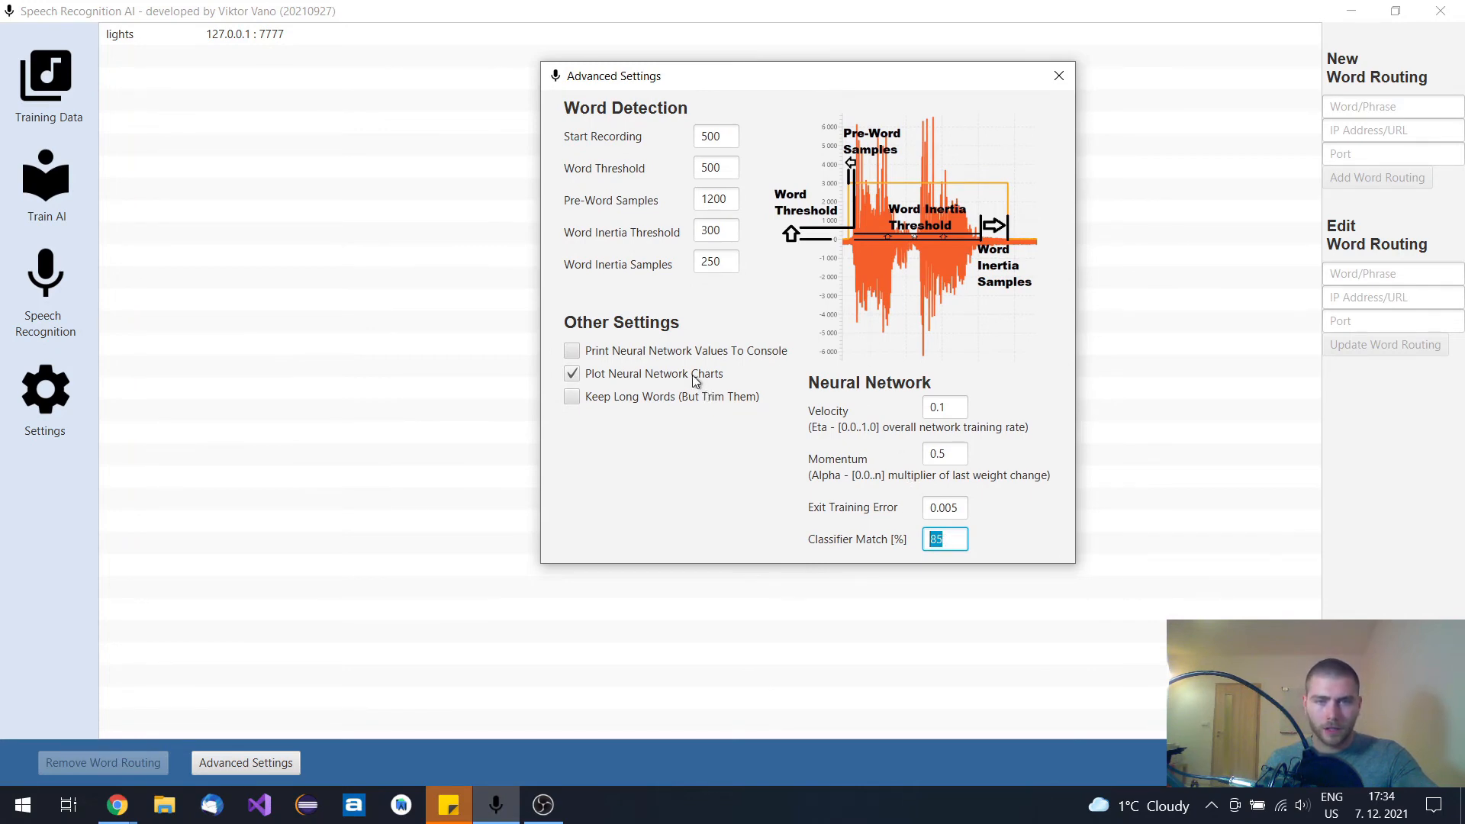
pyautogui.moveTo(795, 75); pyautogui.dragTo(841, 75)
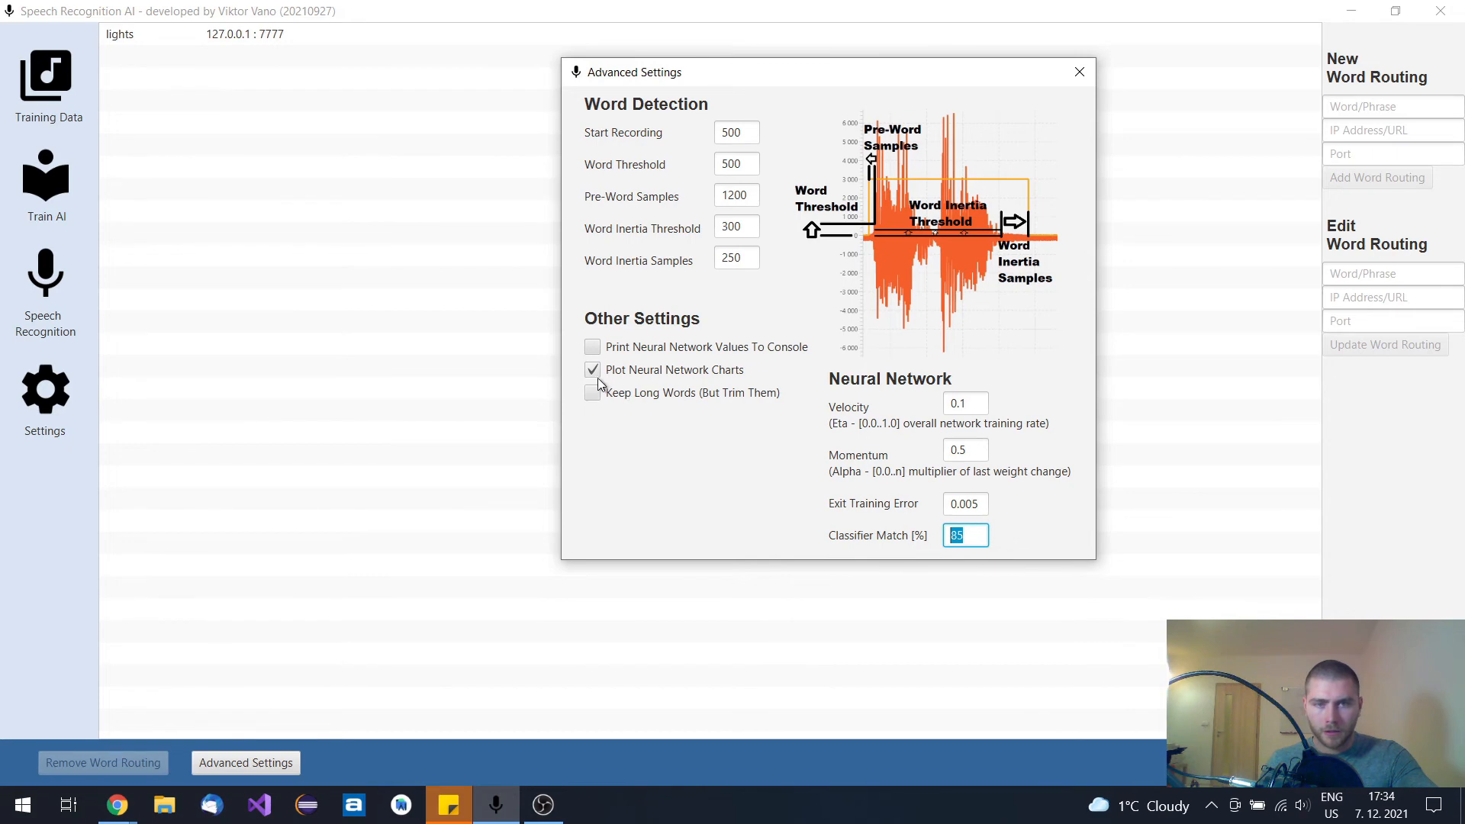
pyautogui.click(592, 370)
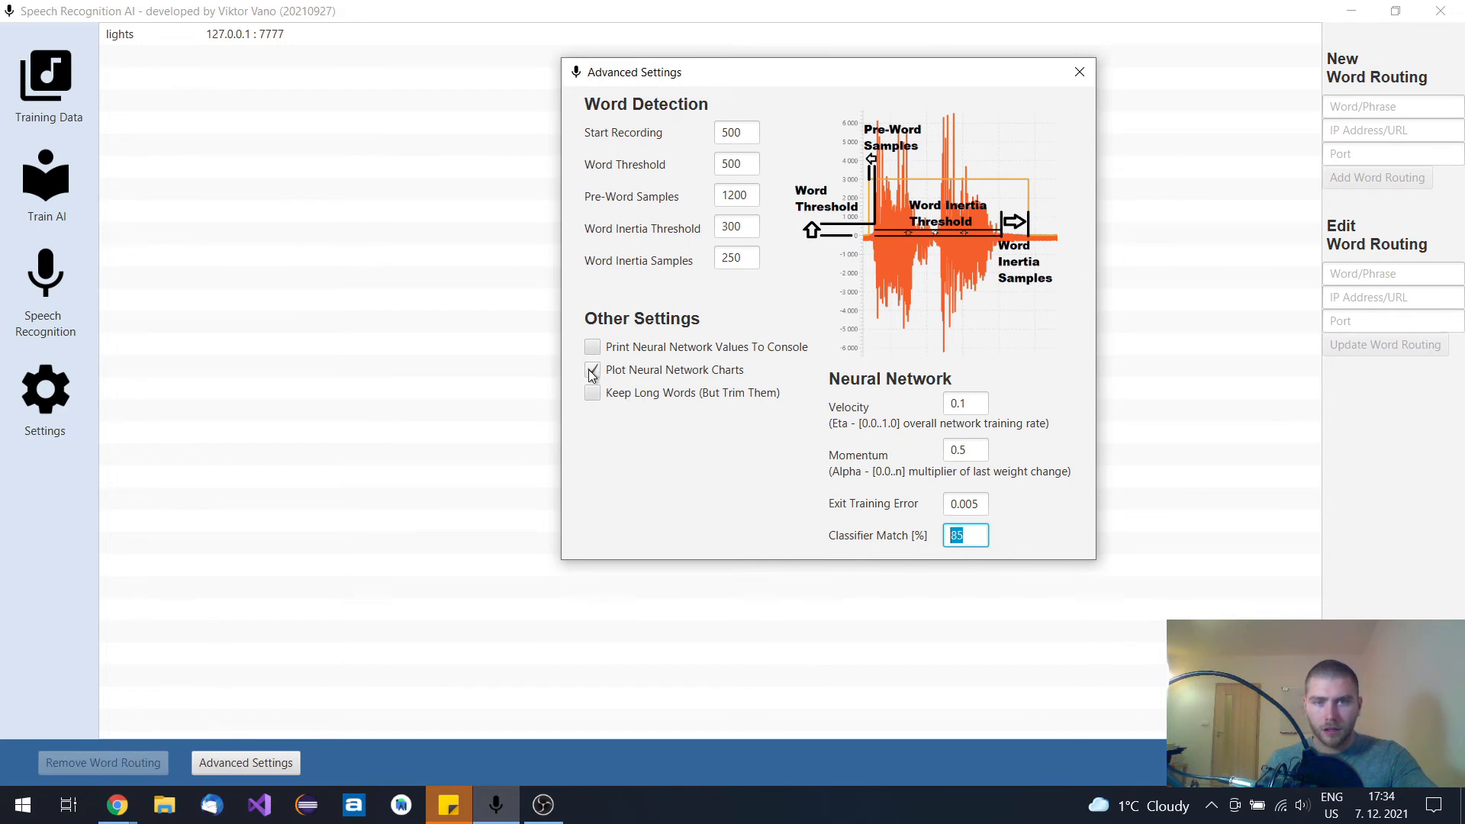
pyautogui.click(591, 369)
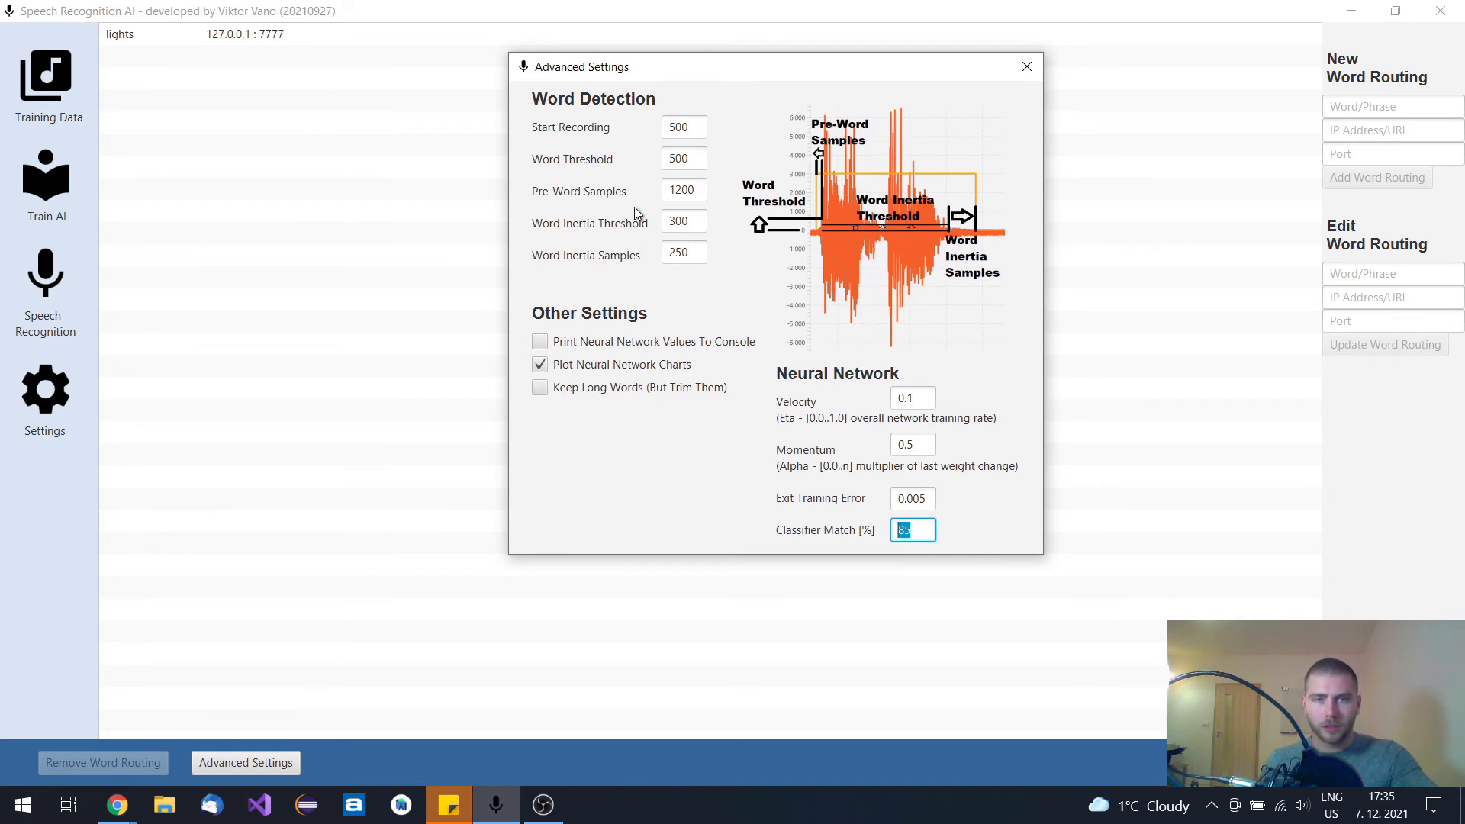
pyautogui.moveTo(574, 66); pyautogui.dragTo(543, 103)
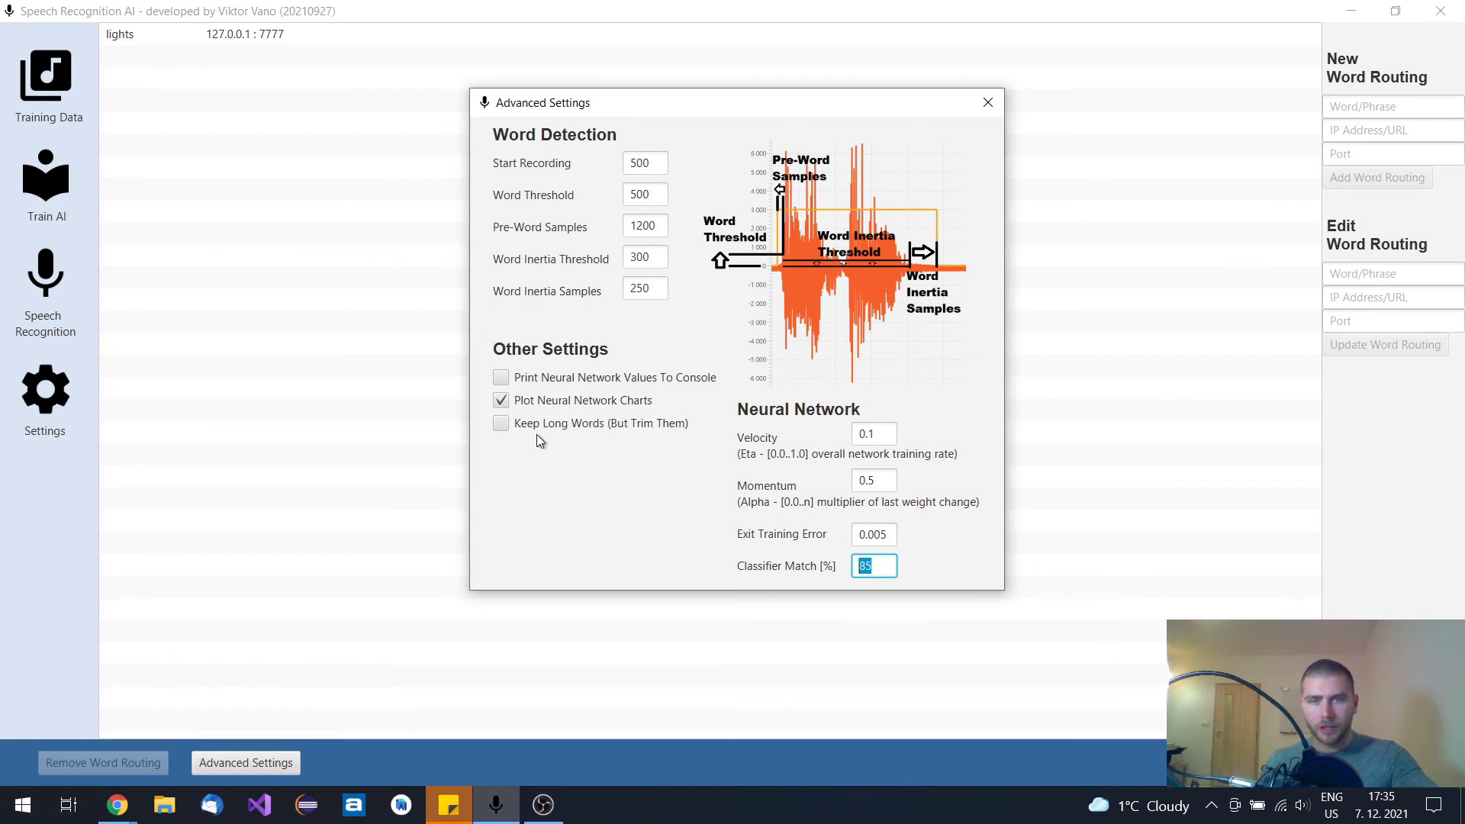
pyautogui.moveTo(651, 454)
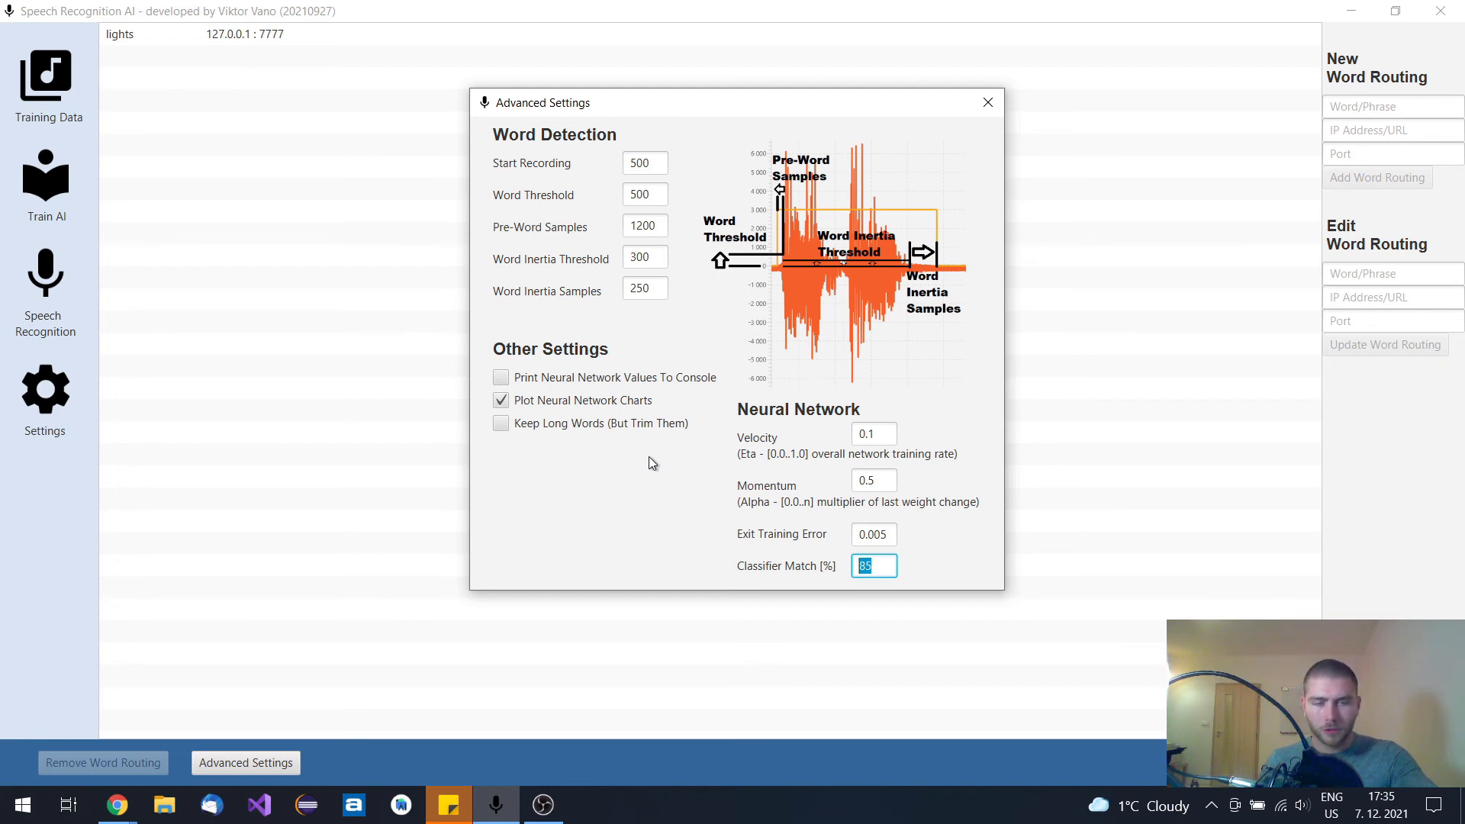
pyautogui.moveTo(691, 454)
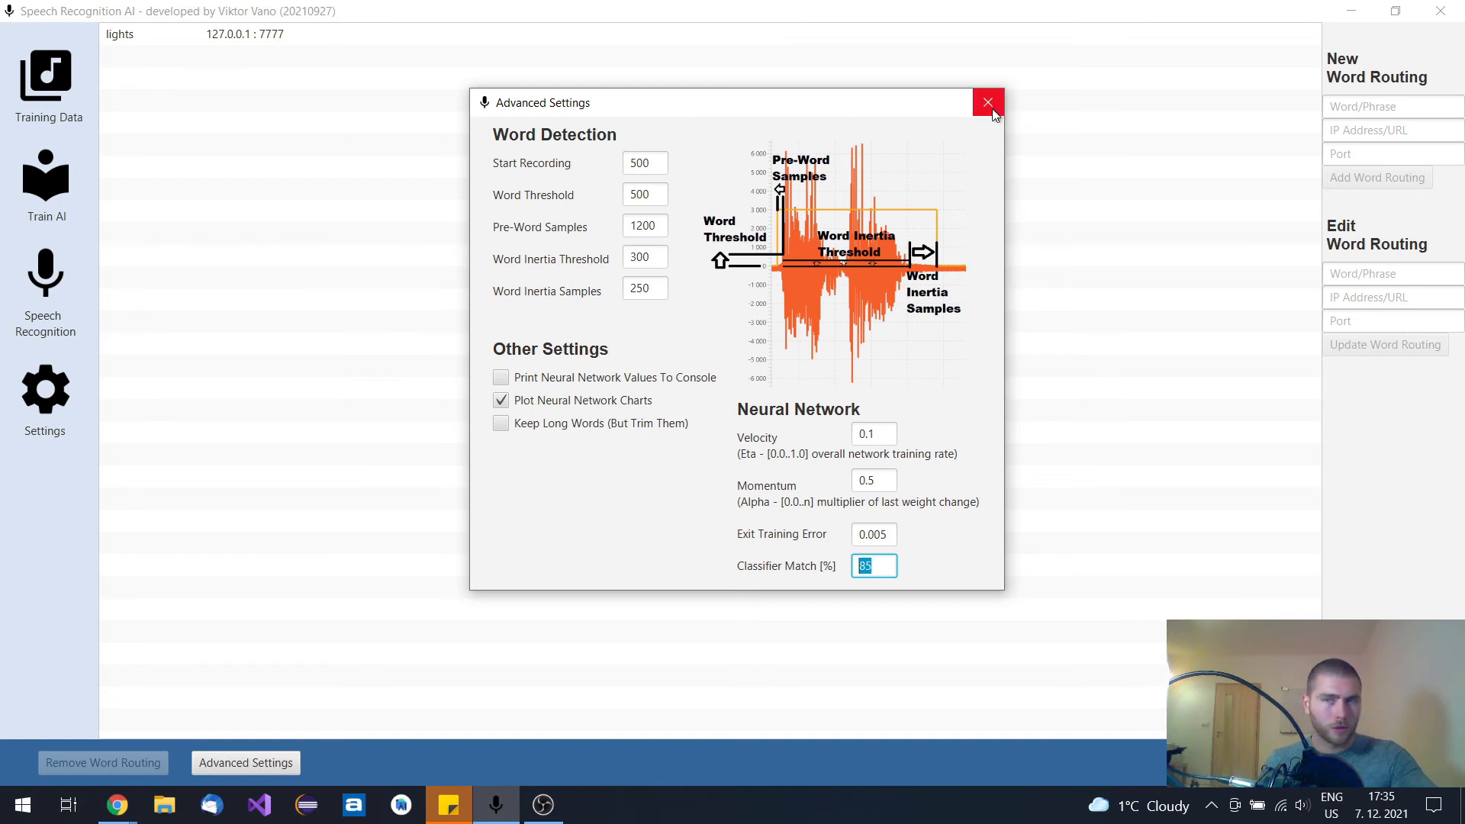
pyautogui.moveTo(777, 331)
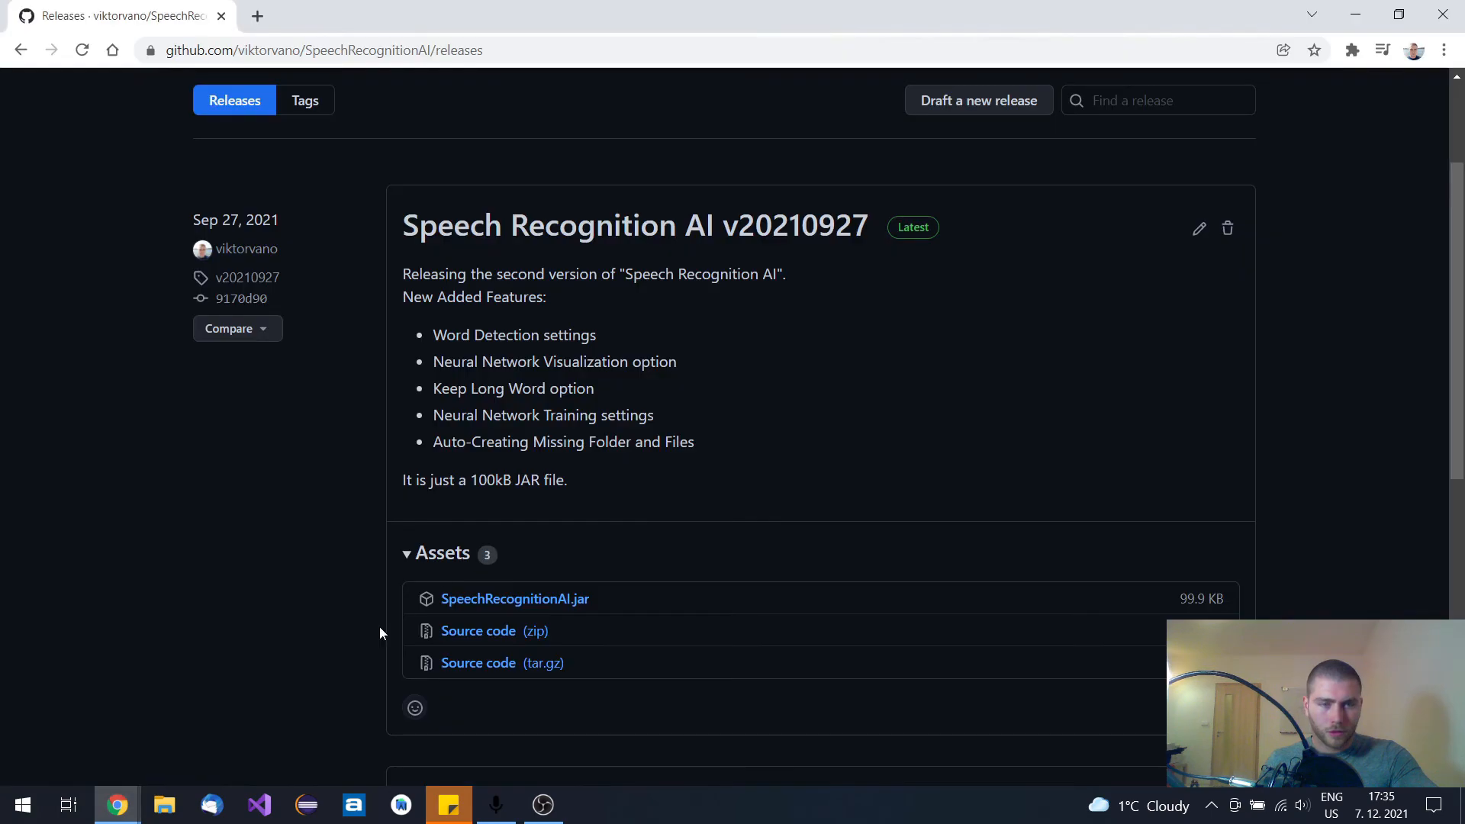
pyautogui.moveTo(819, 375)
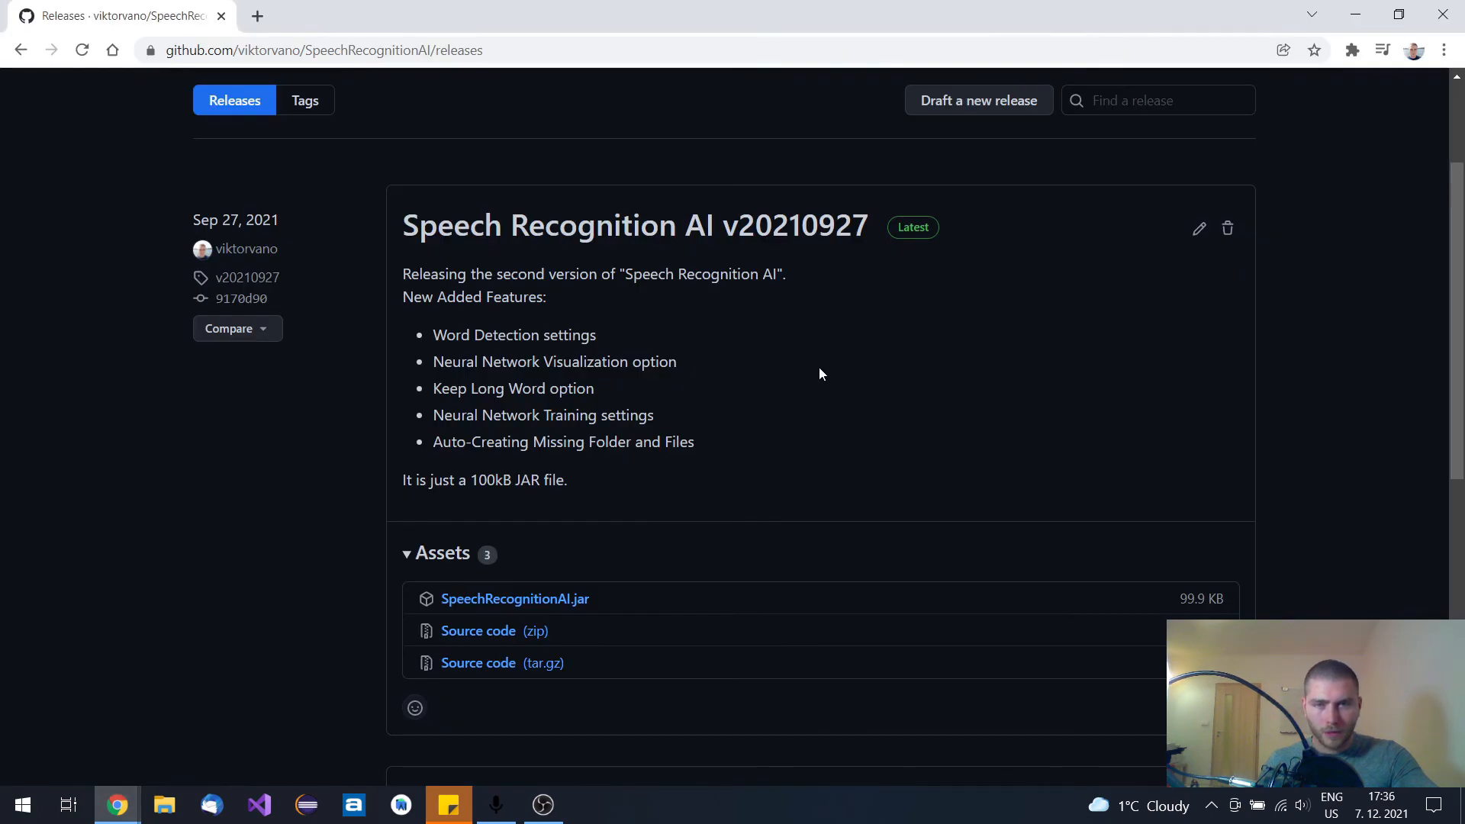
pyautogui.moveTo(794, 368)
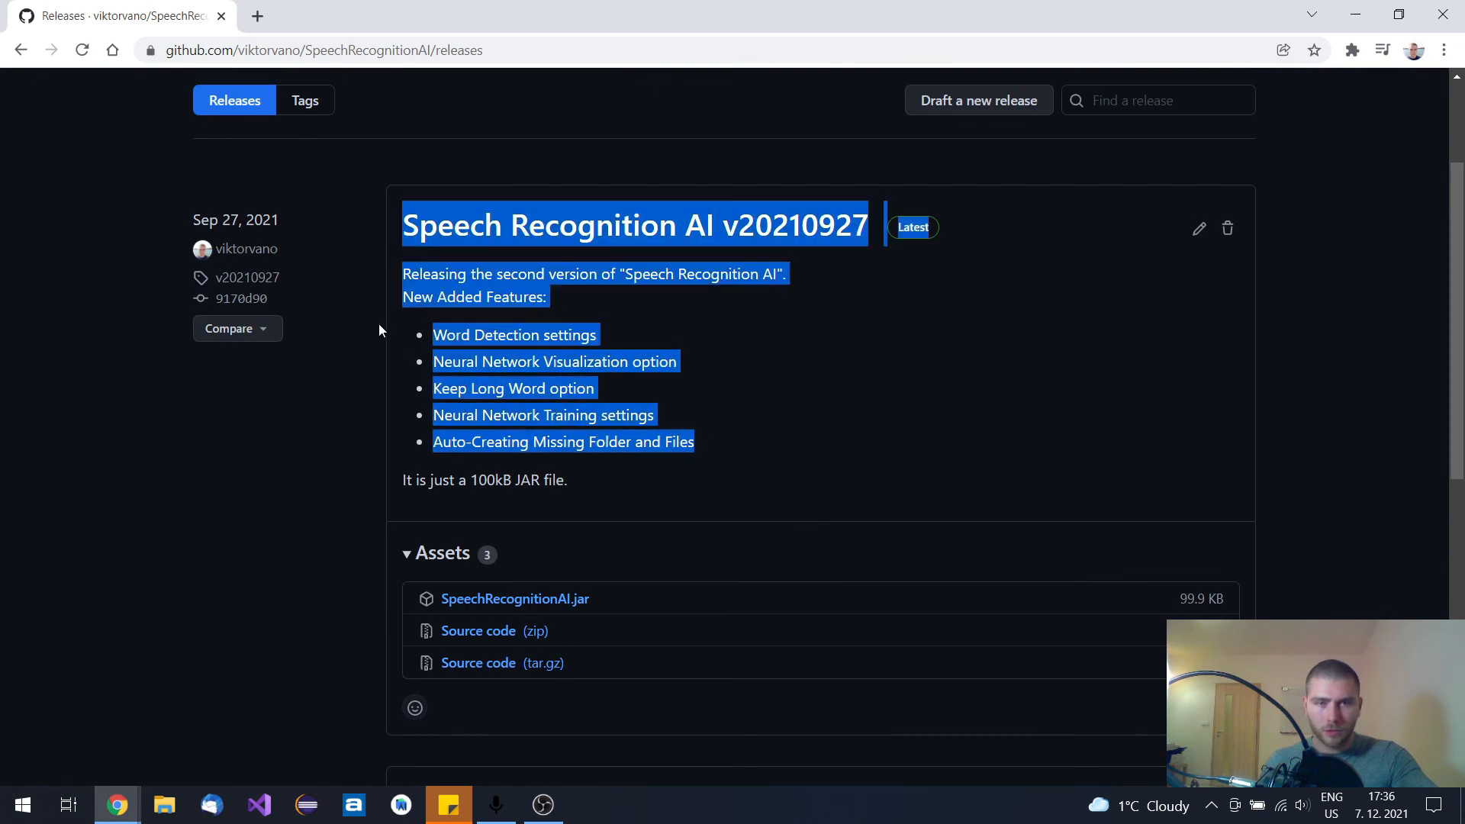
# - Clear the highlight on the v20210927 release notes listing new features
pyautogui.click(605, 321)
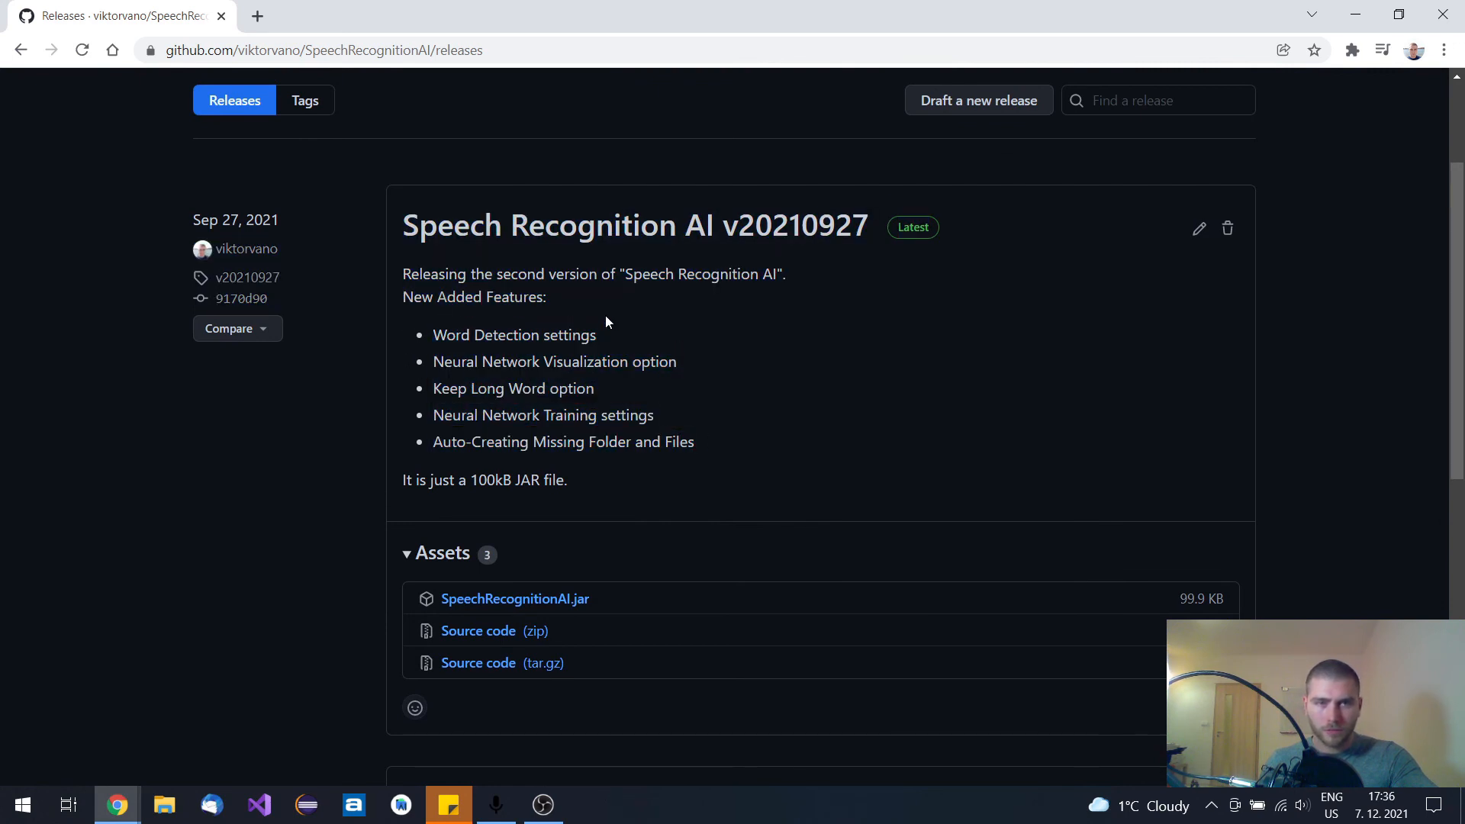
pyautogui.moveTo(852, 349)
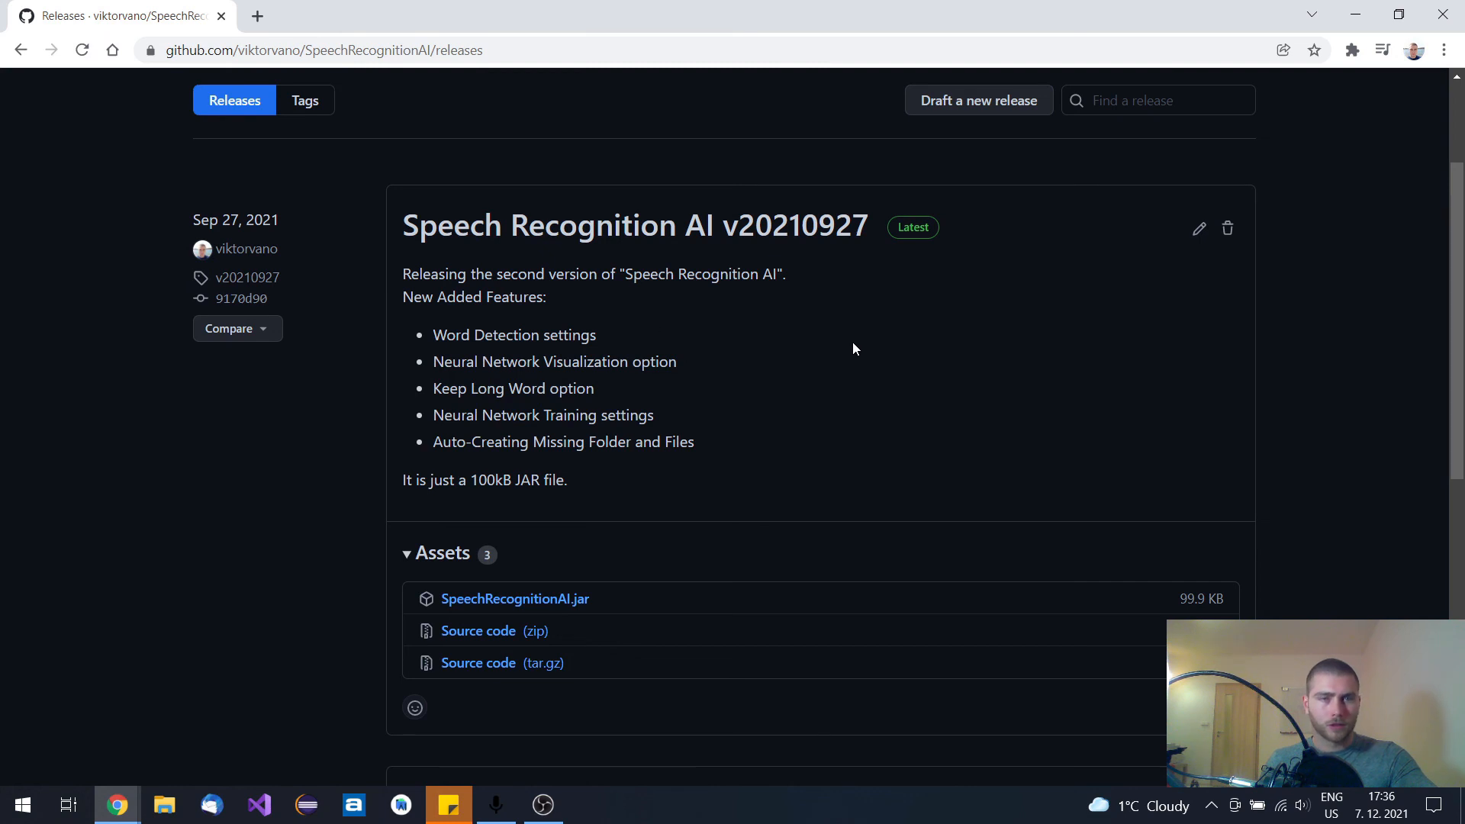
pyautogui.moveTo(767, 324)
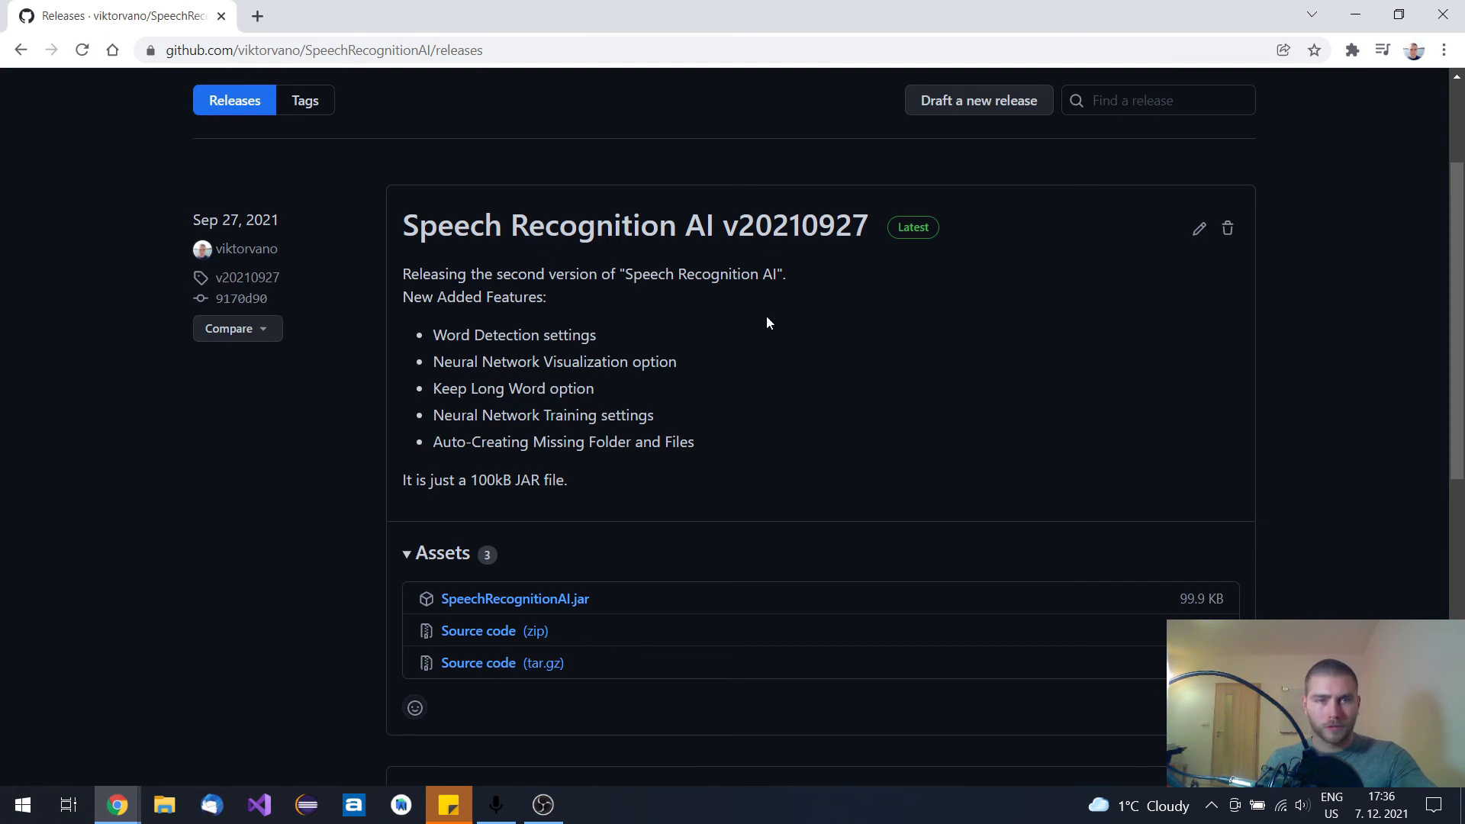
pyautogui.moveTo(590, 292)
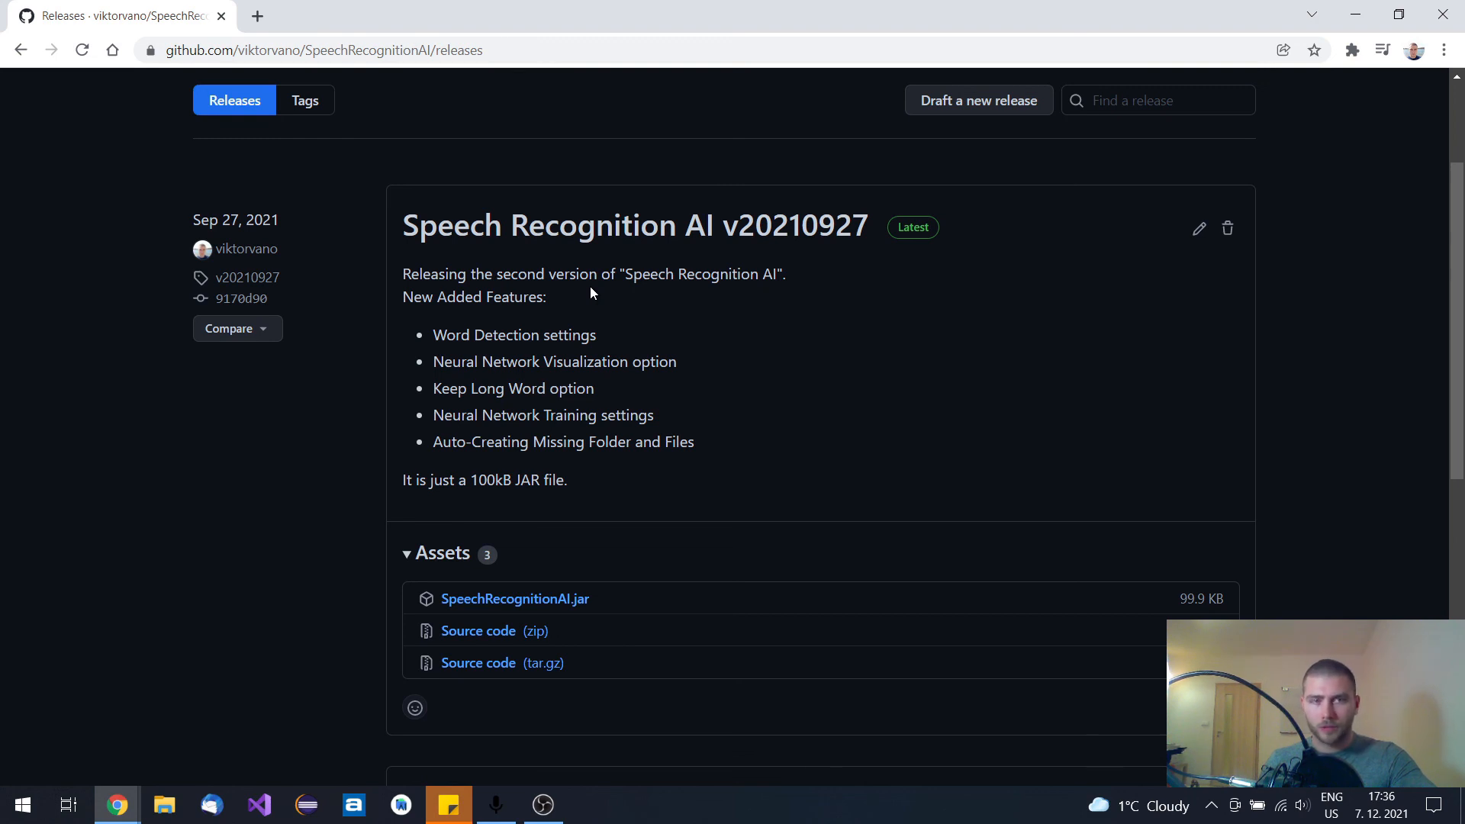
pyautogui.moveTo(395, 245)
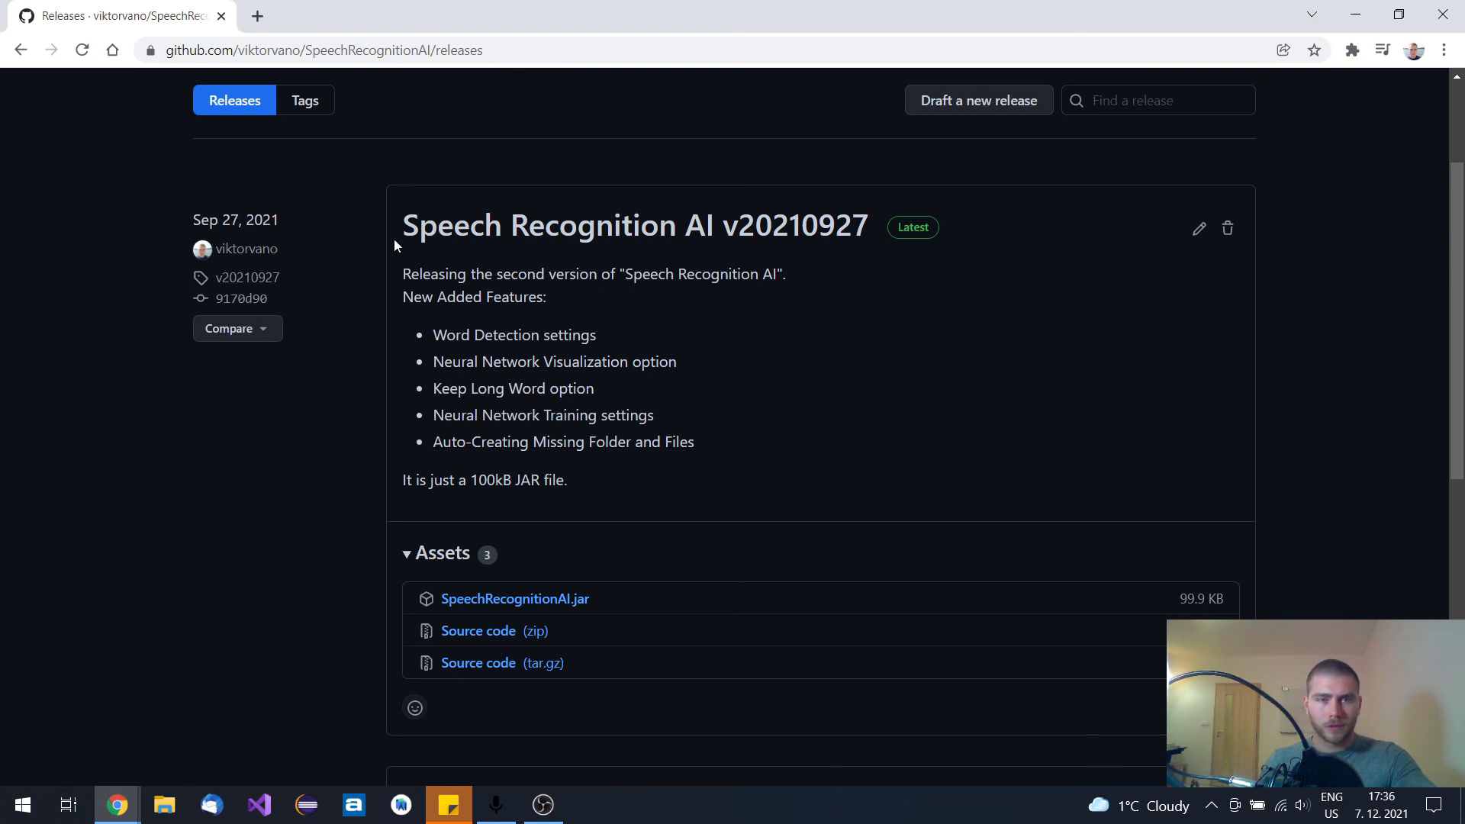